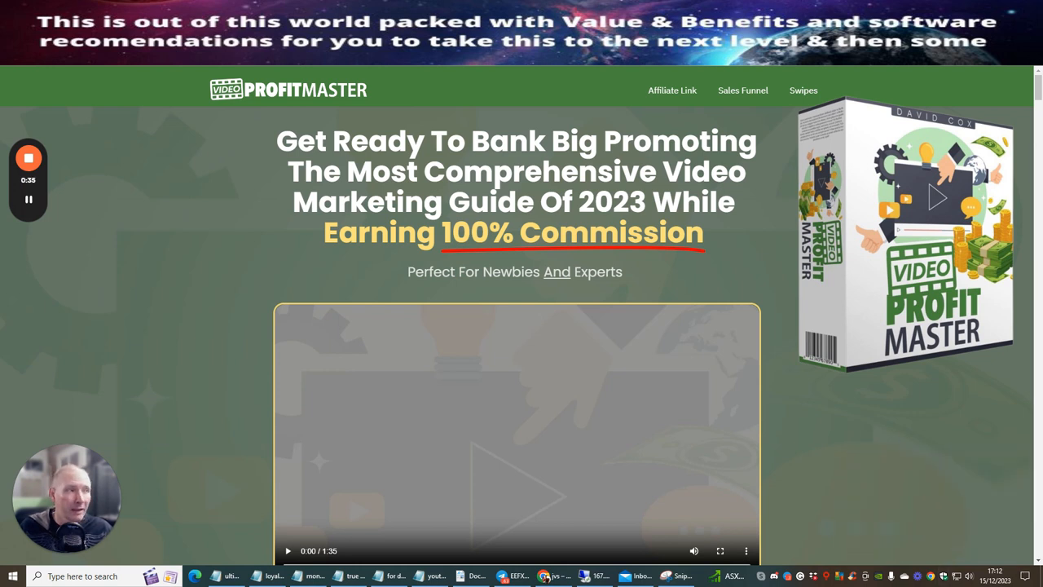
mouse_move(775, 313)
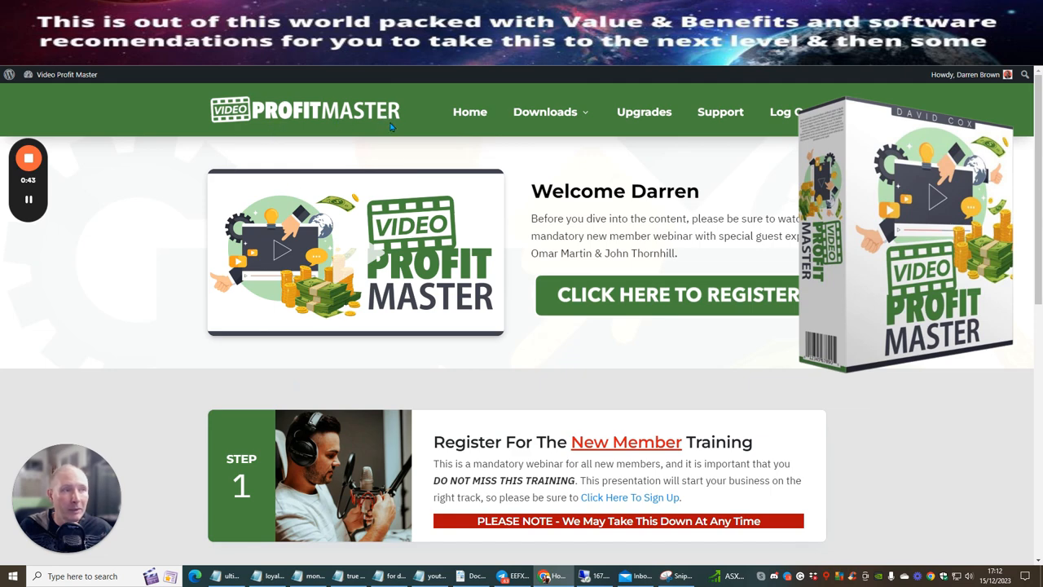
scroll("down", 3)
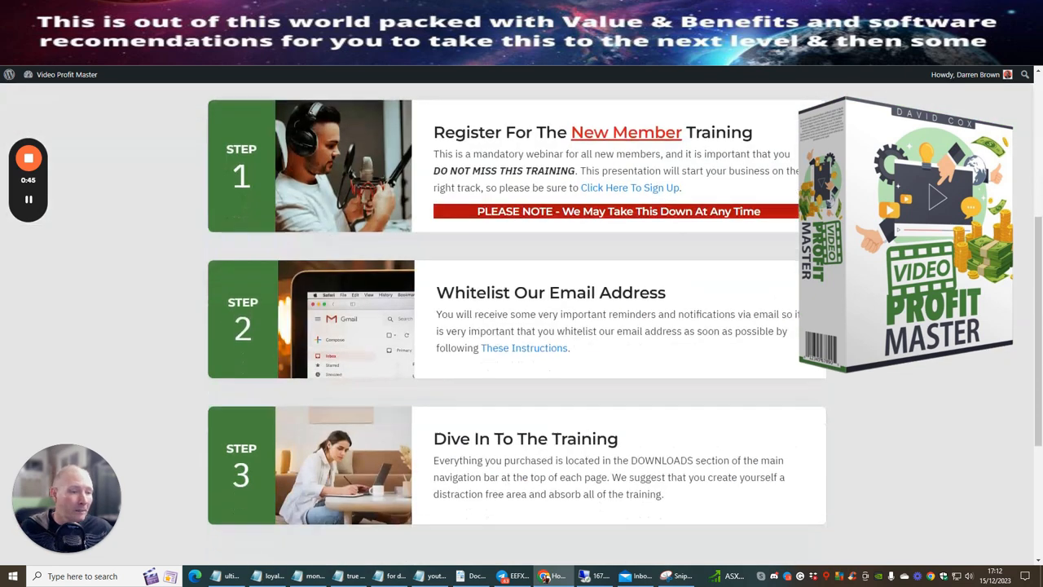
scroll("down", 3)
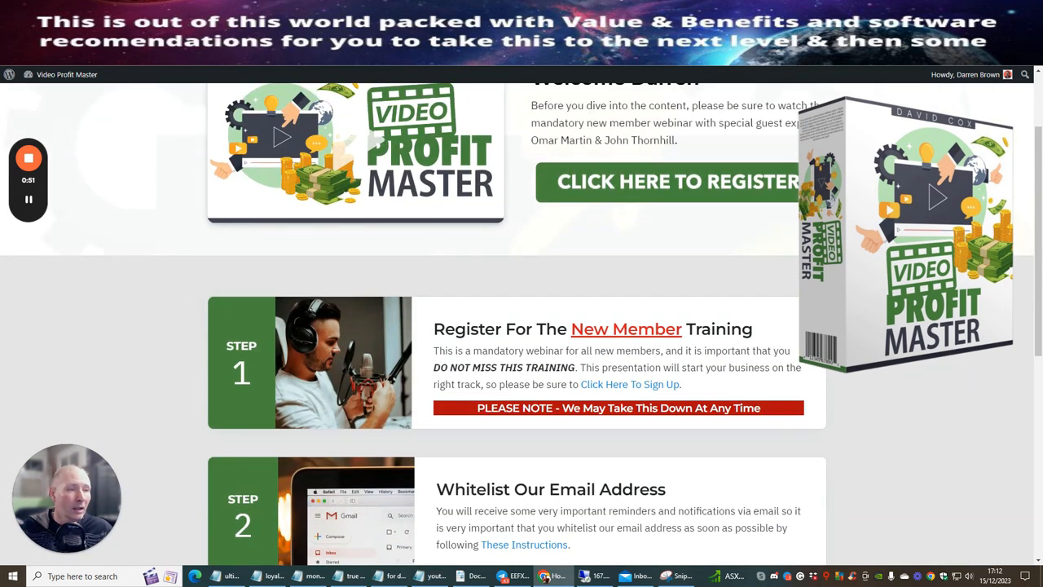
scroll("up", 3)
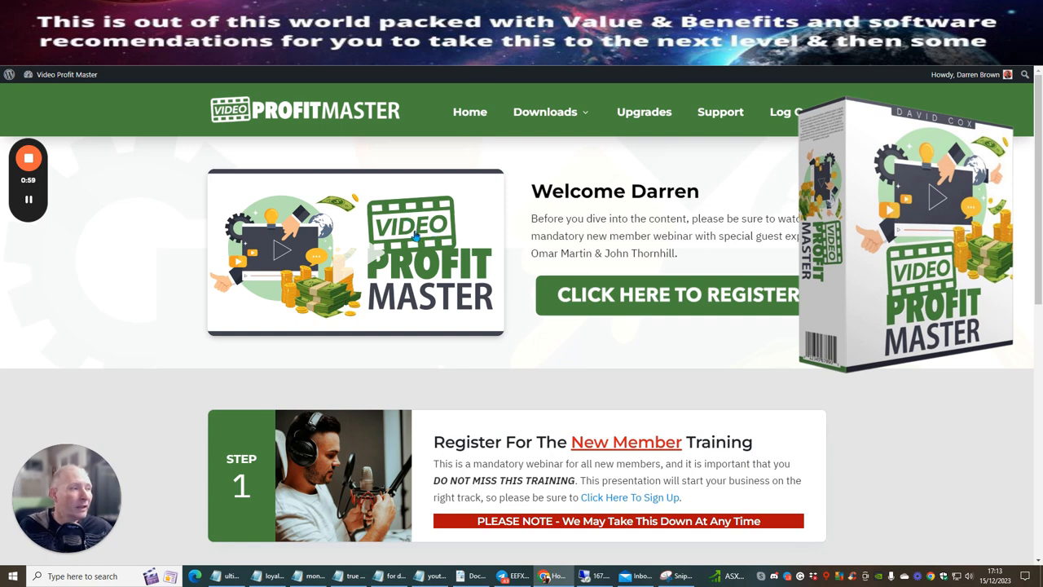
left_click(544, 111)
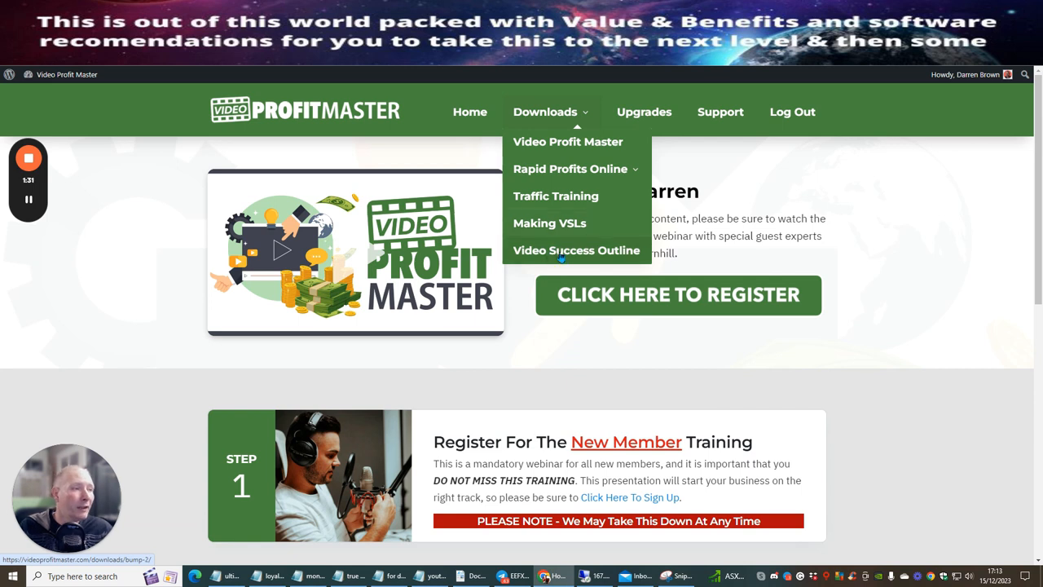
mouse_move(643, 111)
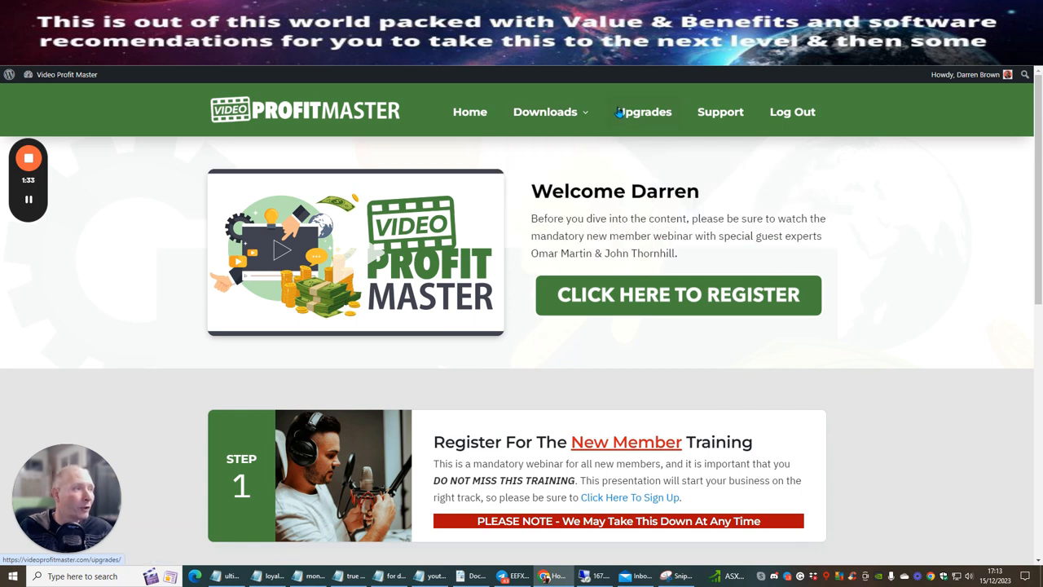
left_click(544, 111)
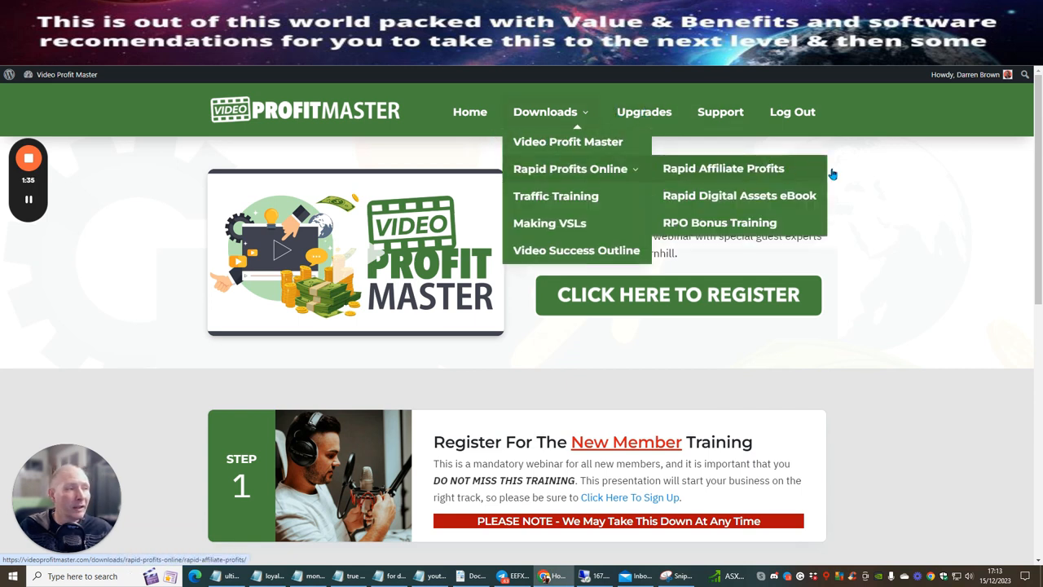
mouse_move(839, 198)
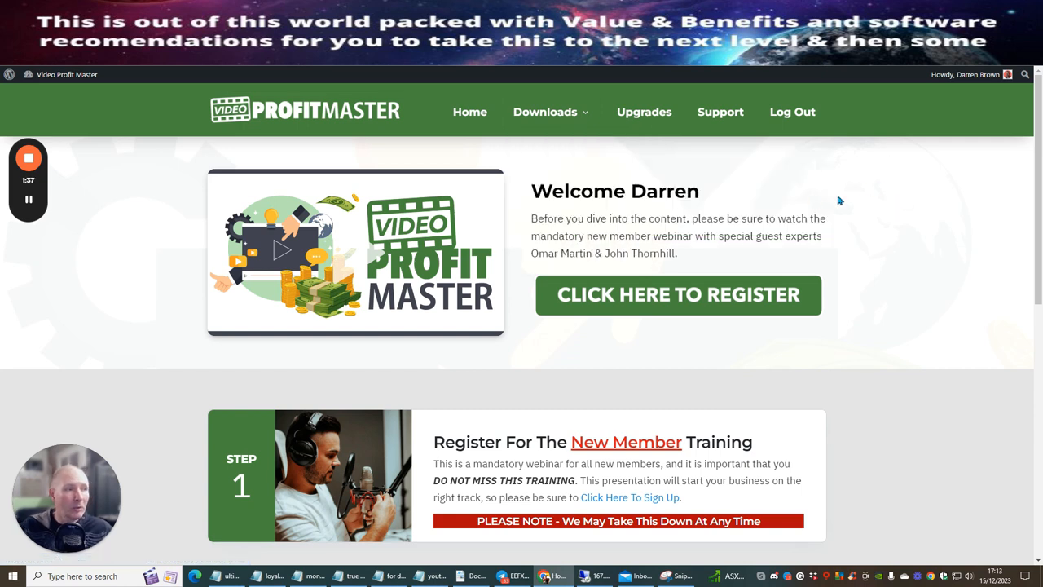
mouse_move(581, 208)
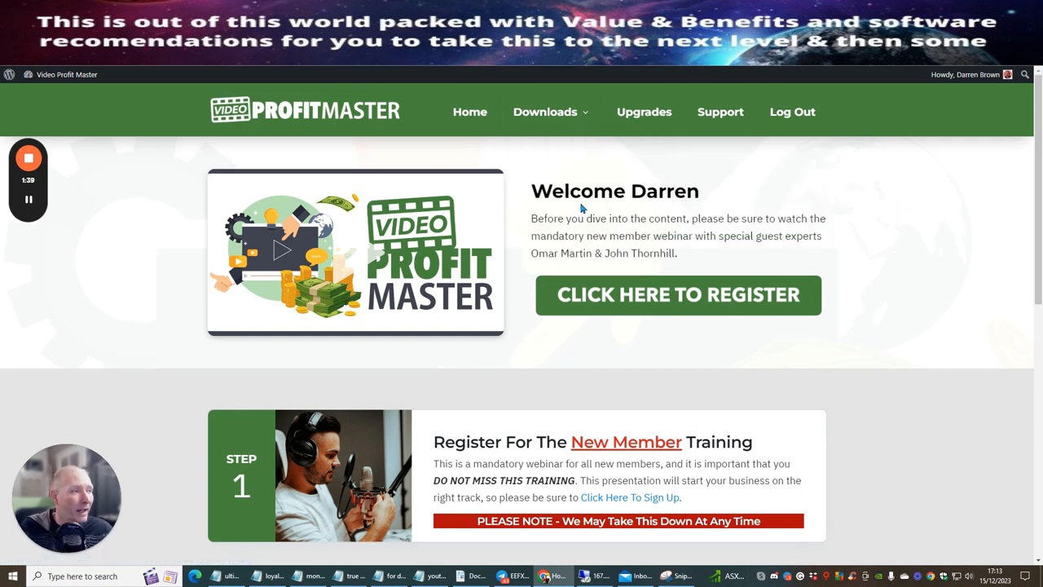
mouse_move(909, 215)
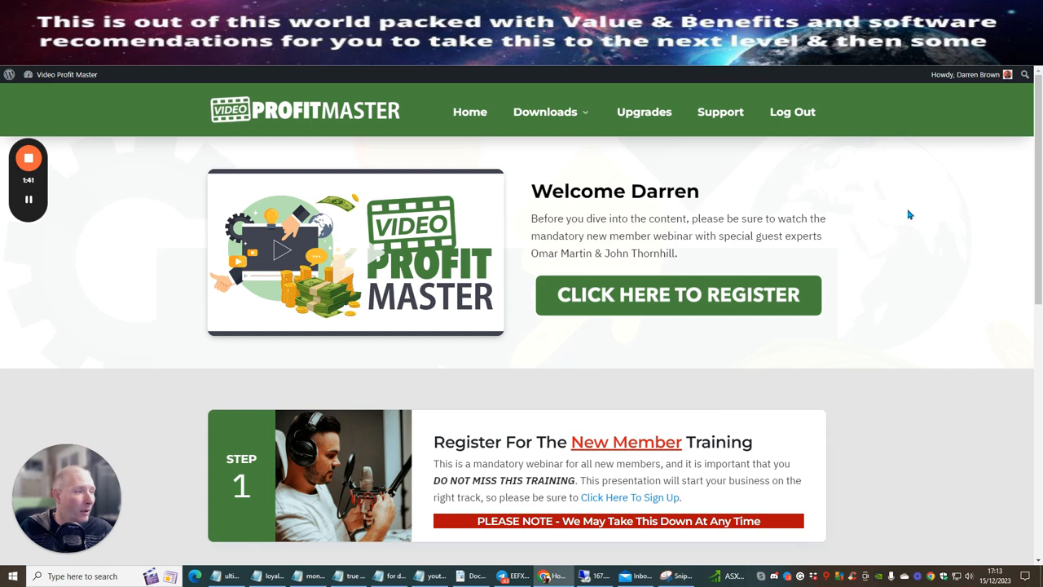
mouse_move(927, 203)
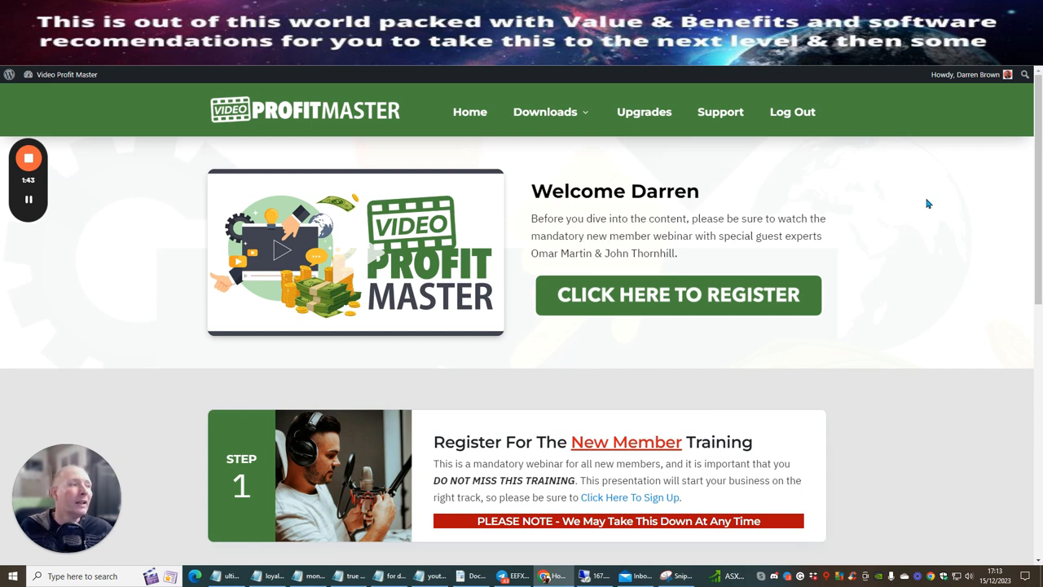
mouse_move(889, 211)
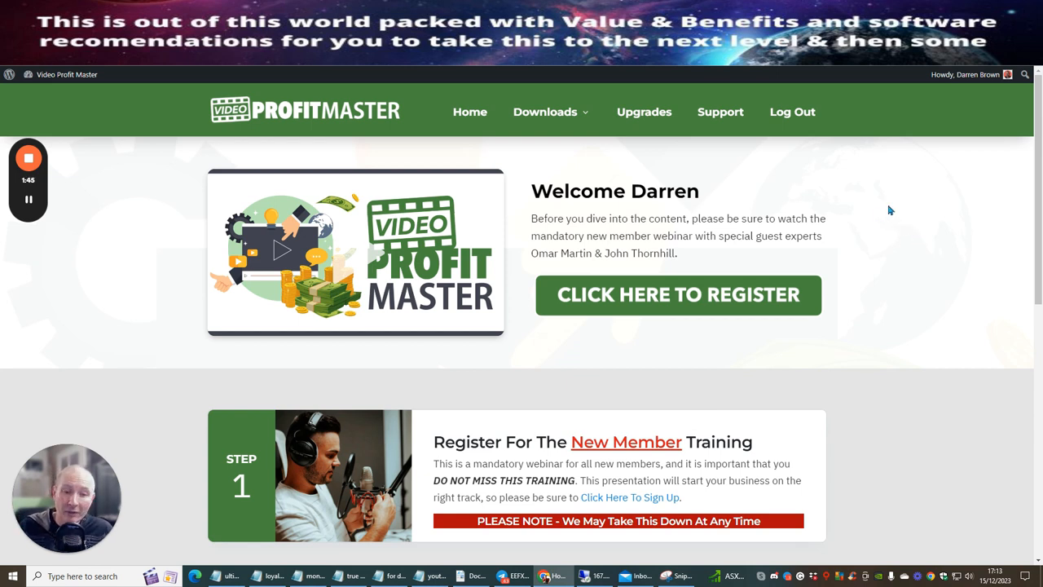
mouse_move(867, 216)
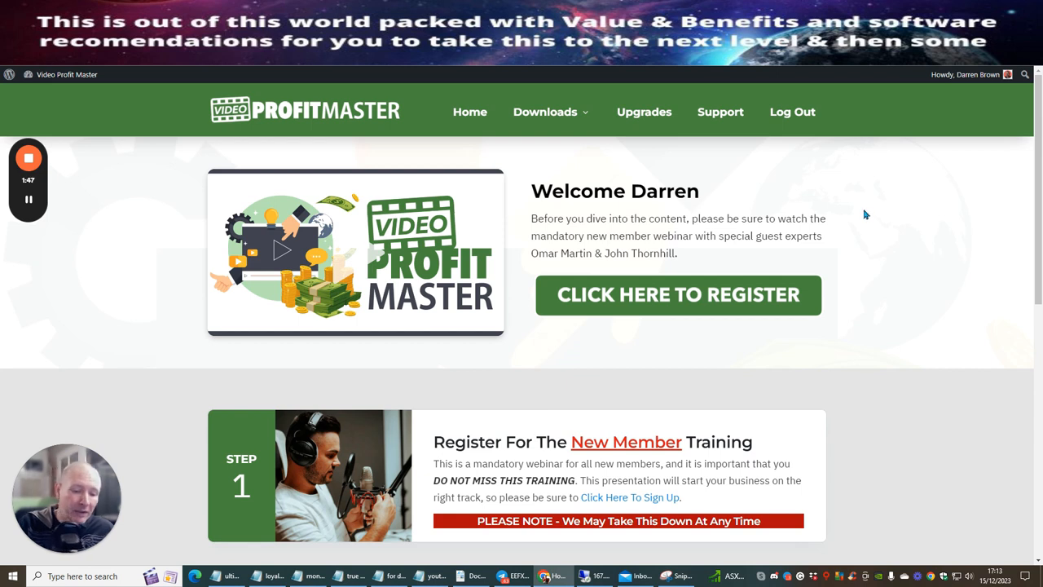
mouse_move(878, 189)
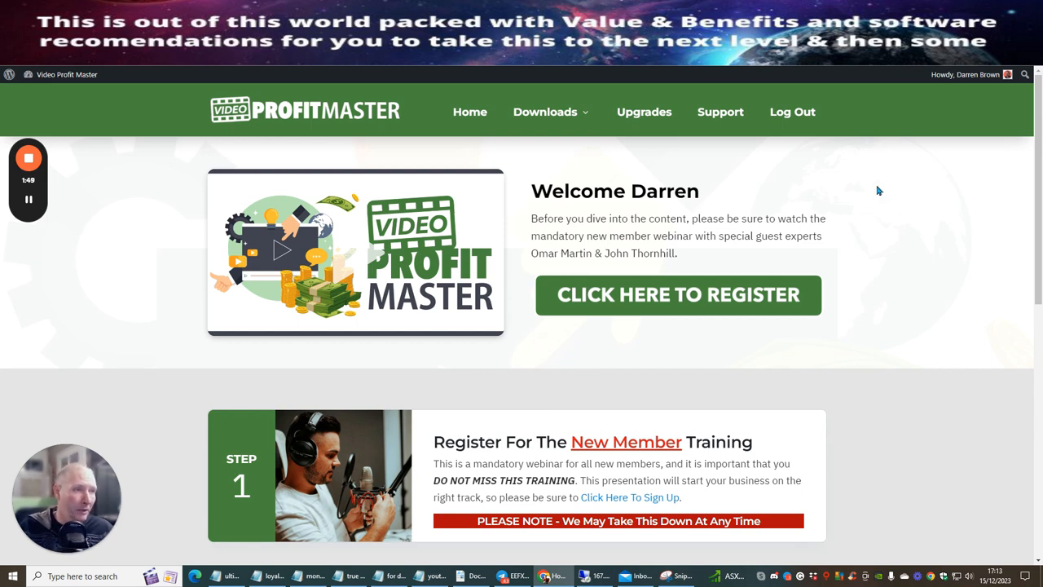
mouse_move(811, 172)
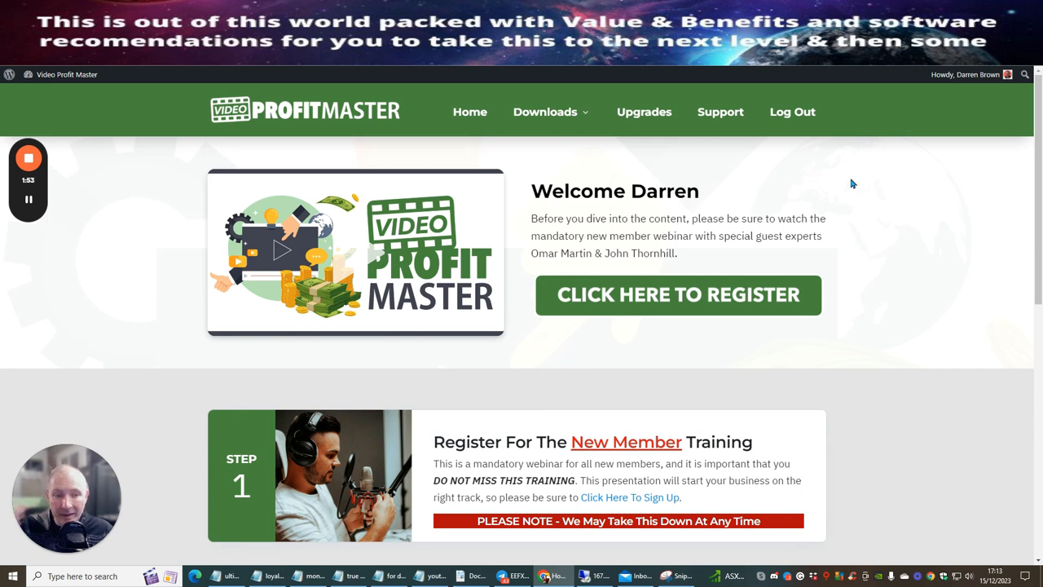
mouse_move(870, 218)
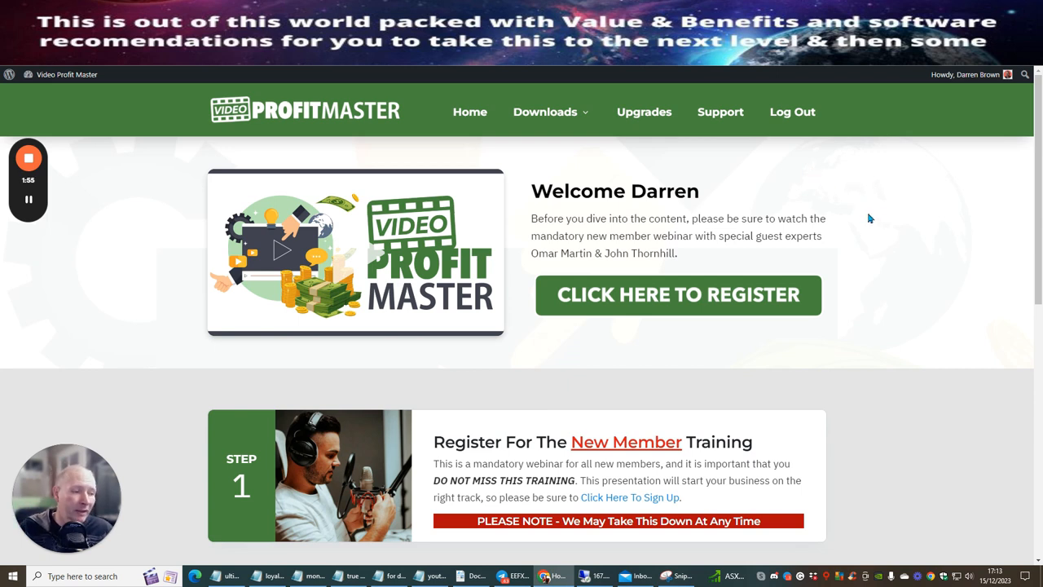
mouse_move(864, 212)
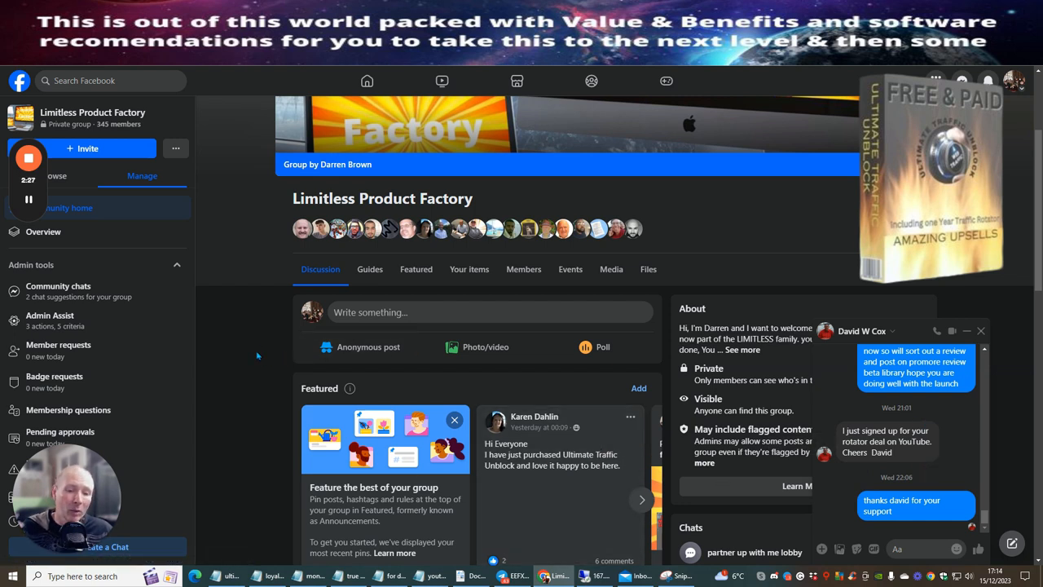
mouse_move(237, 404)
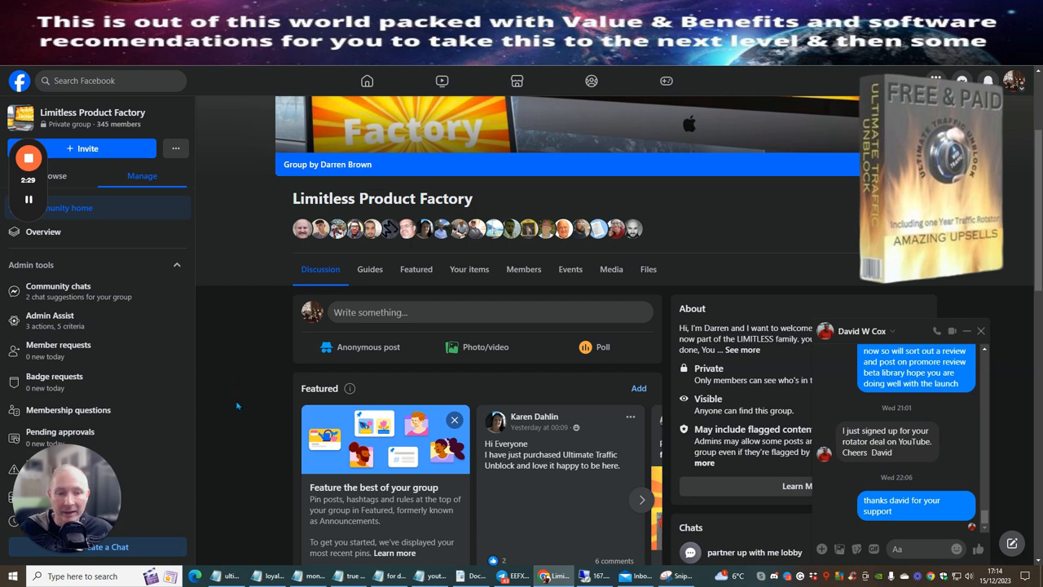
mouse_move(240, 398)
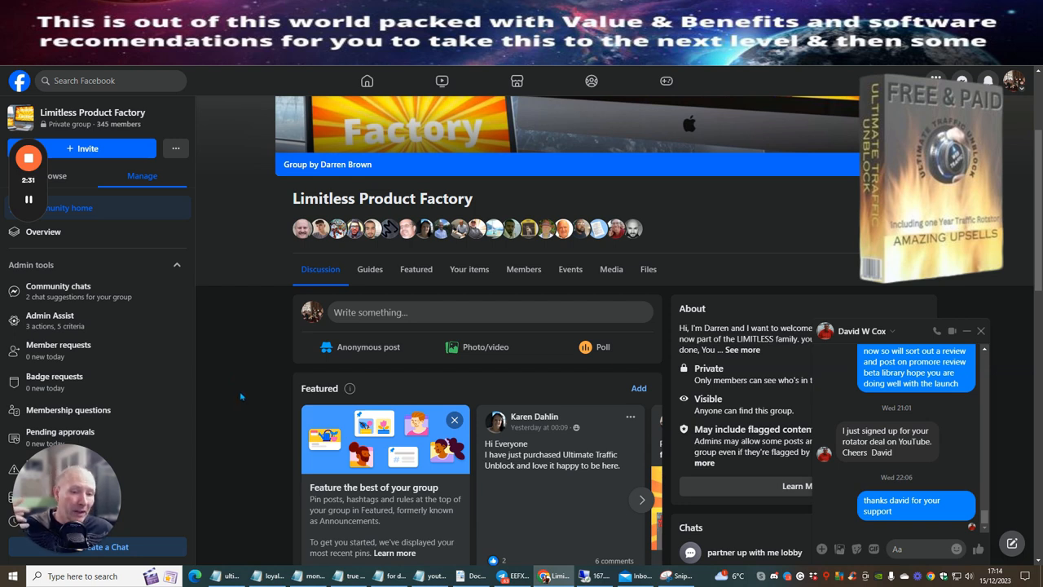
mouse_move(241, 398)
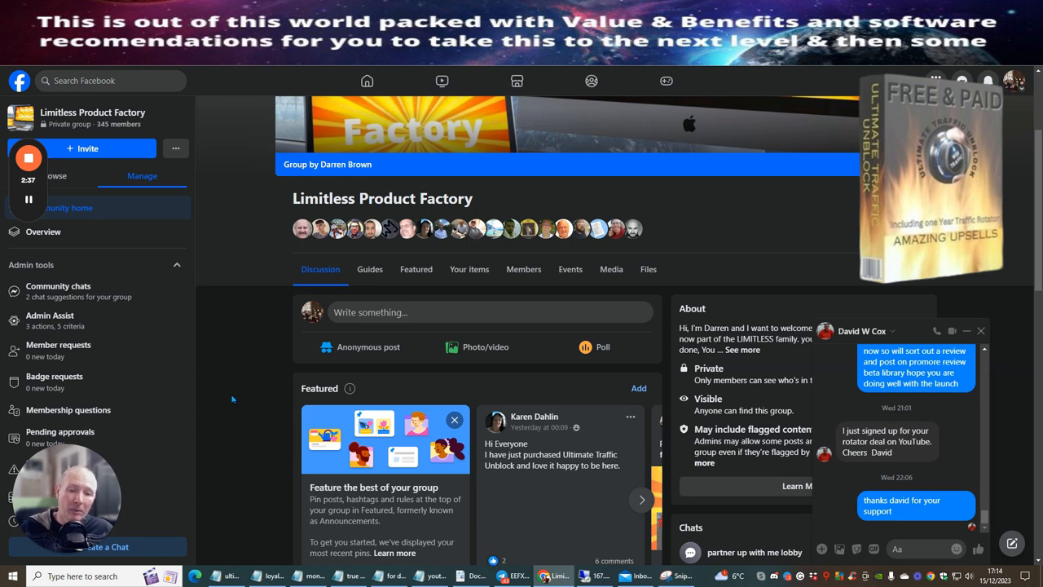
mouse_move(270, 419)
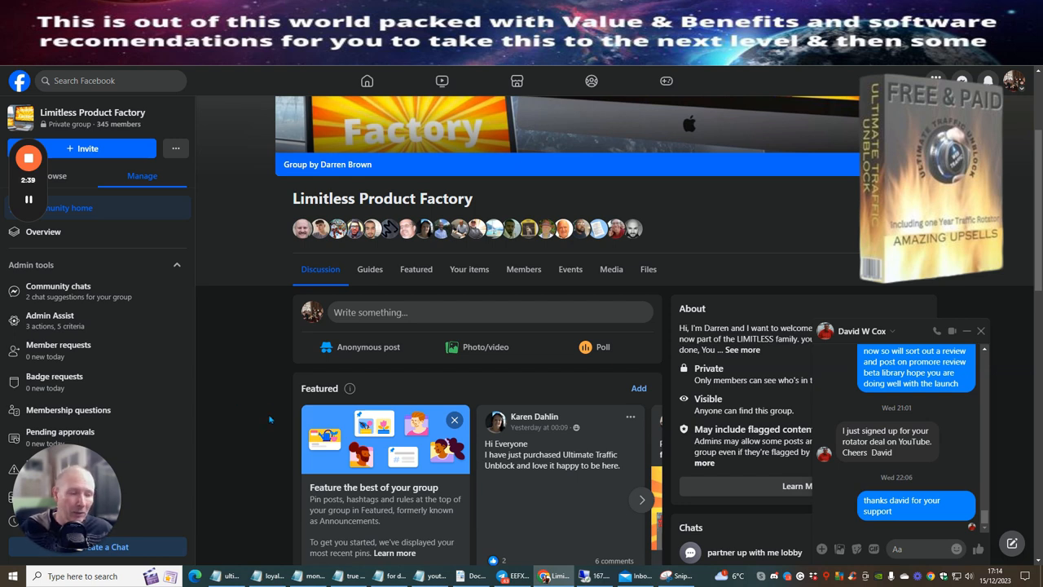
mouse_move(261, 378)
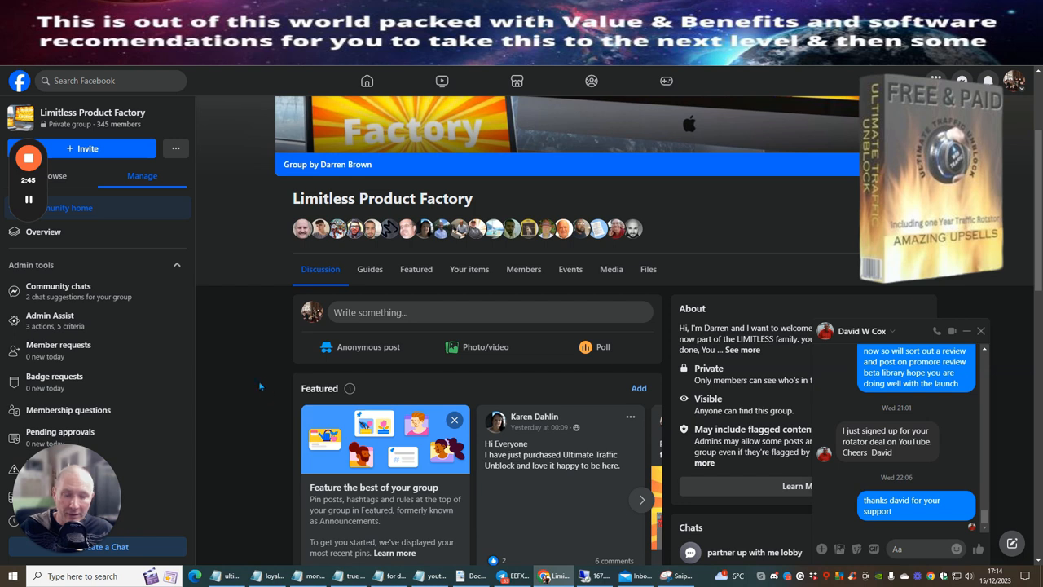
mouse_move(255, 355)
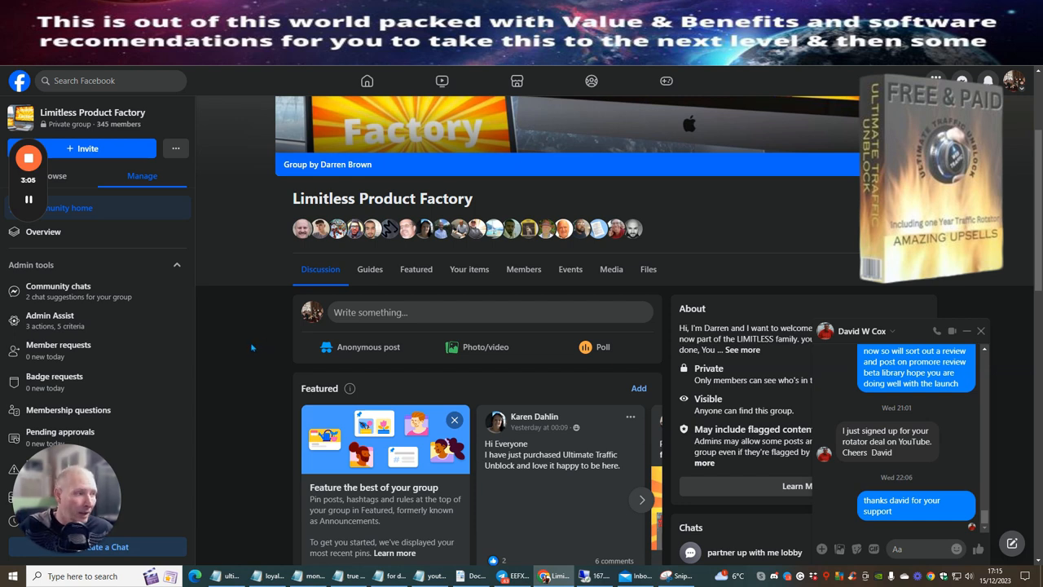
mouse_move(255, 375)
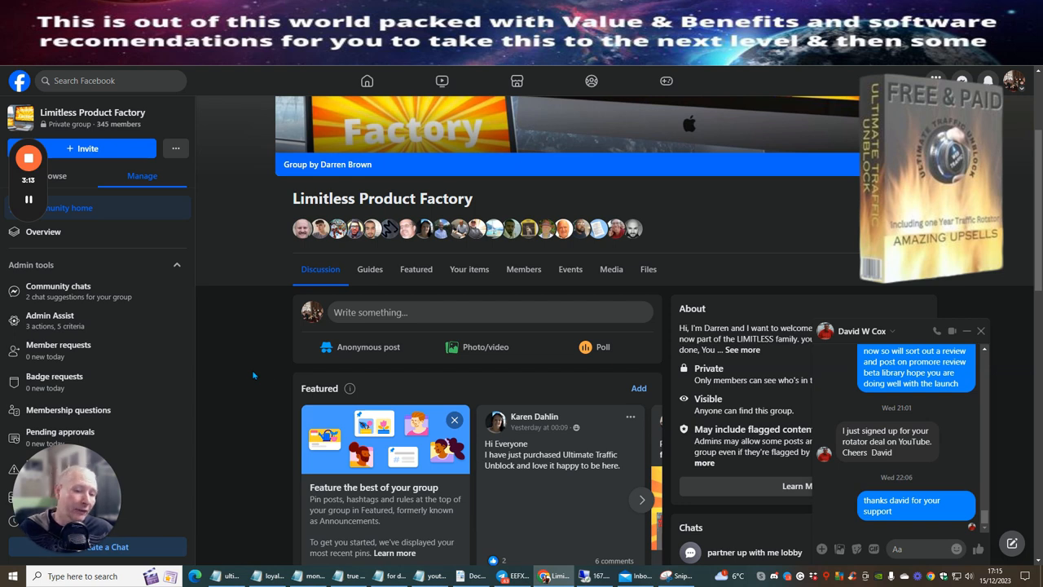
mouse_move(255, 373)
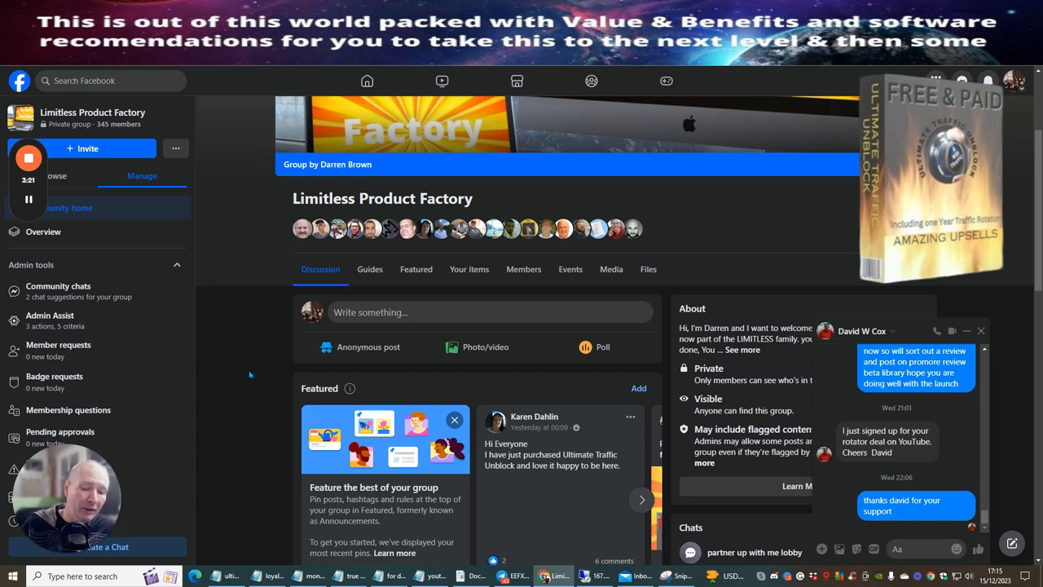
mouse_move(262, 448)
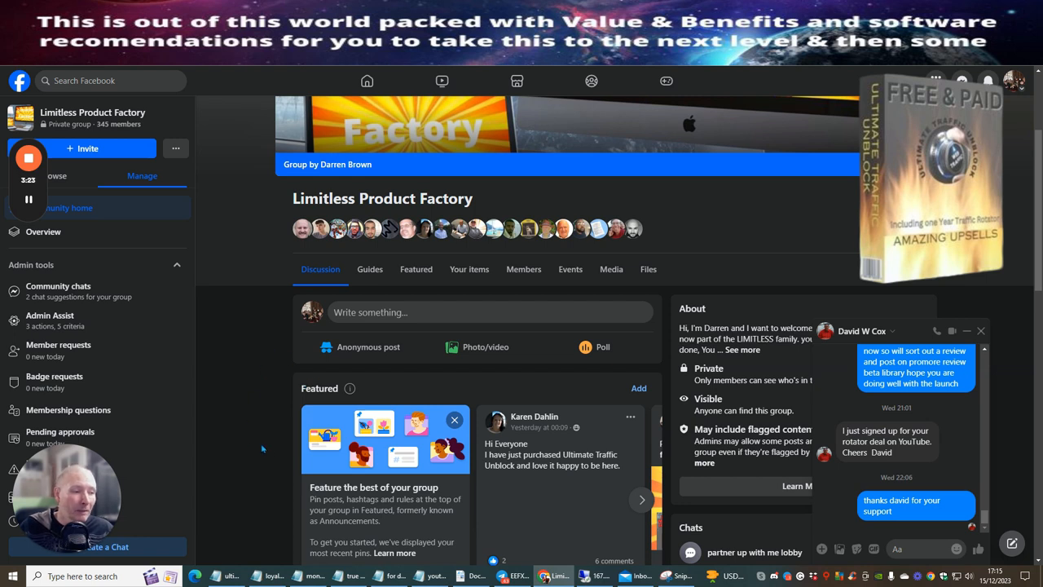
mouse_move(231, 433)
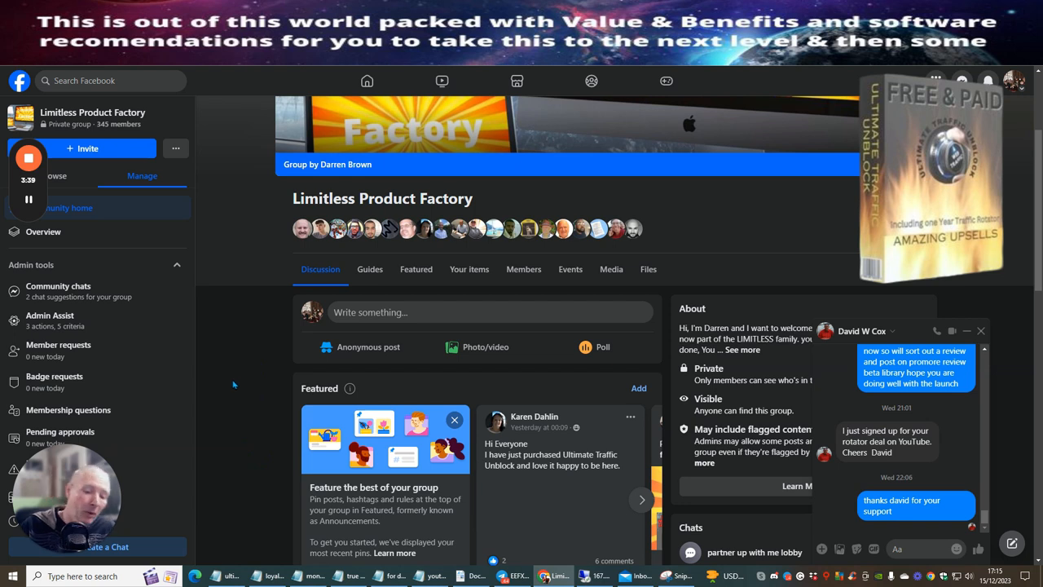
mouse_move(241, 411)
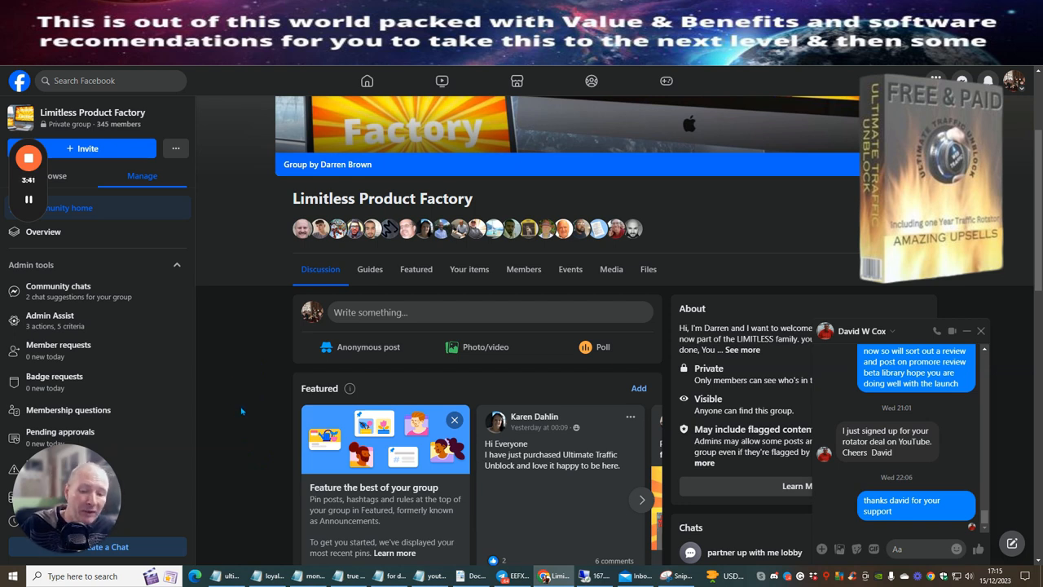
mouse_move(307, 325)
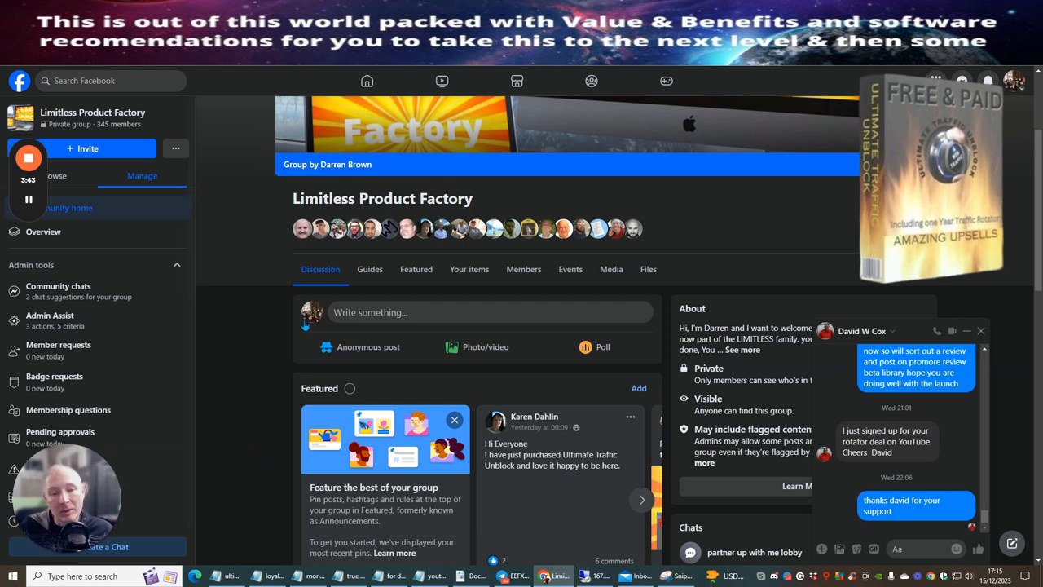
mouse_move(264, 391)
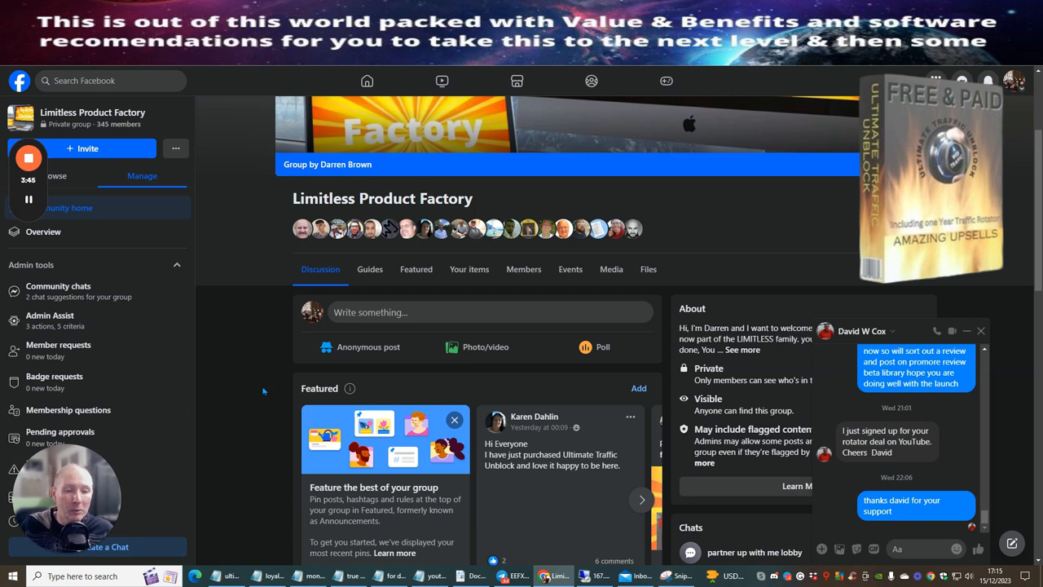
mouse_move(258, 392)
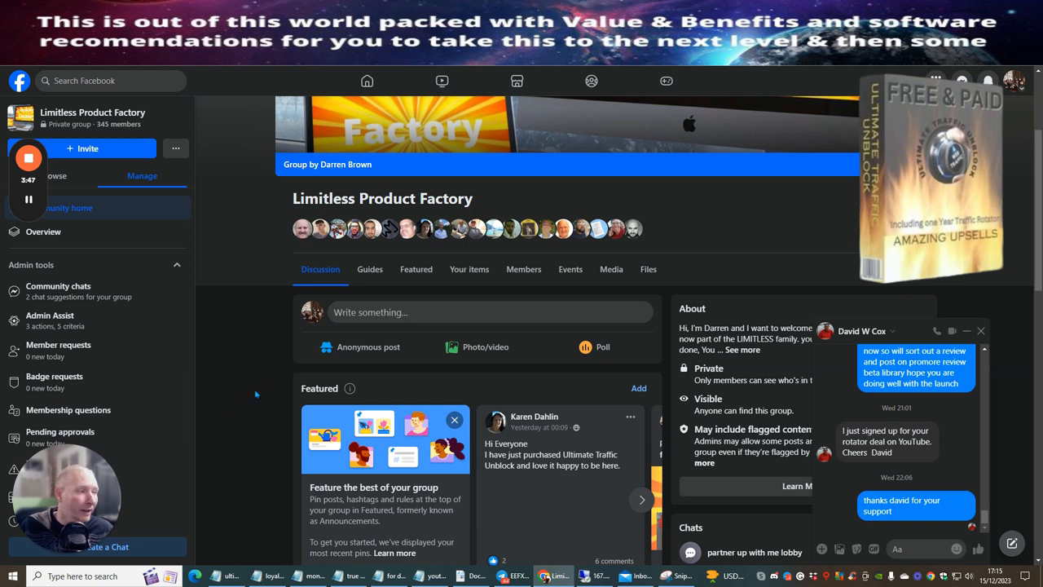
mouse_move(253, 391)
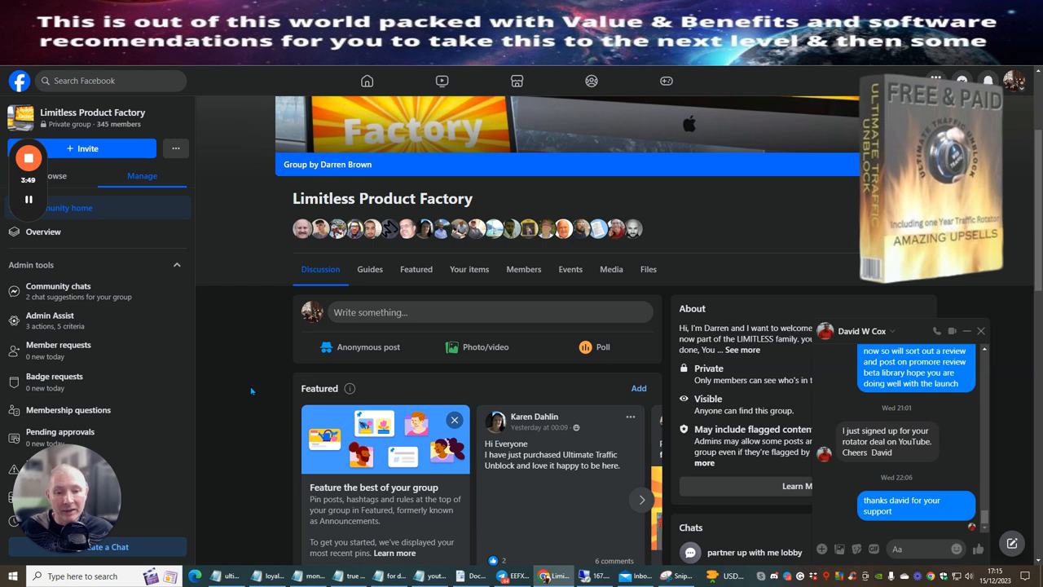
mouse_move(264, 382)
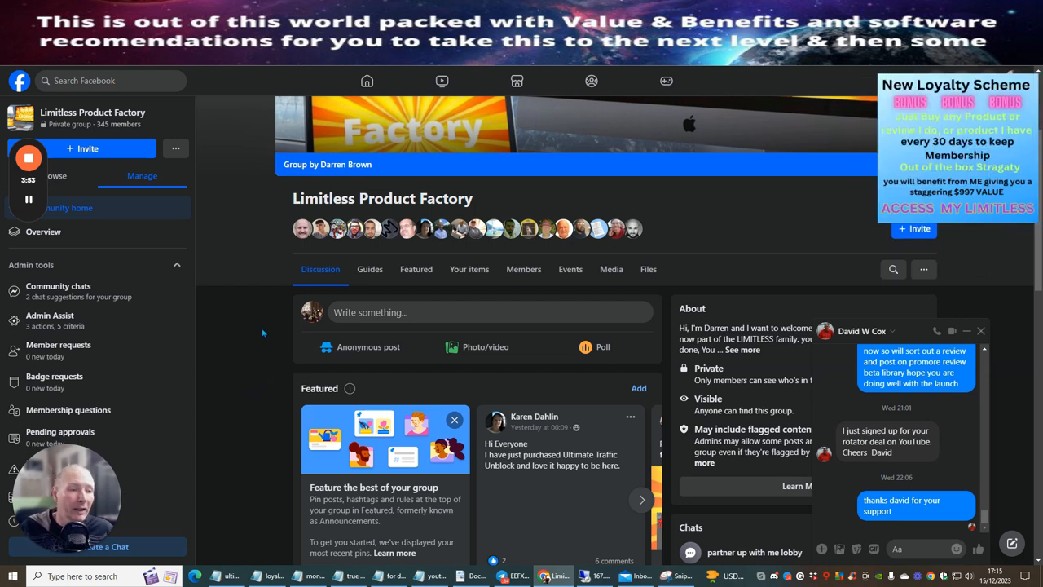
mouse_move(228, 368)
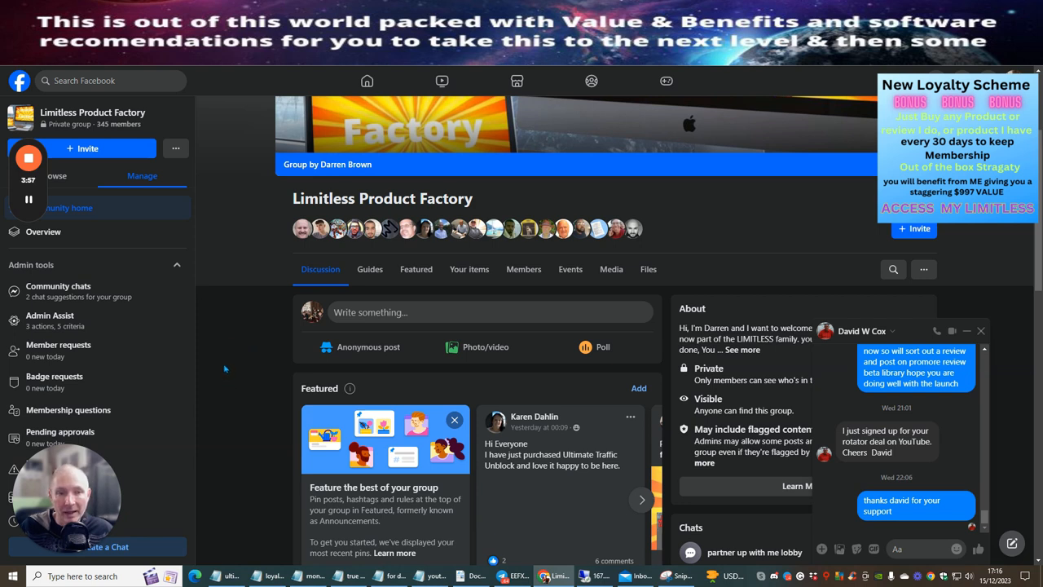
mouse_move(235, 358)
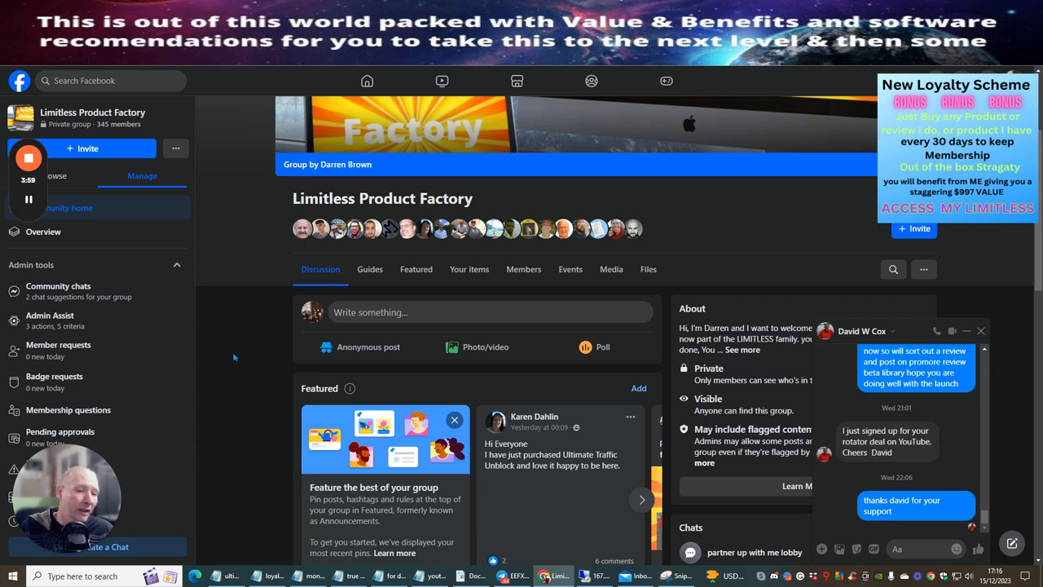
mouse_move(247, 384)
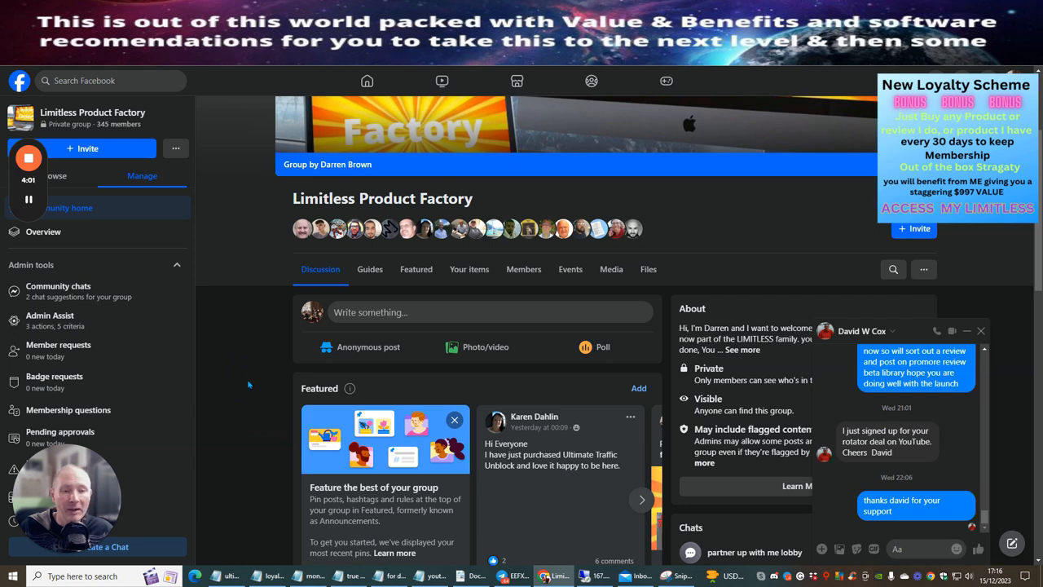
mouse_move(257, 360)
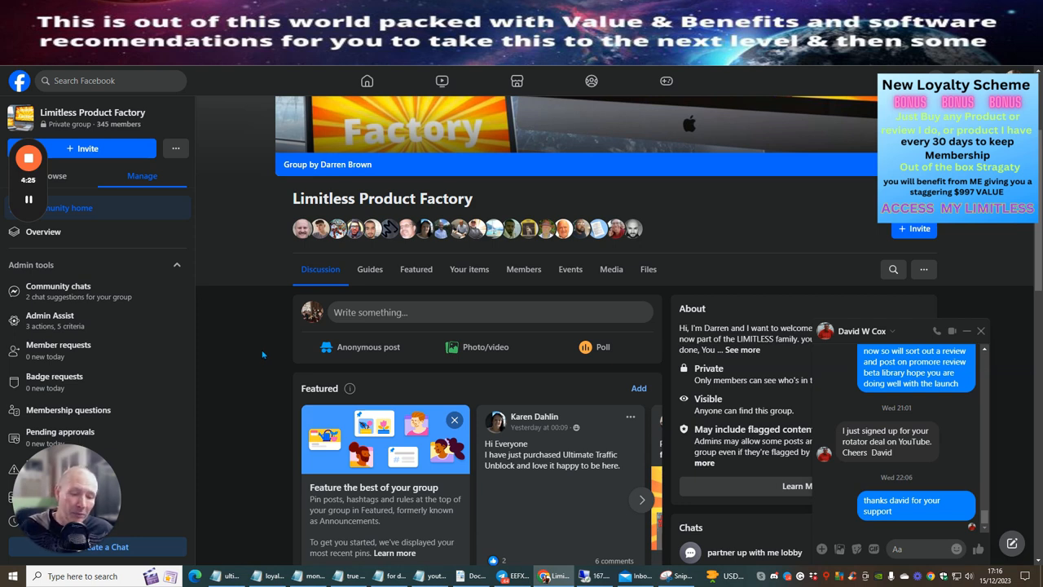
mouse_move(246, 355)
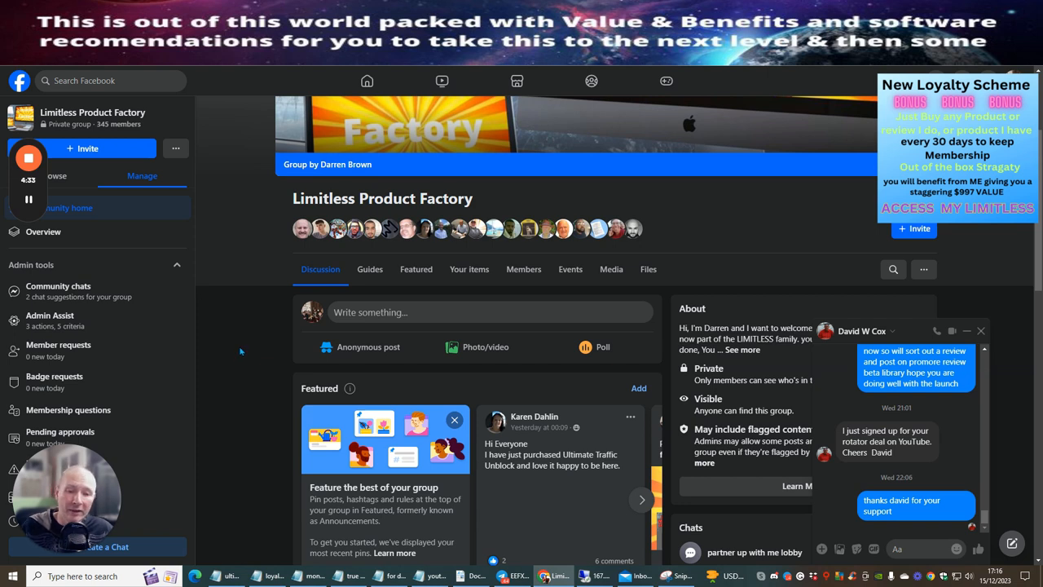
mouse_move(241, 347)
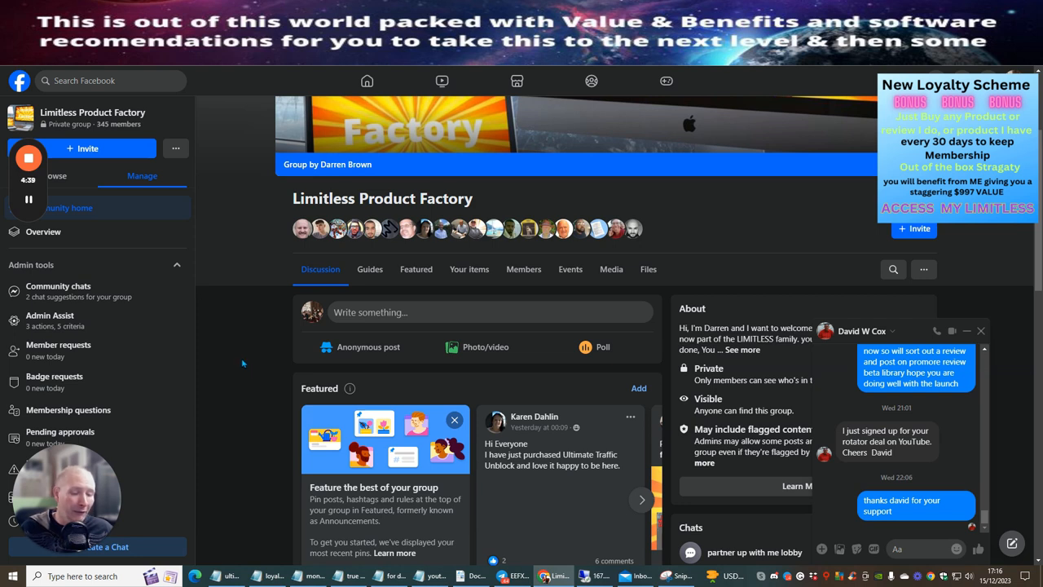
mouse_move(238, 362)
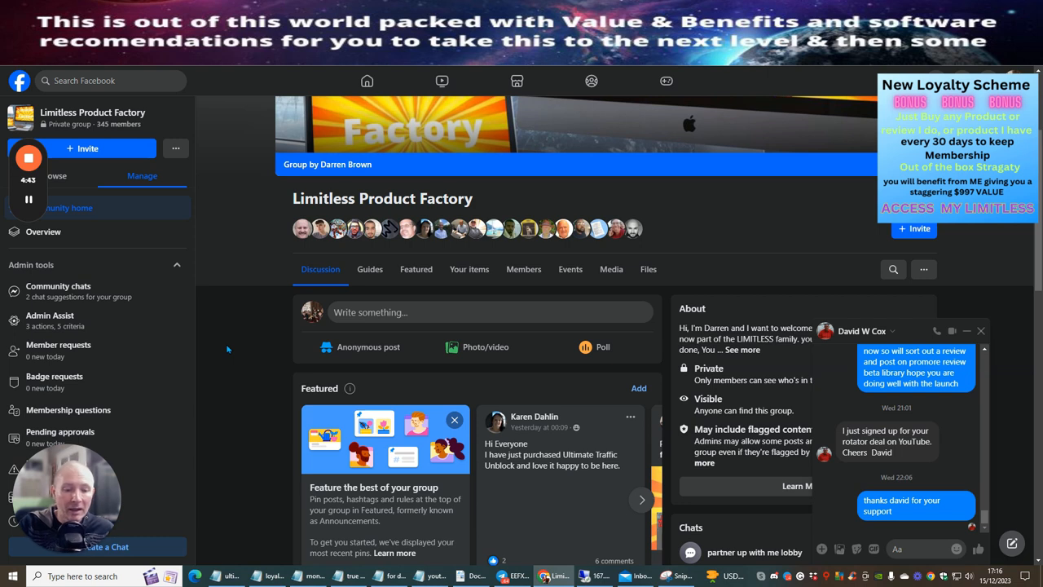
mouse_move(241, 333)
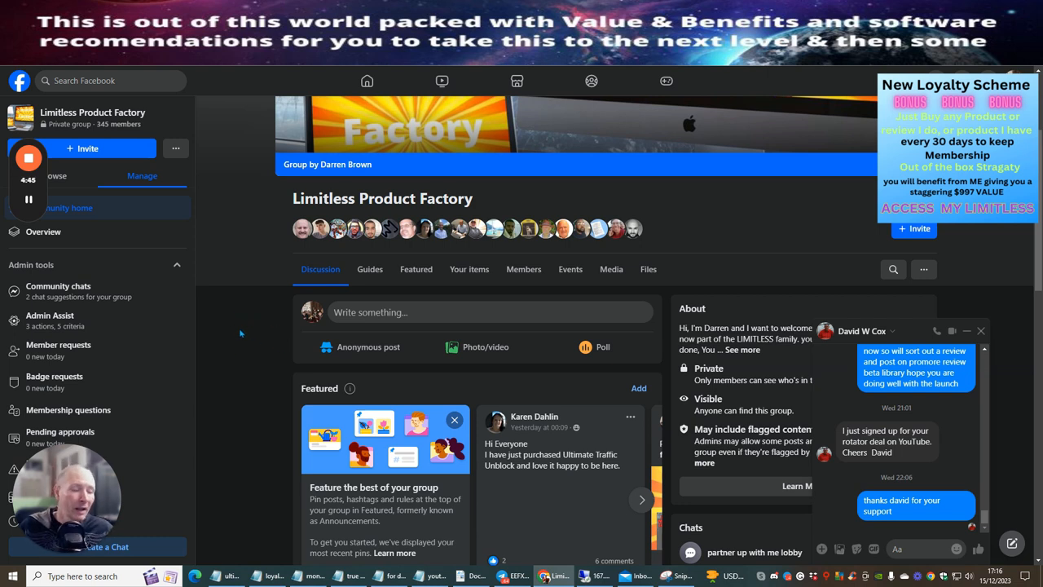
mouse_move(257, 384)
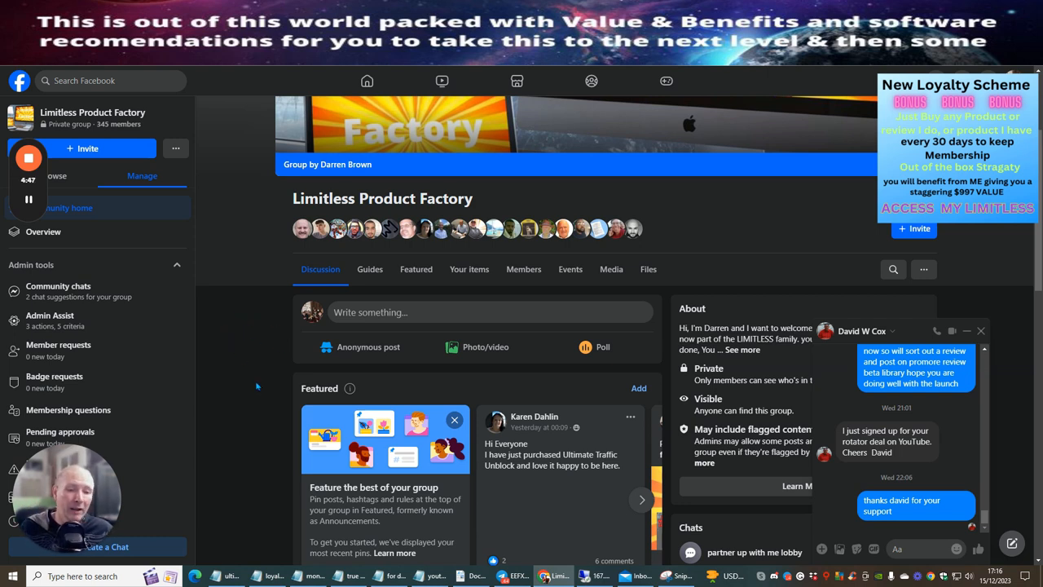
mouse_move(247, 383)
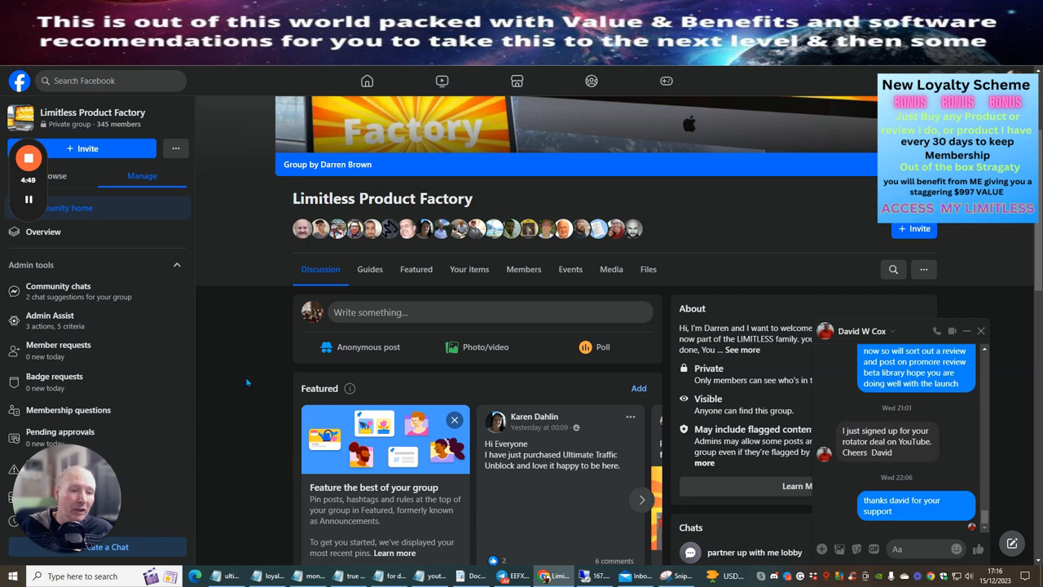
mouse_move(257, 386)
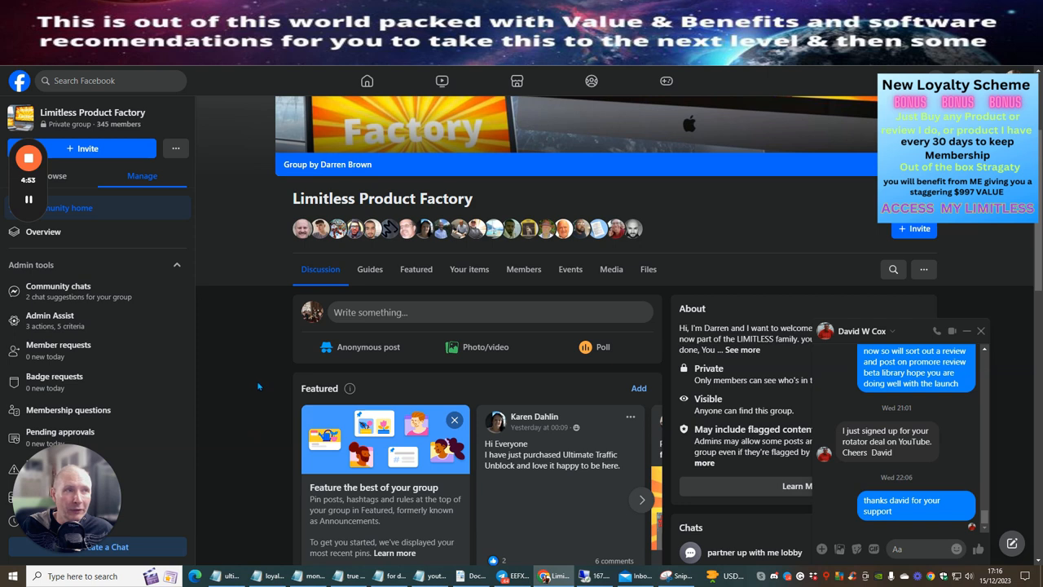
mouse_move(218, 413)
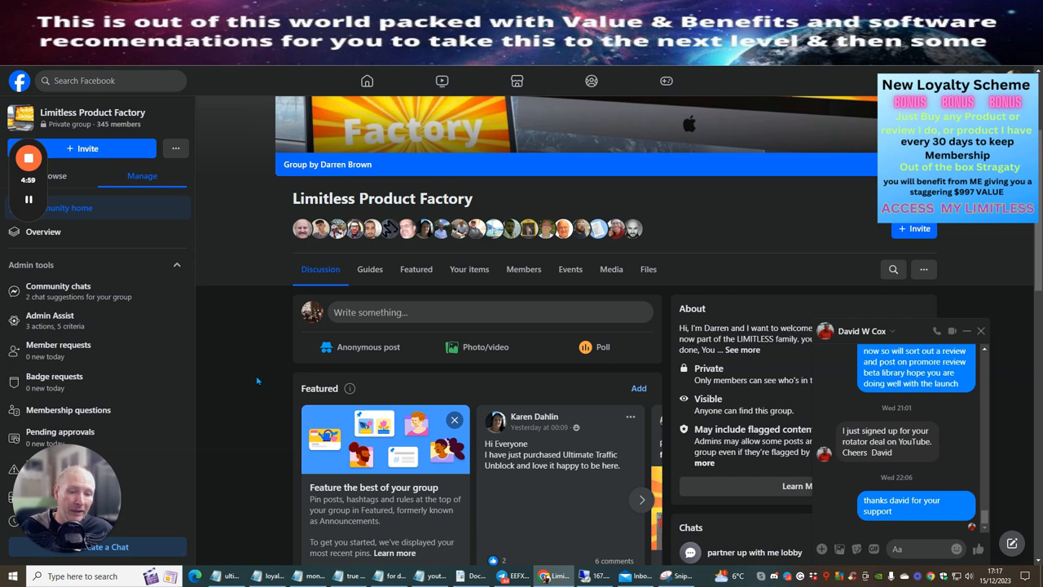
mouse_move(228, 350)
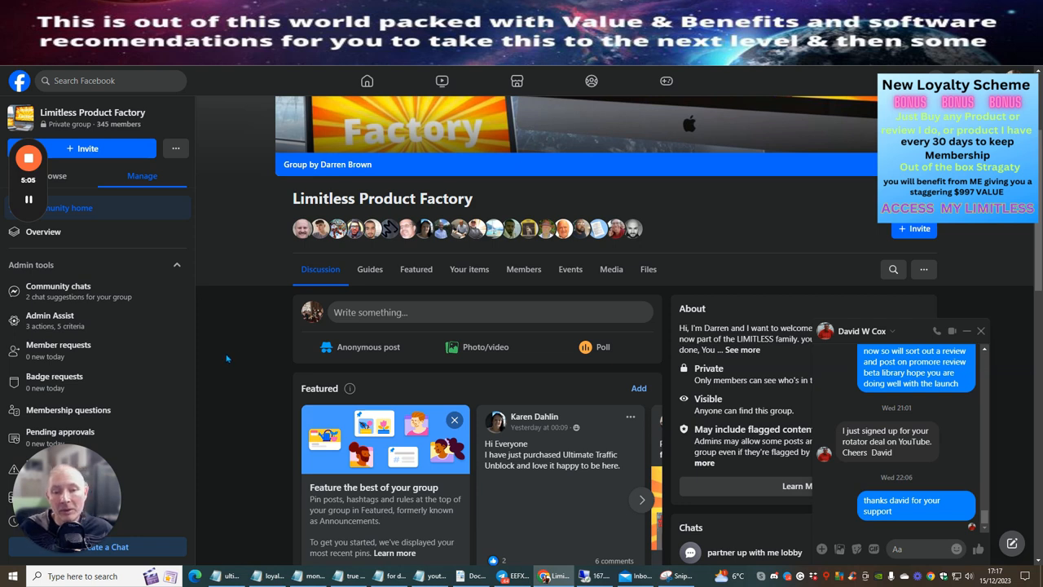
mouse_move(248, 342)
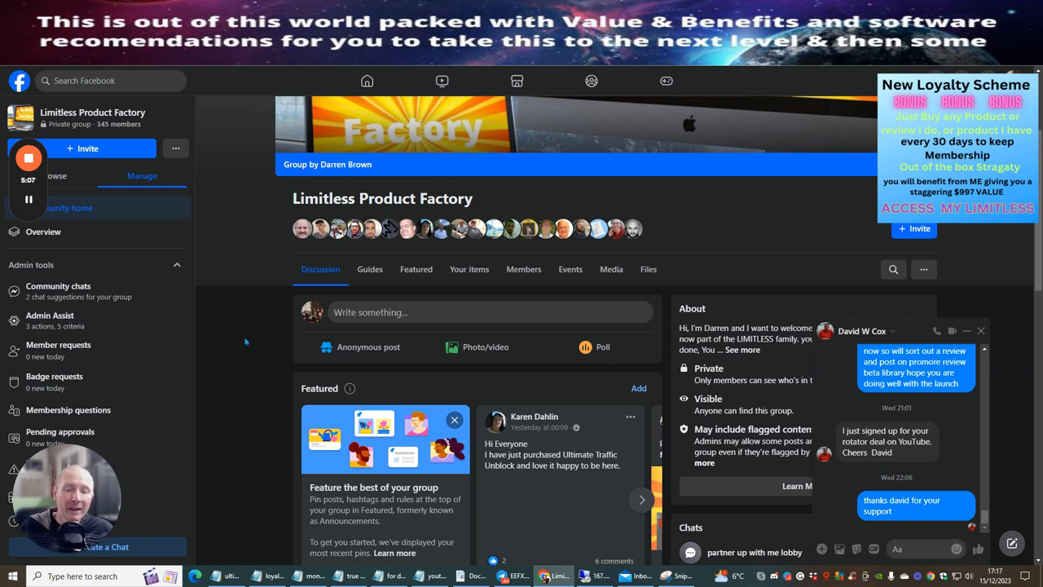
mouse_move(238, 368)
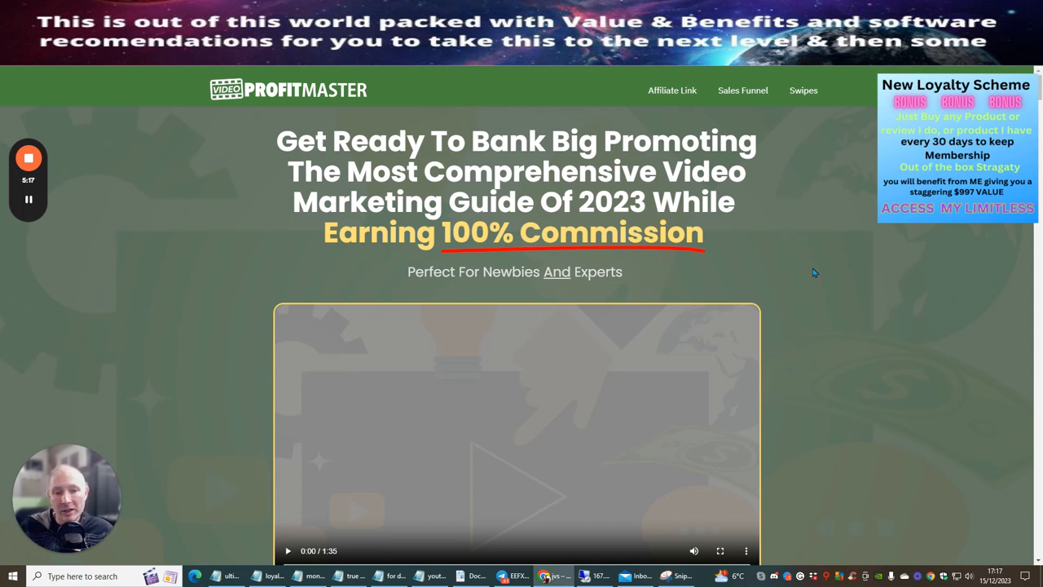
mouse_move(813, 218)
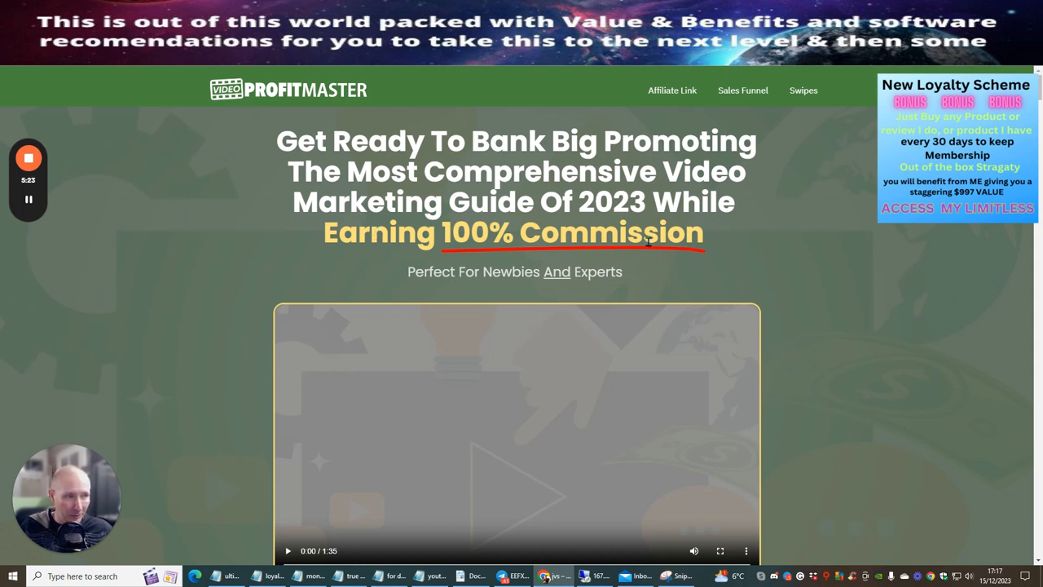
mouse_move(802, 225)
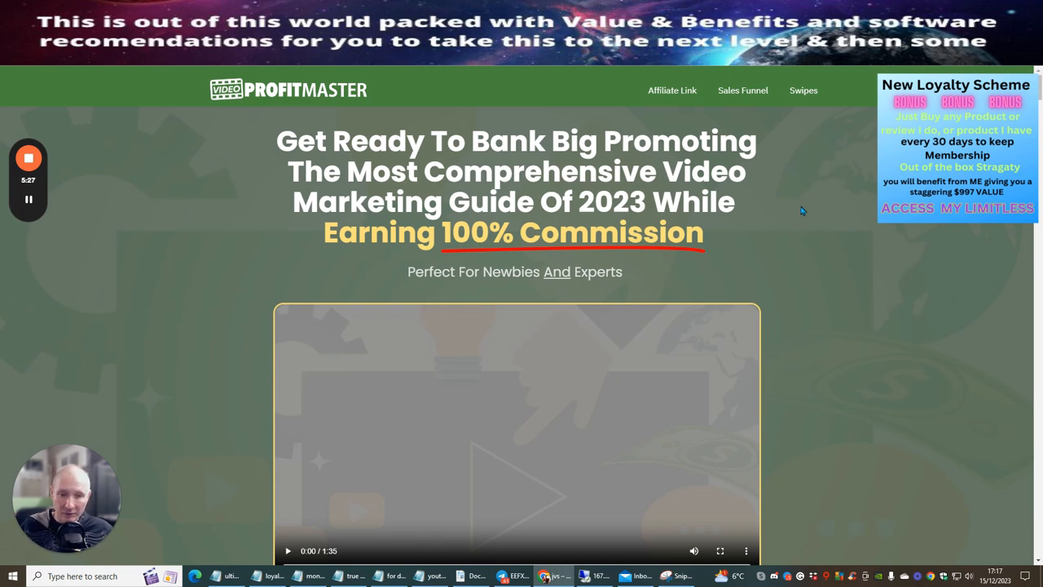
Step: Scroll the JV page to The Sales Funnel section with the $9.95 Front End card at 100% commission
scroll("down", 3)
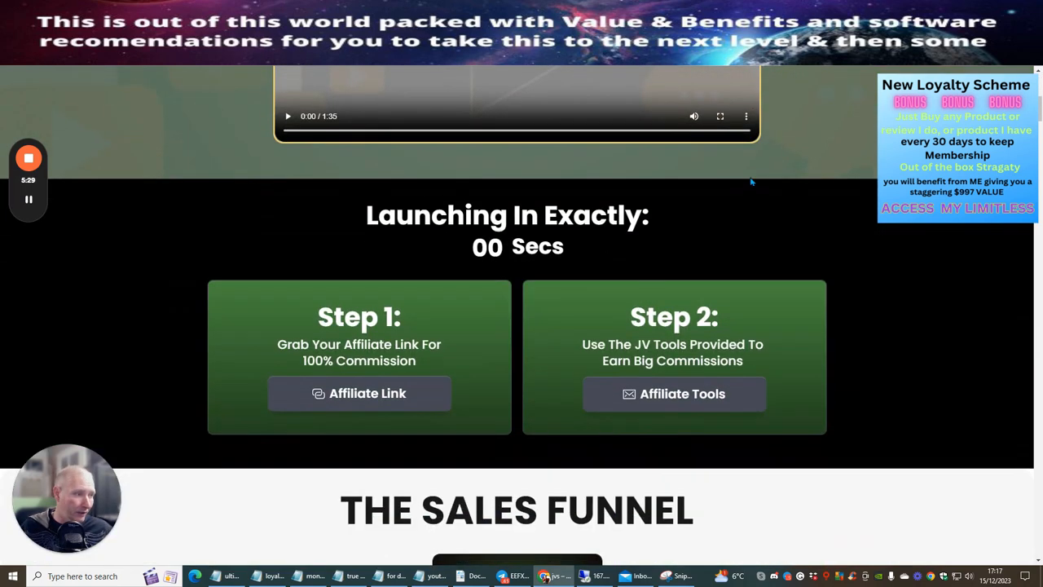
scroll("down", 3)
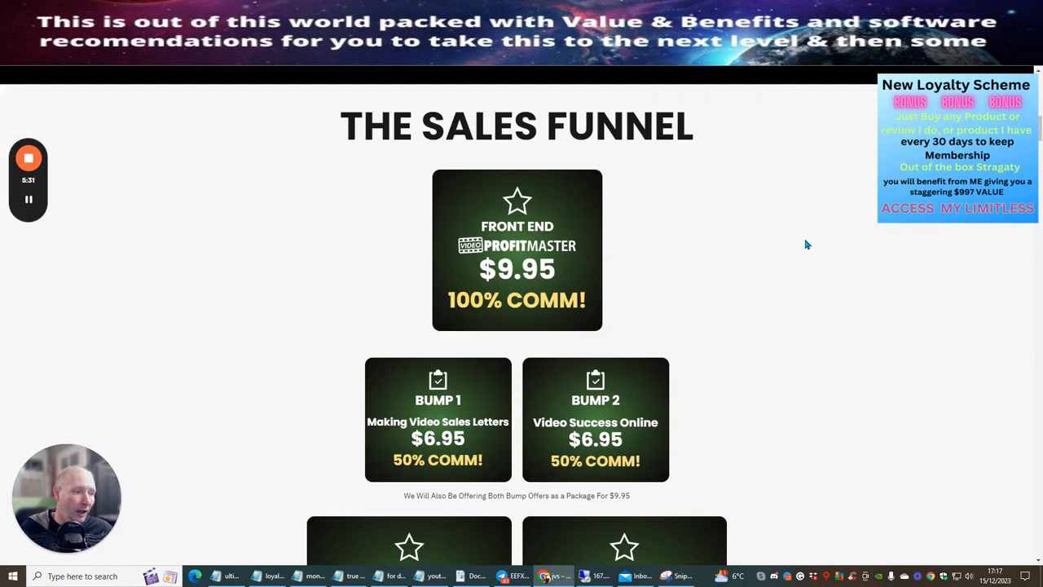
scroll("down", 3)
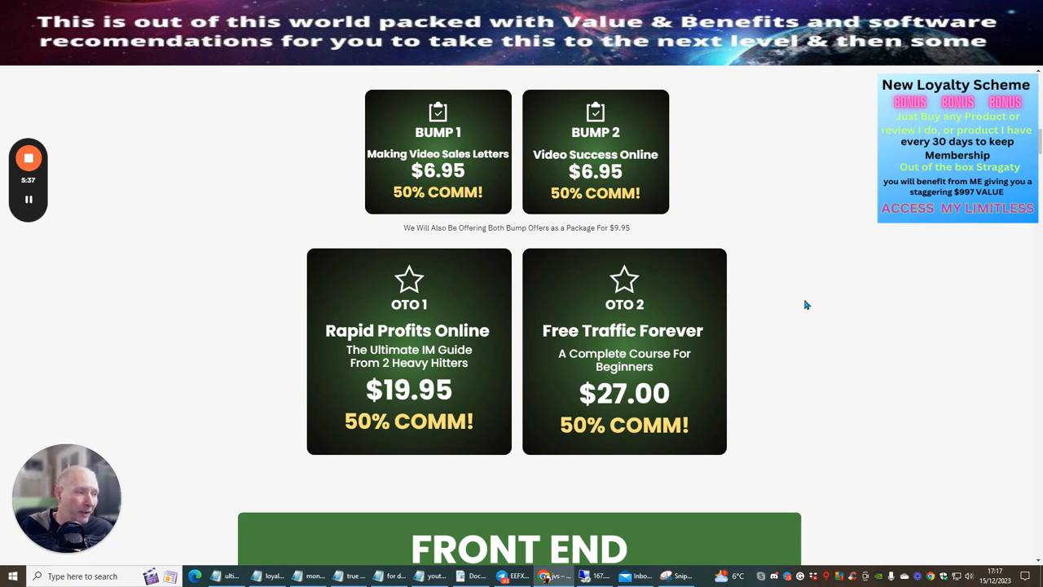
mouse_move(793, 261)
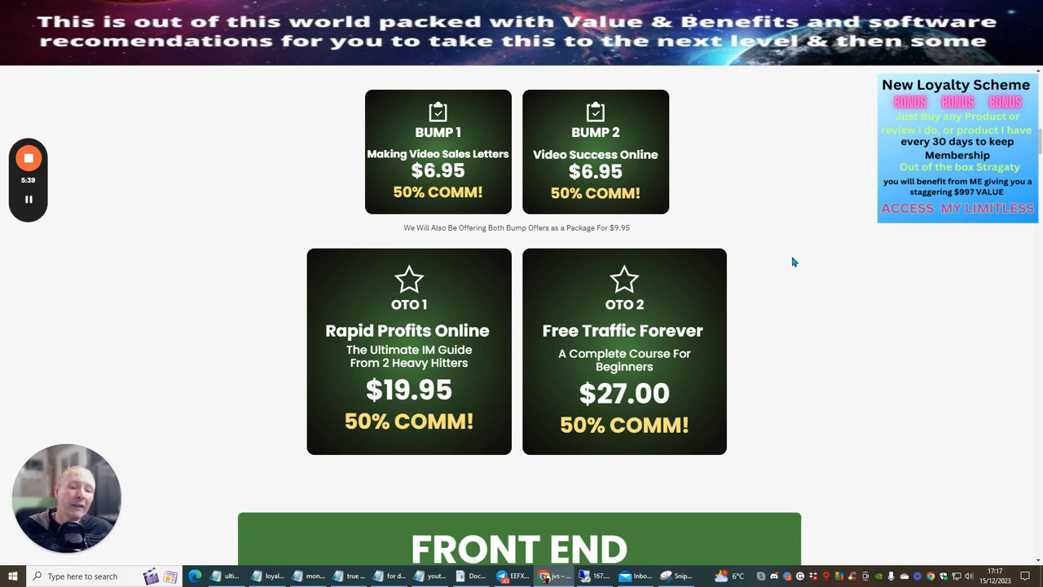
mouse_move(717, 186)
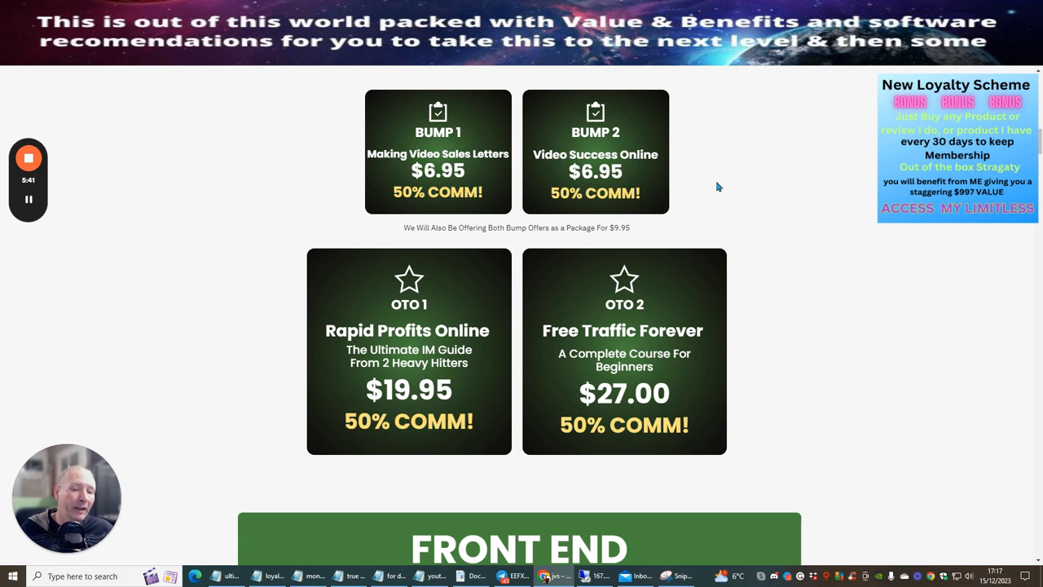
mouse_move(755, 163)
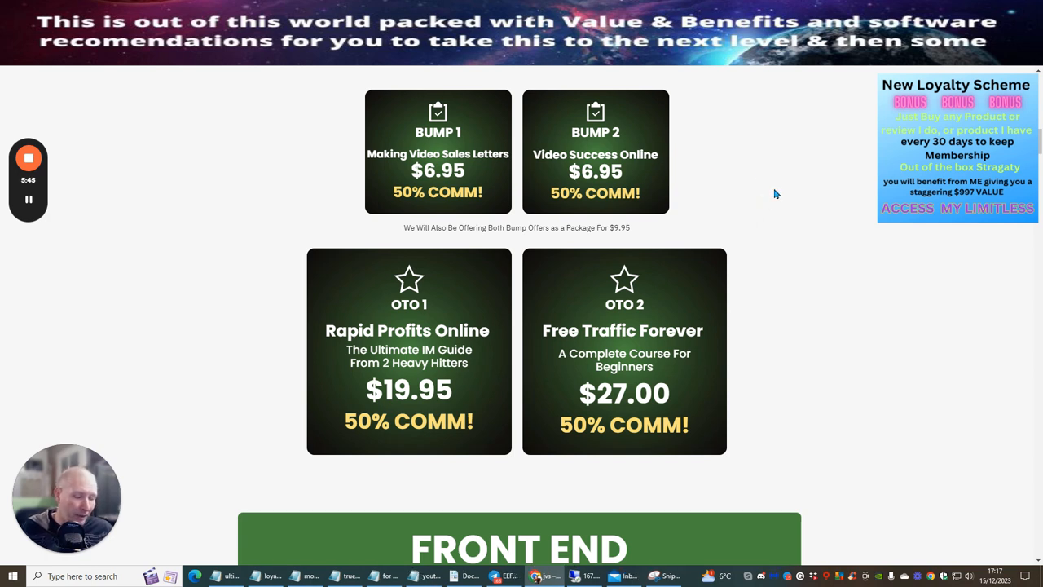
mouse_move(785, 137)
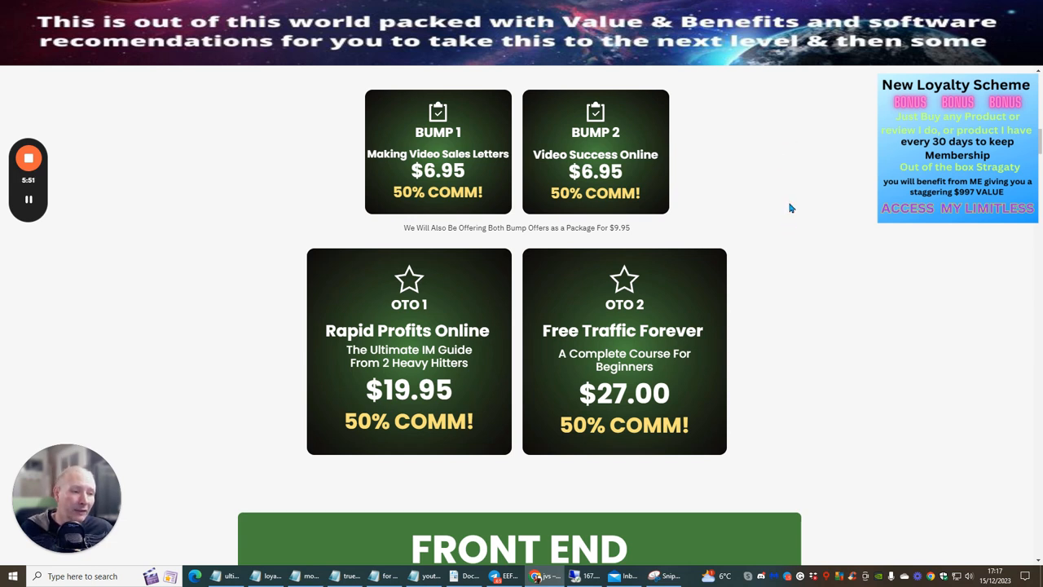
mouse_move(799, 166)
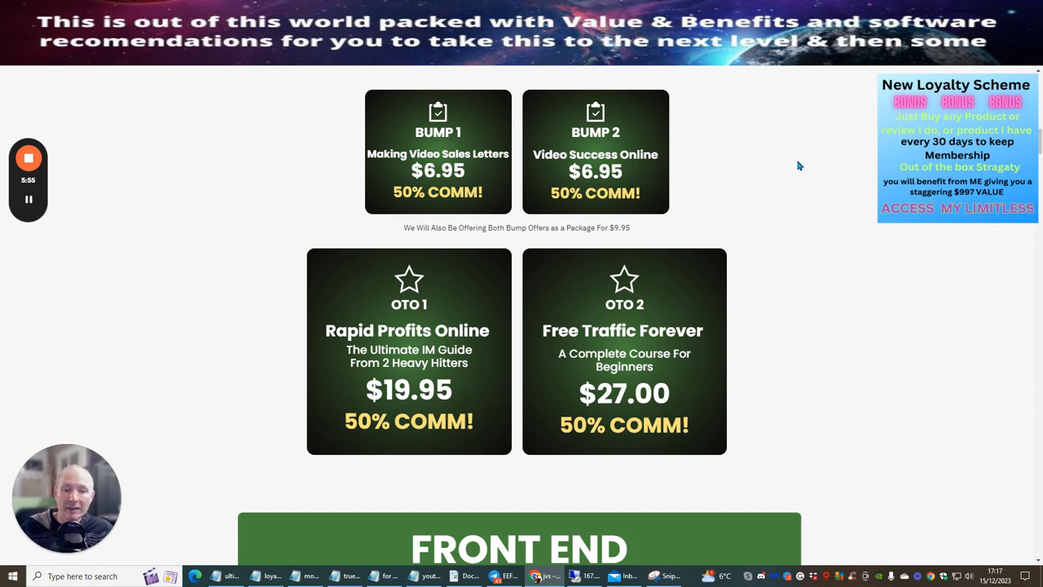
mouse_move(797, 179)
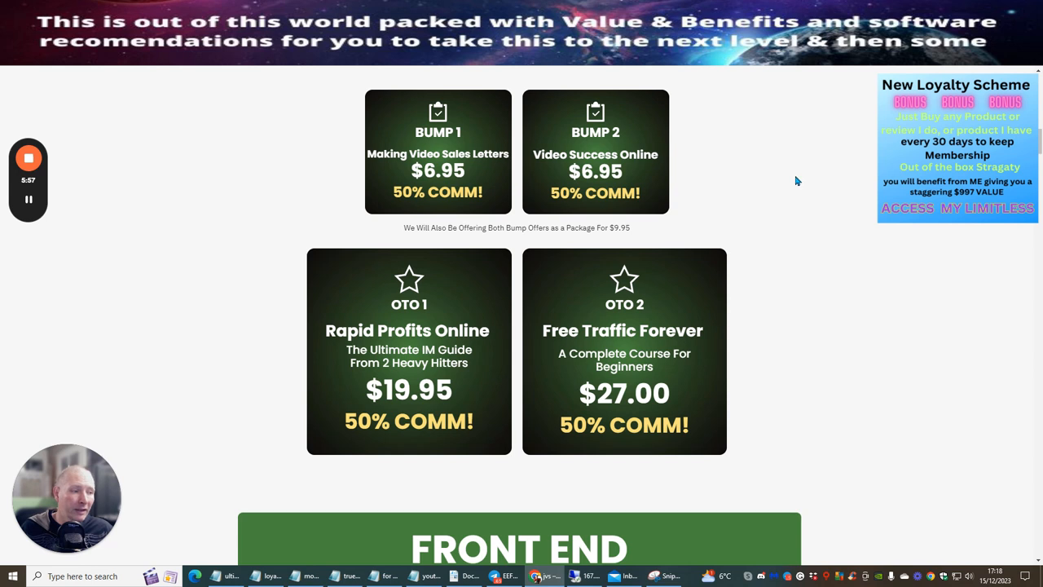
mouse_move(776, 202)
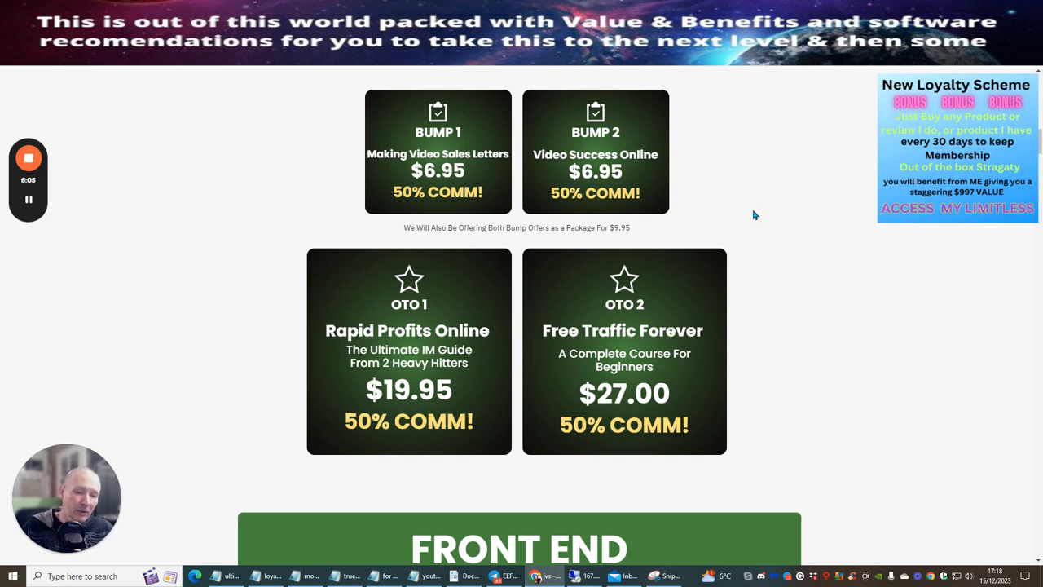
mouse_move(756, 225)
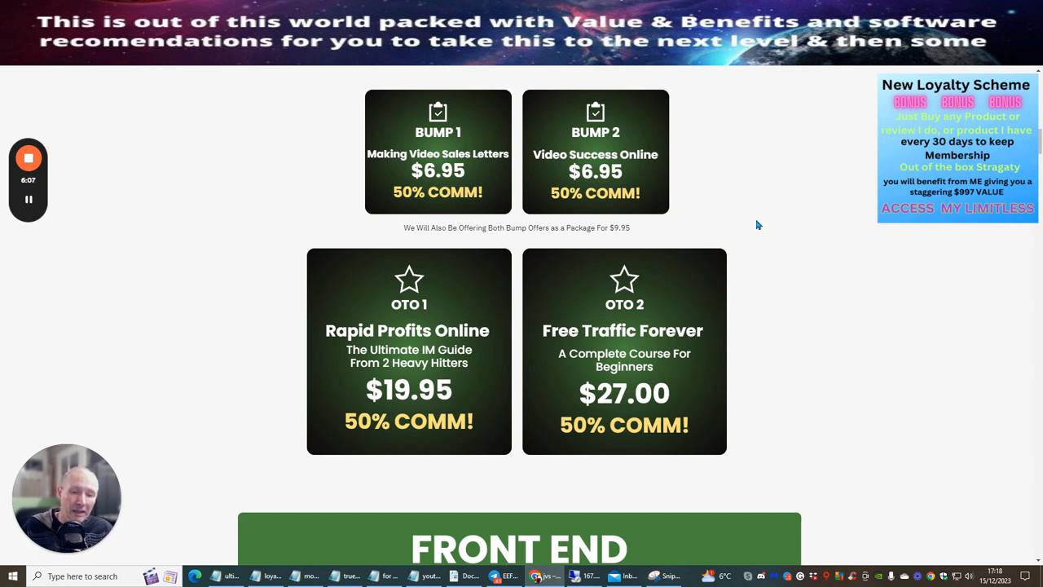
mouse_move(747, 235)
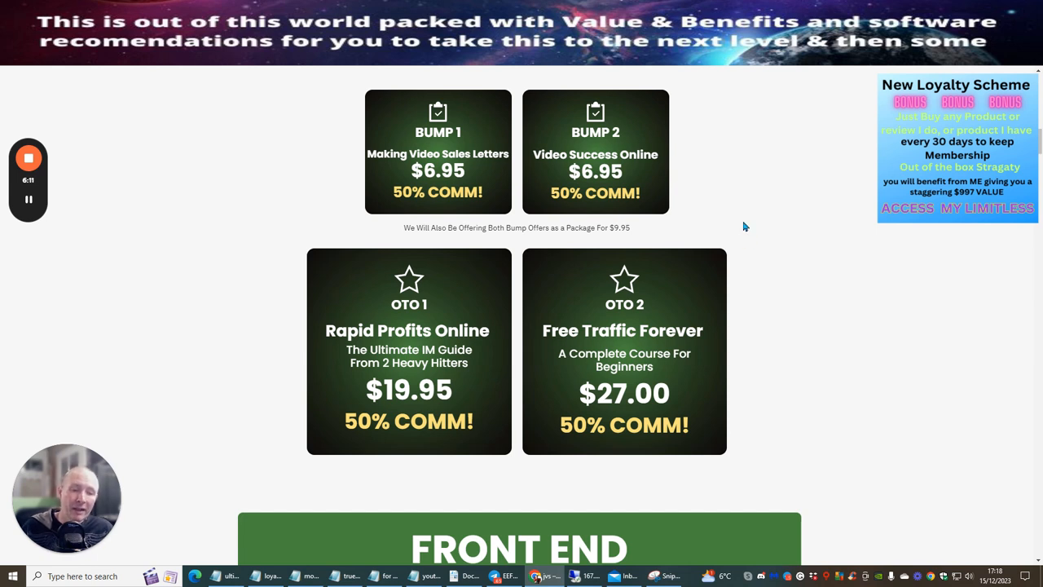
mouse_move(797, 264)
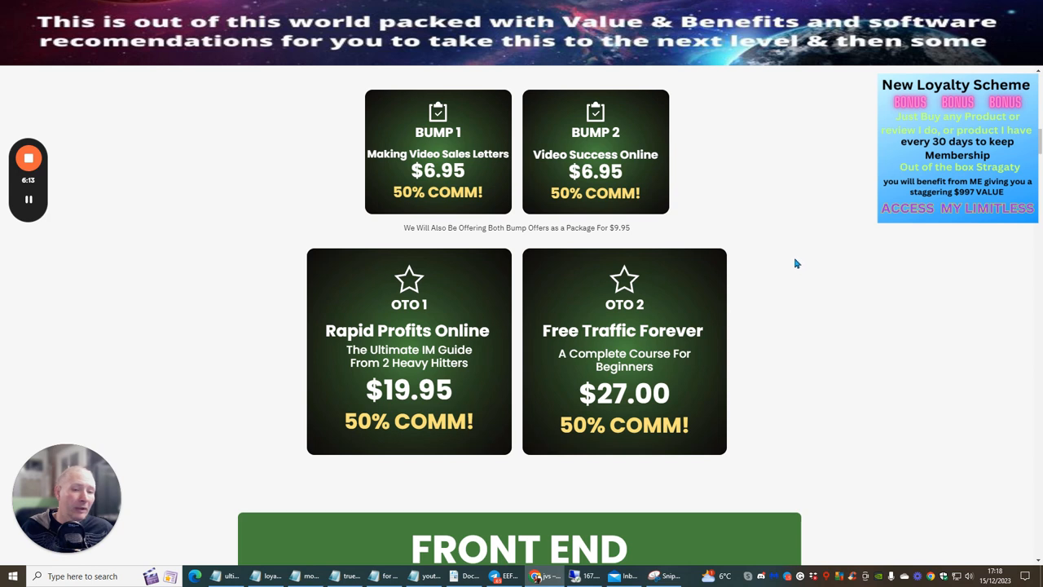
mouse_move(795, 260)
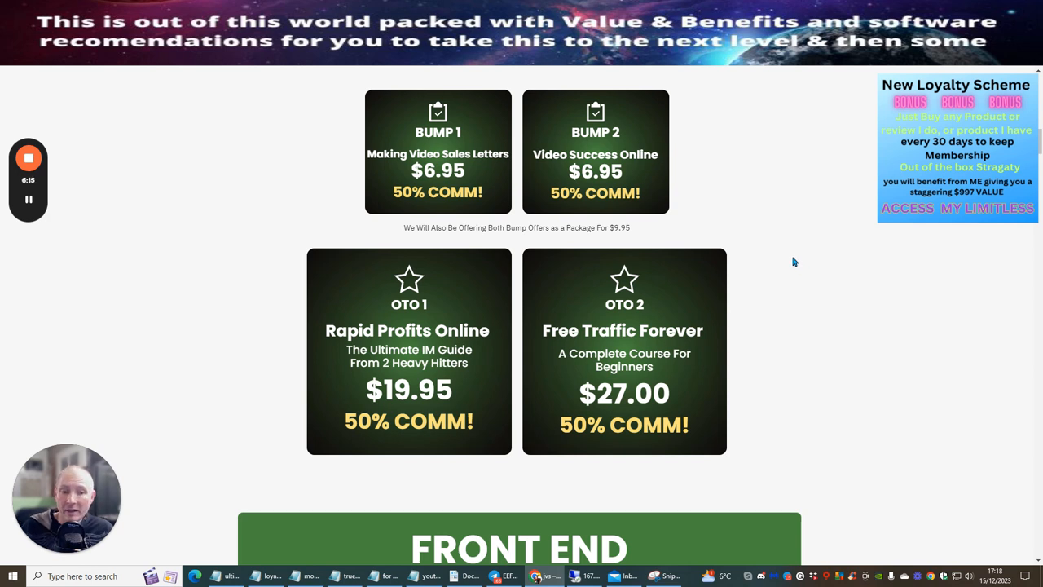
mouse_move(789, 199)
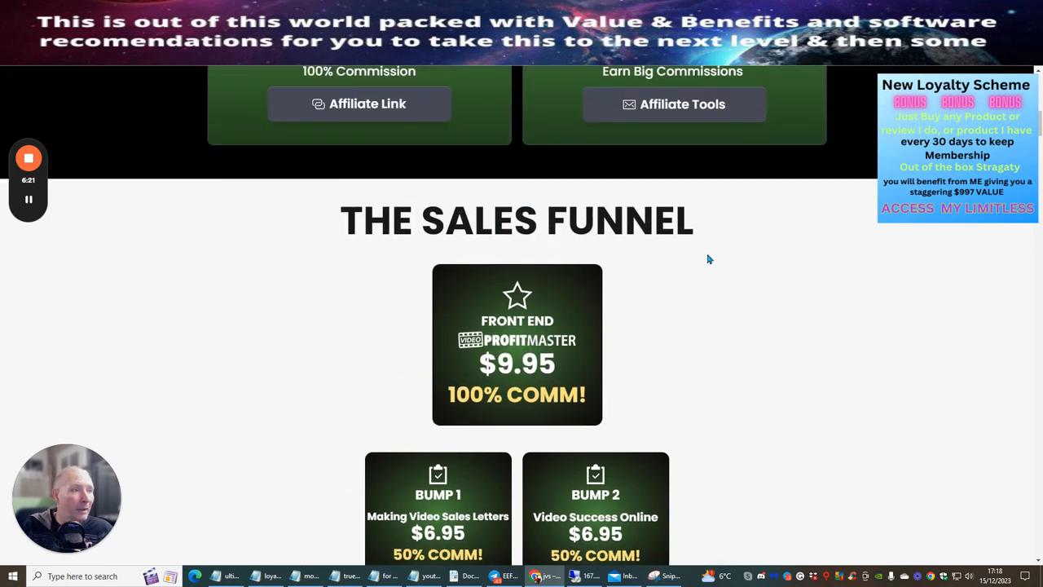
mouse_move(681, 296)
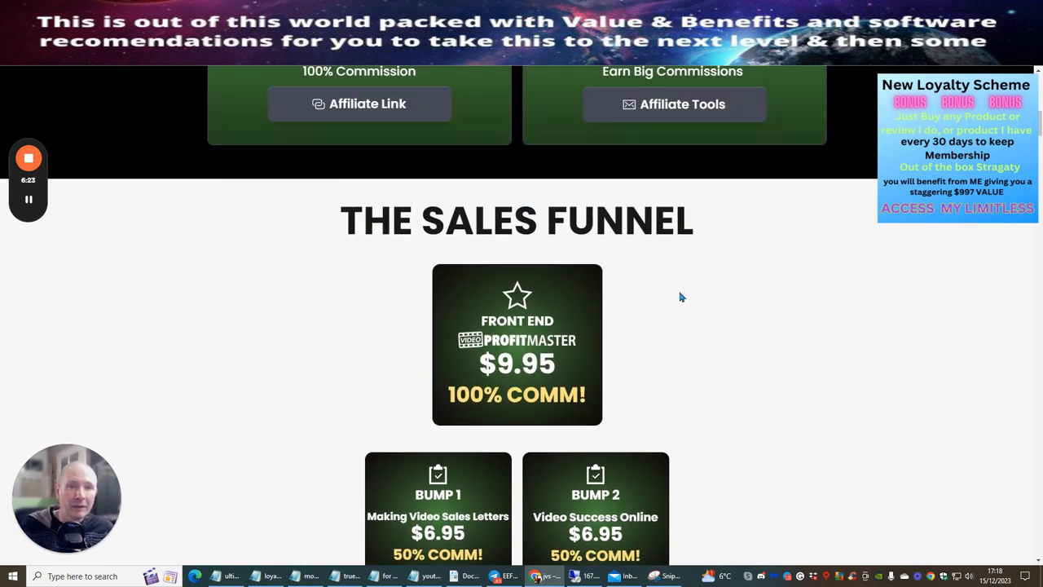
mouse_move(665, 344)
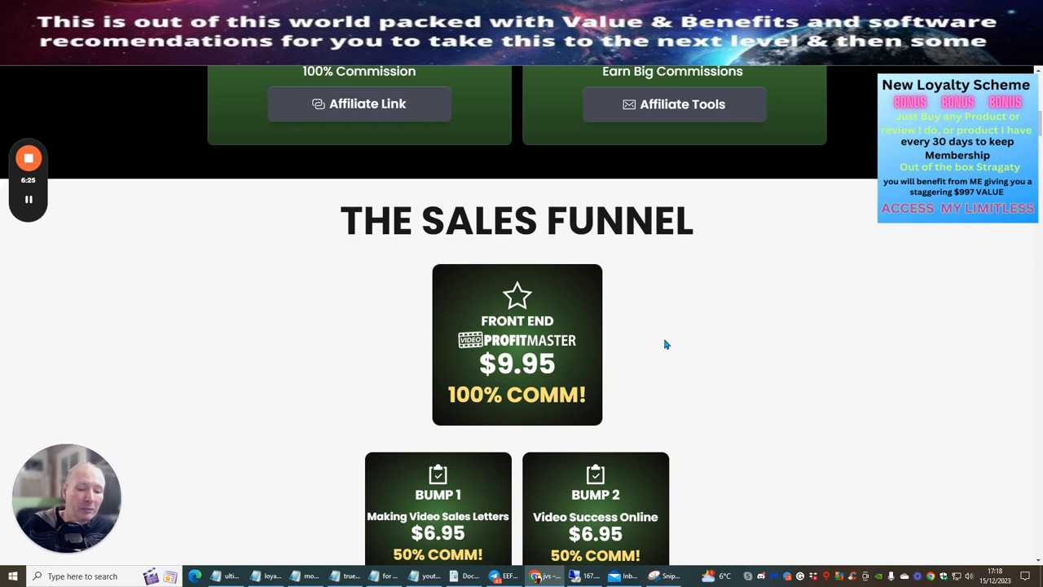
mouse_move(688, 300)
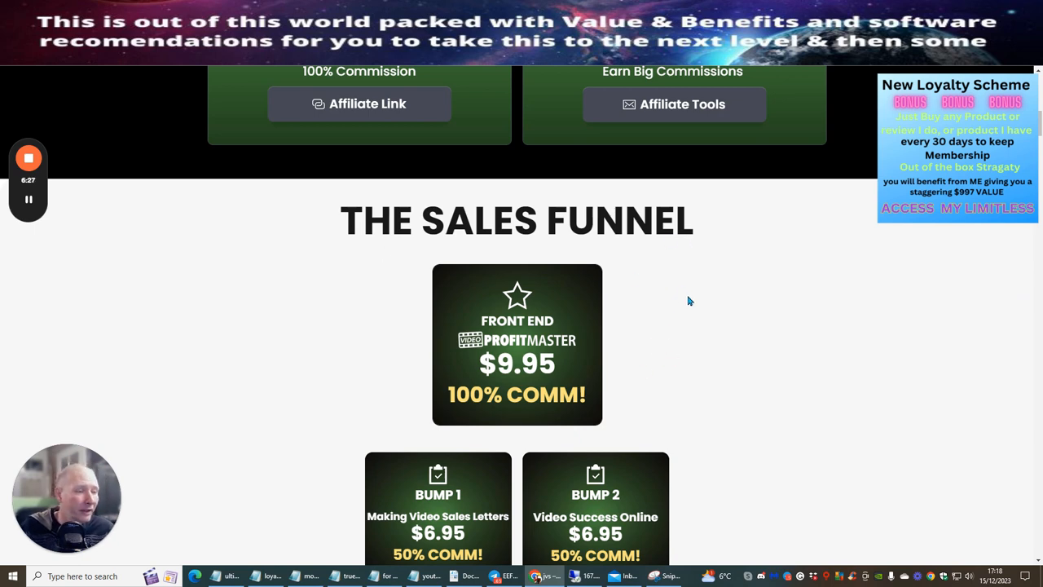
scroll("up", 3)
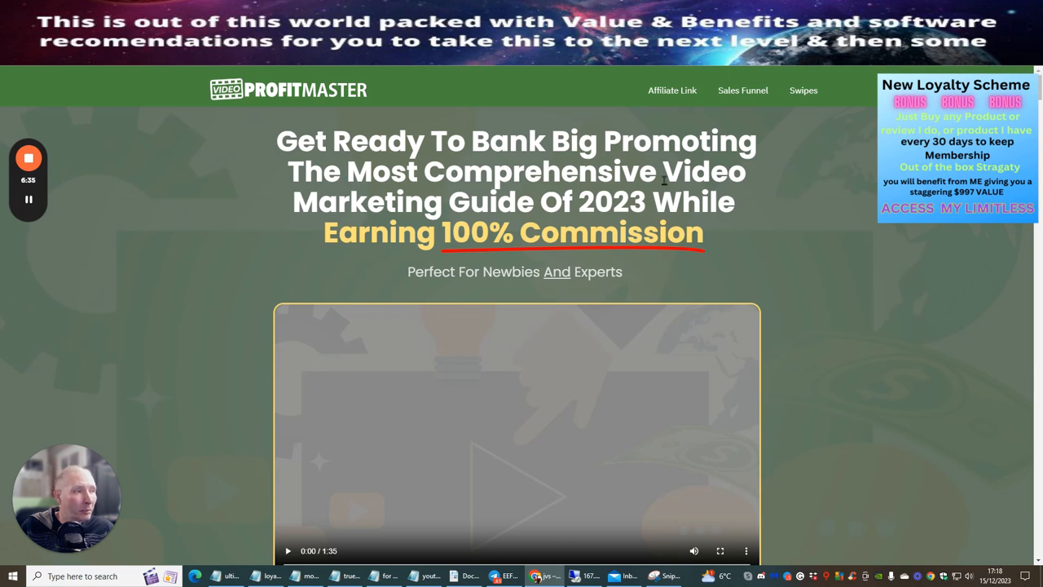
scroll("down", 3)
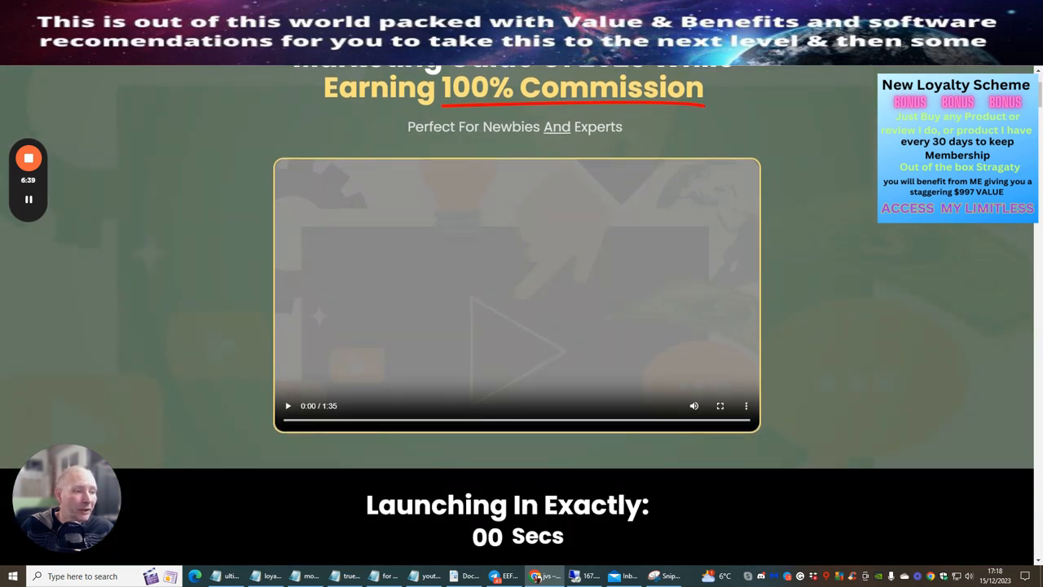
scroll("down", 3)
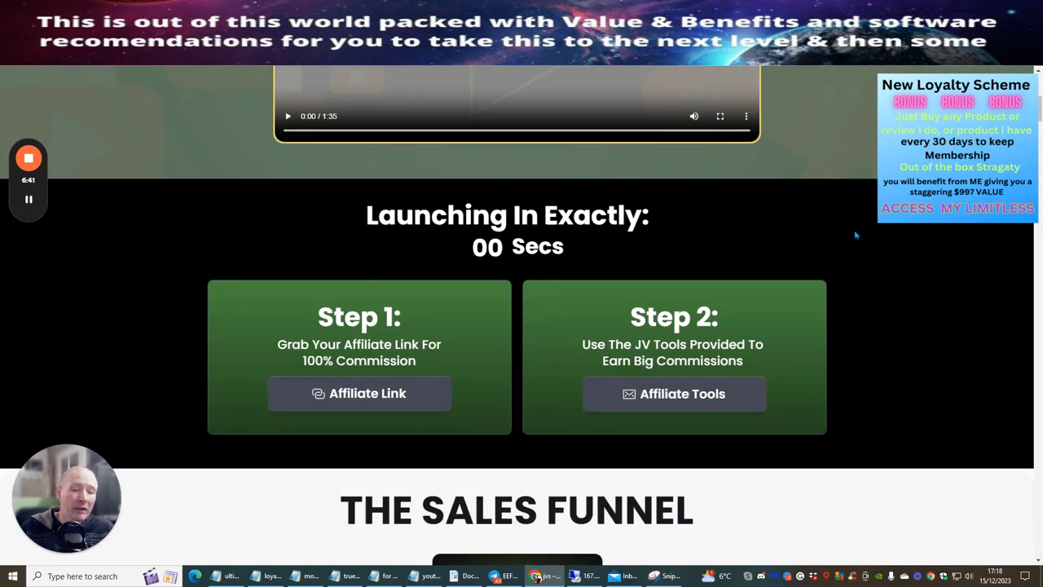
mouse_move(486, 322)
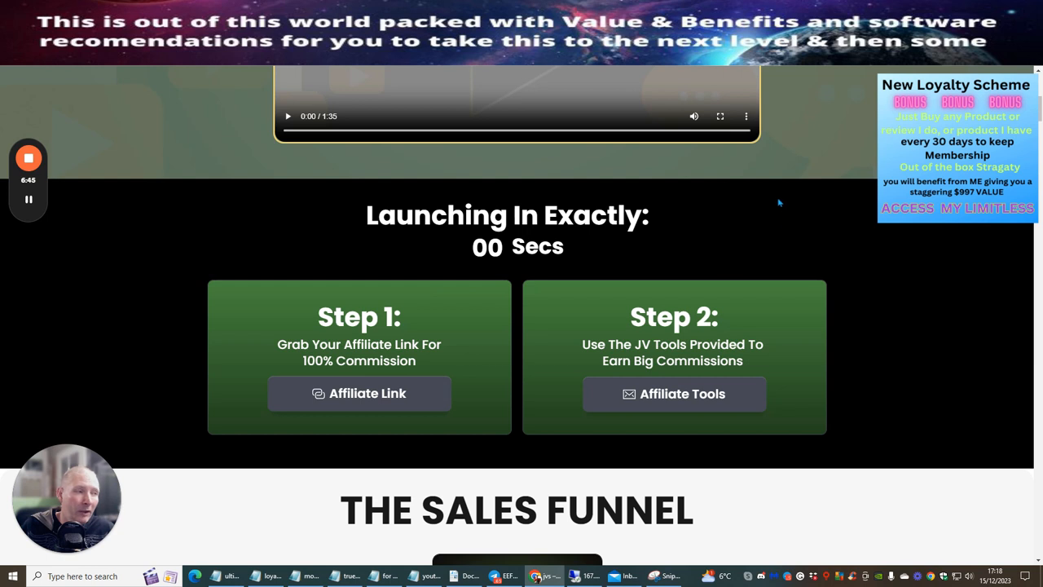
mouse_move(768, 178)
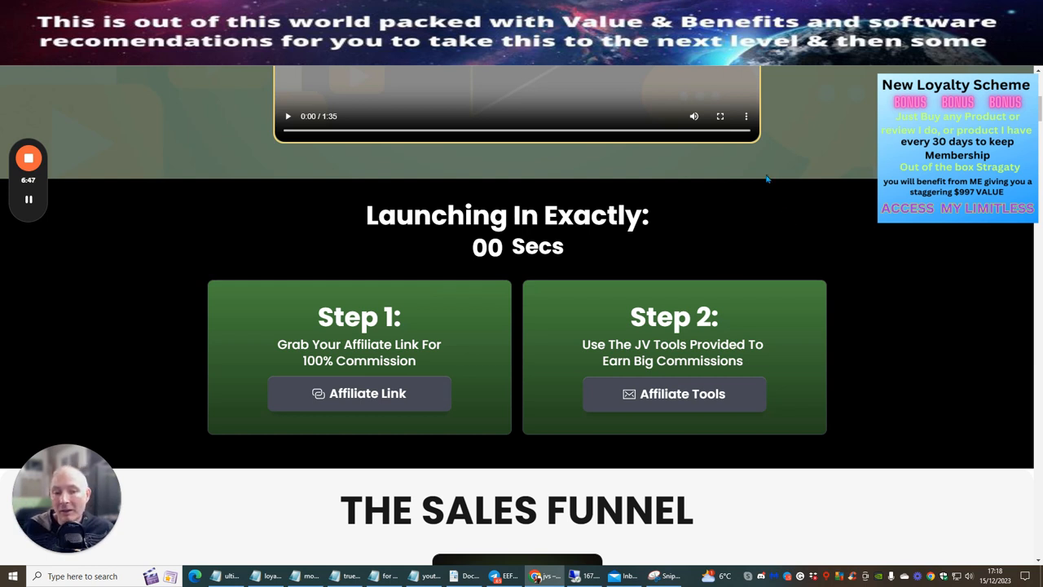
mouse_move(753, 192)
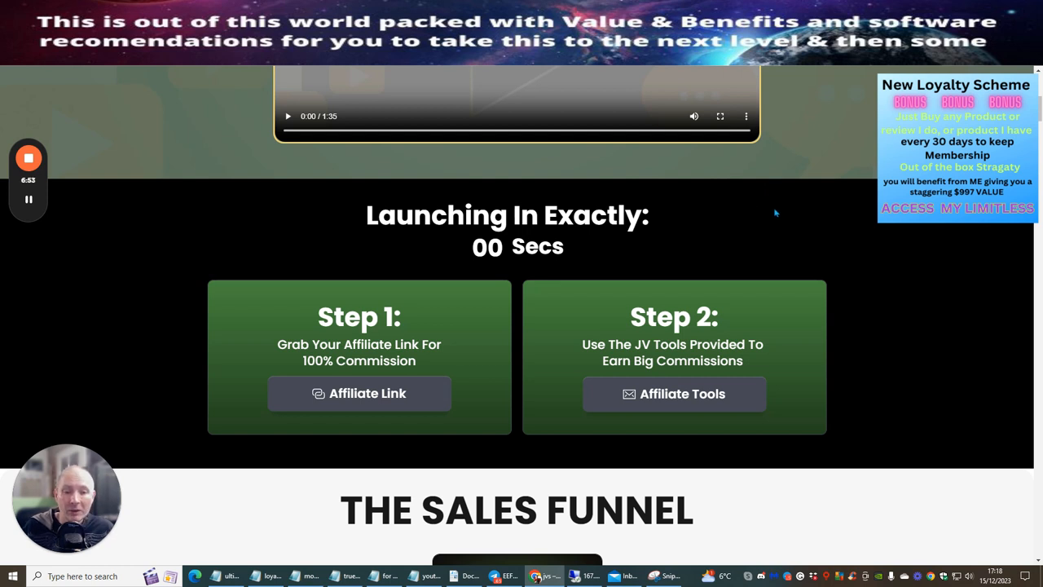
scroll("down", 3)
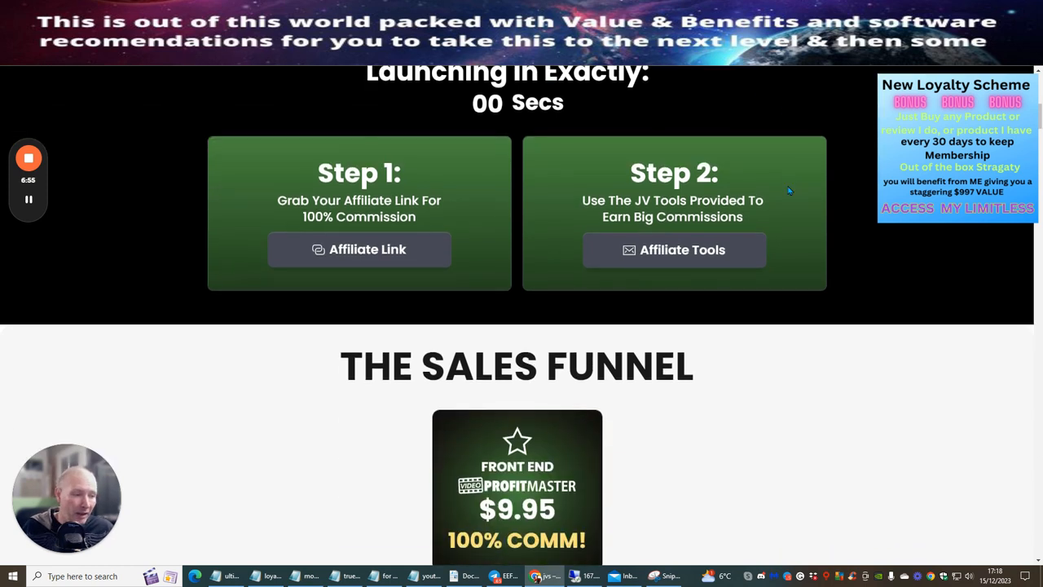
scroll("down", 3)
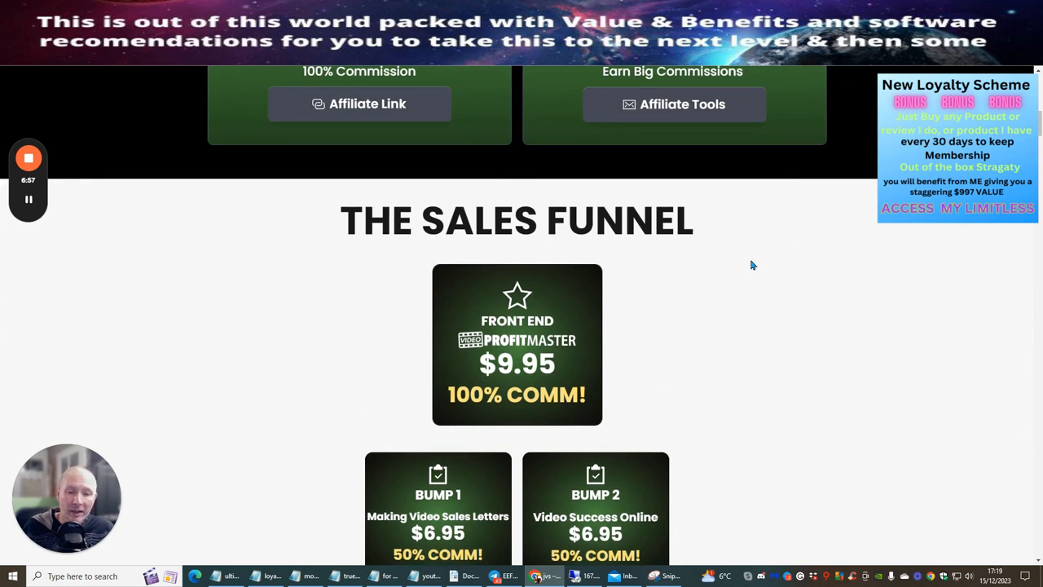
mouse_move(720, 318)
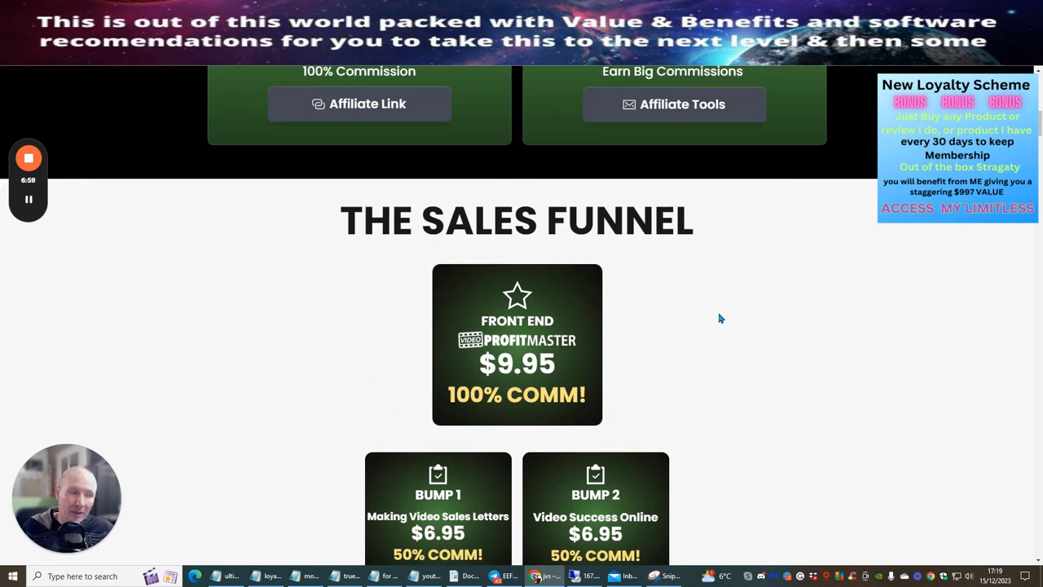
mouse_move(699, 313)
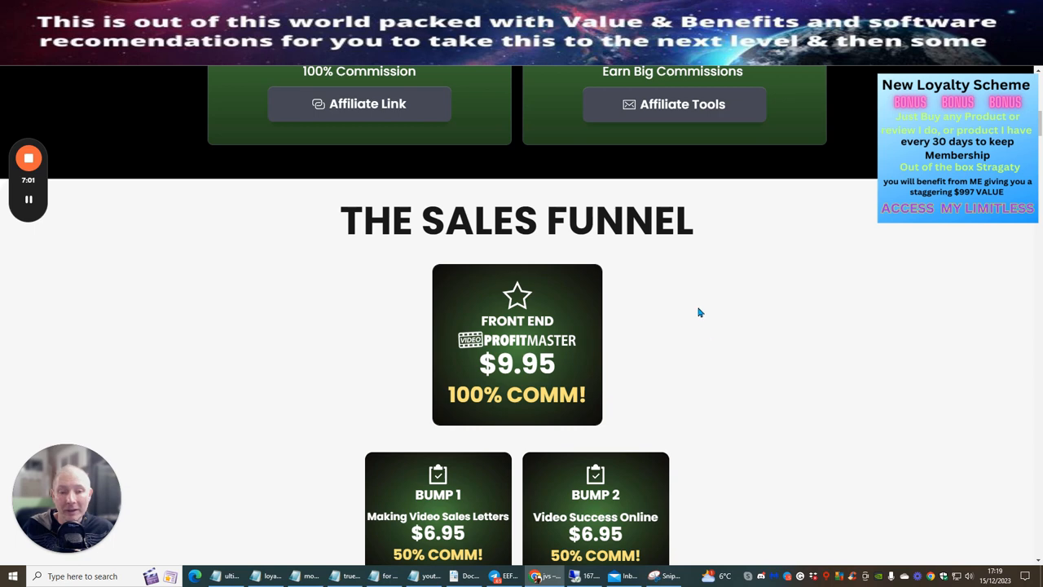
mouse_move(579, 352)
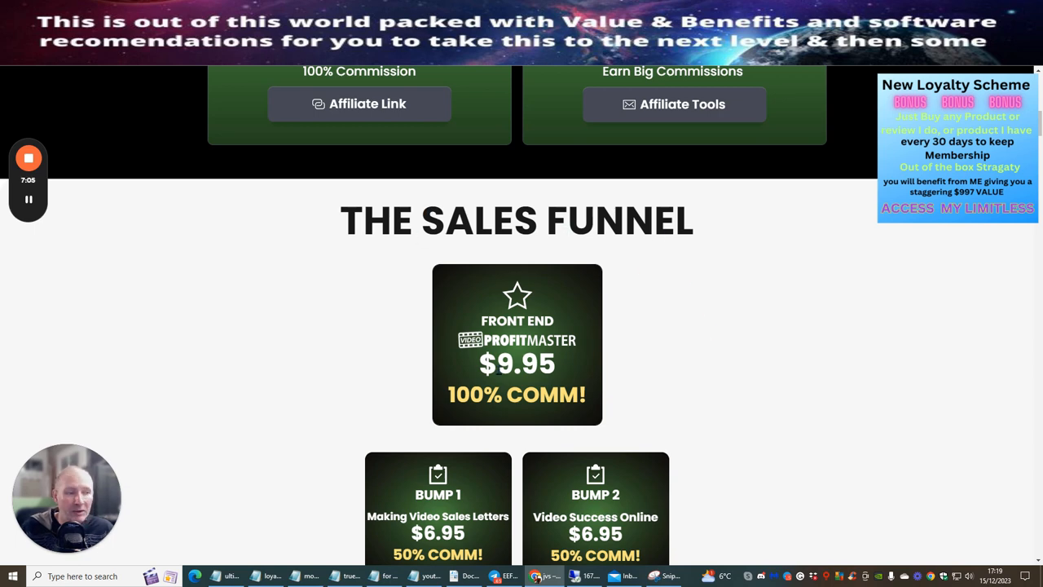
Step: Scroll past the Front End product box to the Module #1 Making Web Videos highlights
scroll("down", 3)
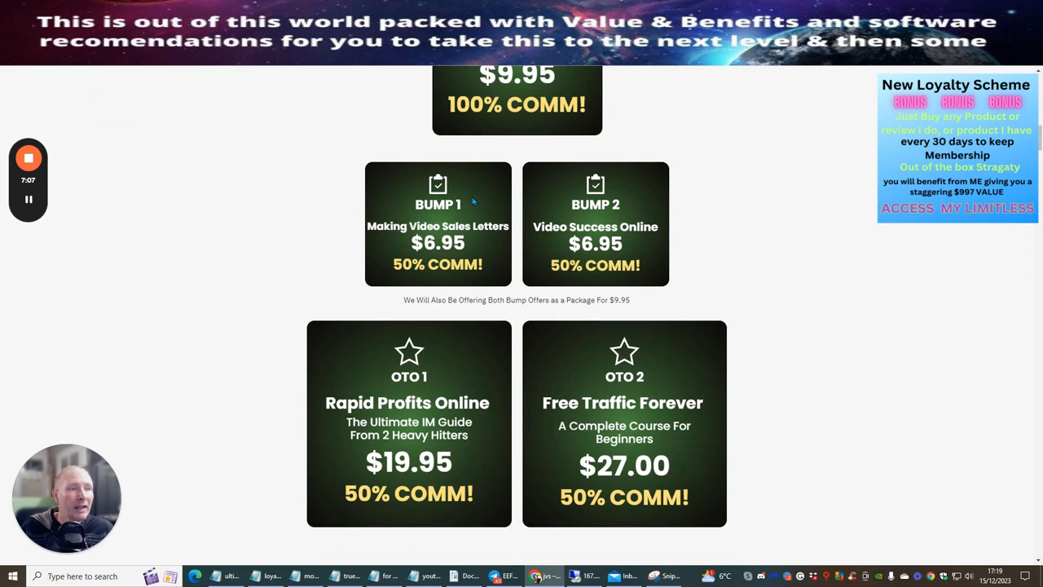
mouse_move(469, 226)
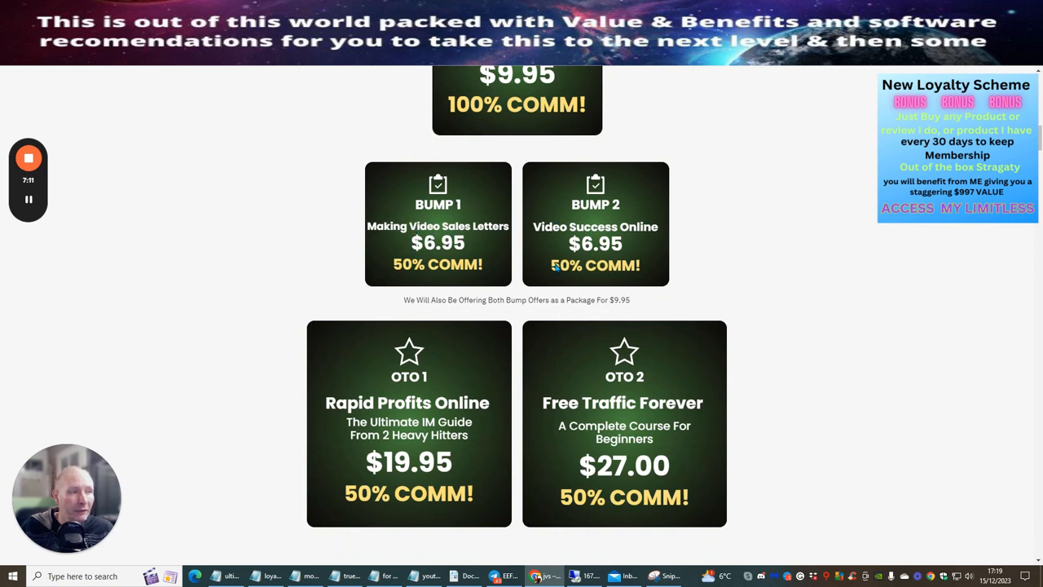
mouse_move(583, 244)
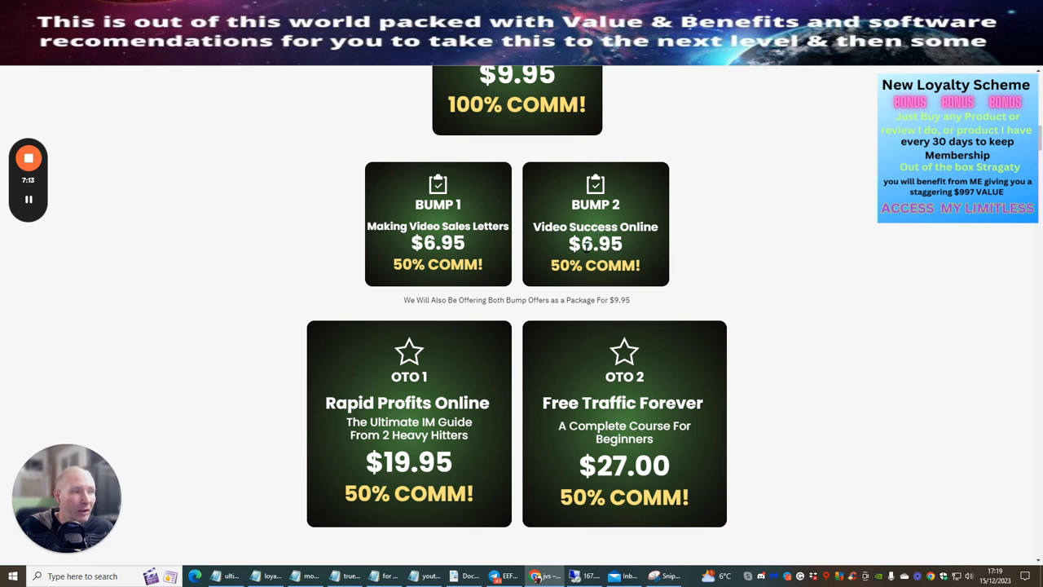
scroll("down", 3)
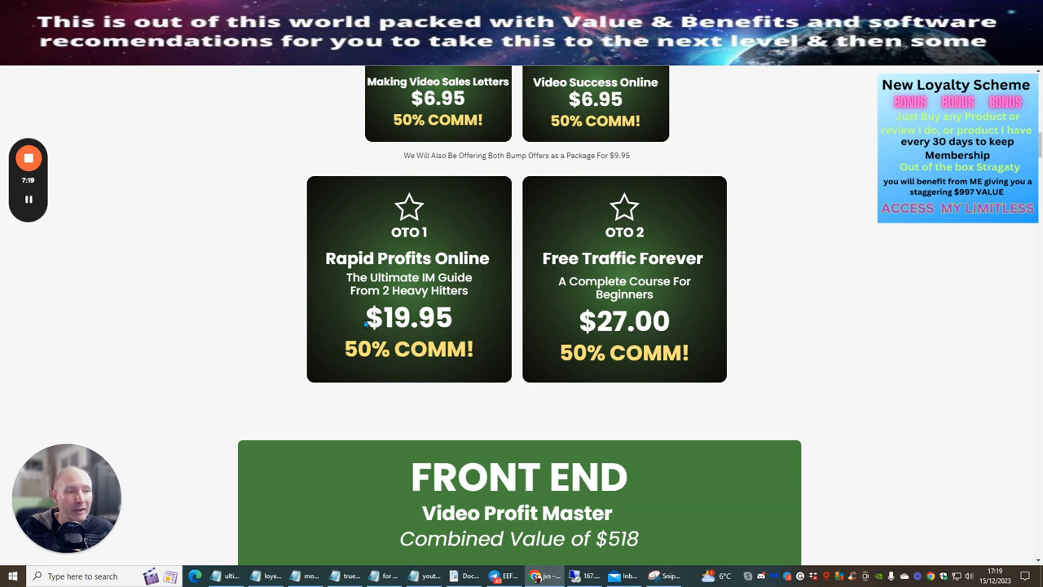
mouse_move(455, 277)
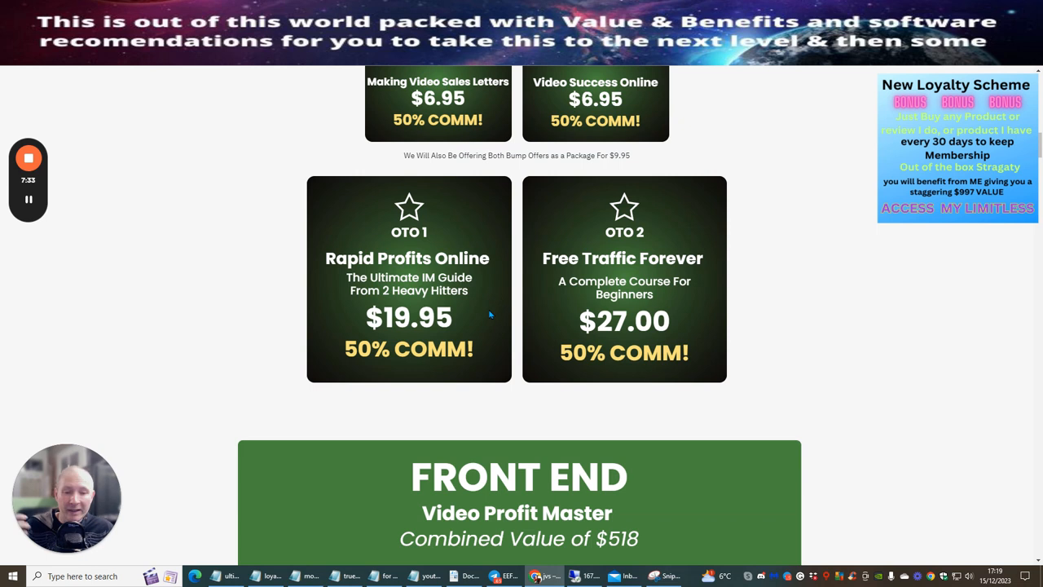
mouse_move(512, 342)
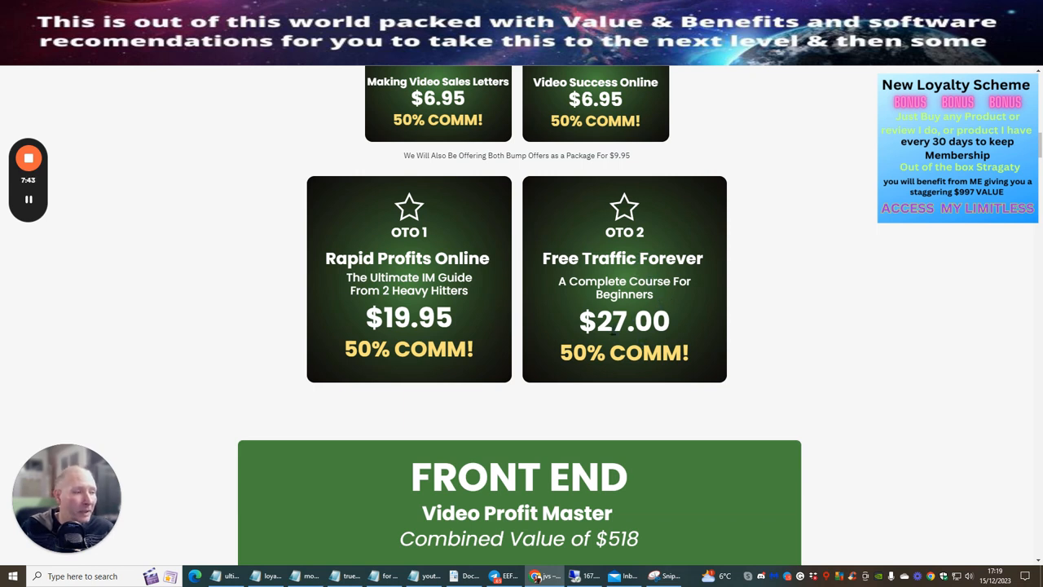
mouse_move(790, 148)
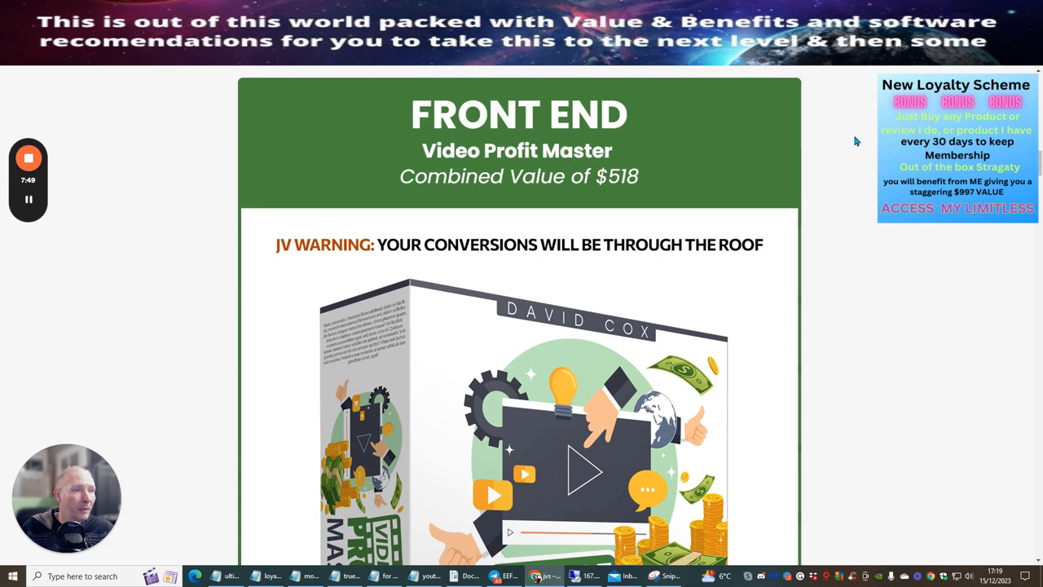
mouse_move(857, 216)
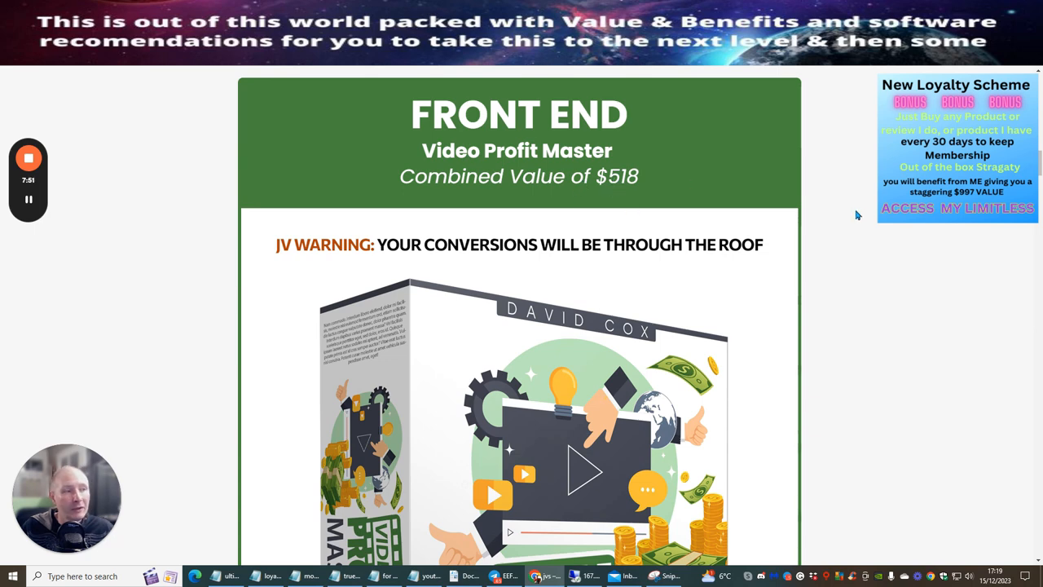
mouse_move(785, 198)
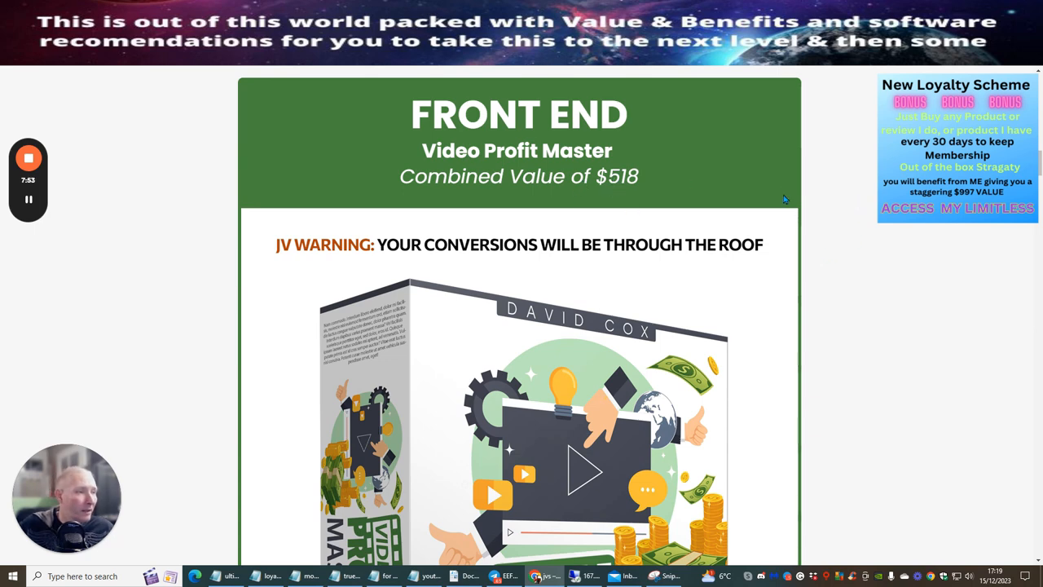
scroll("down", 3)
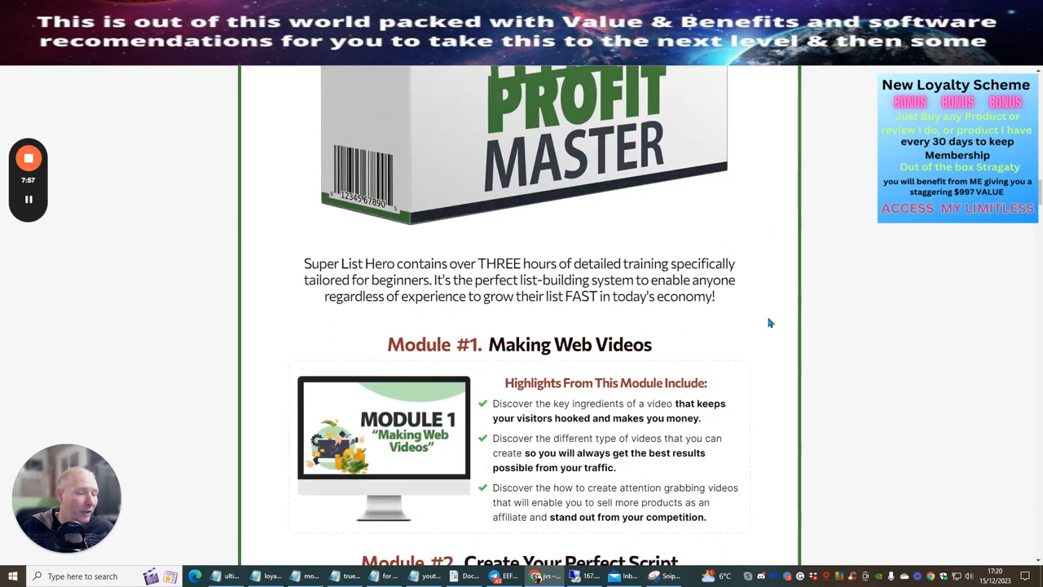
mouse_move(755, 330)
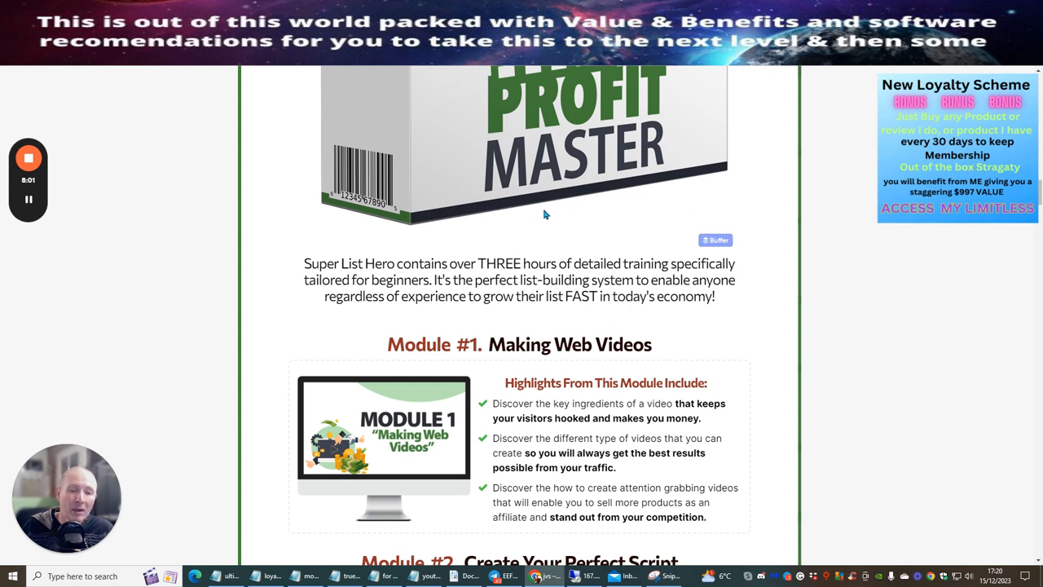
mouse_move(450, 257)
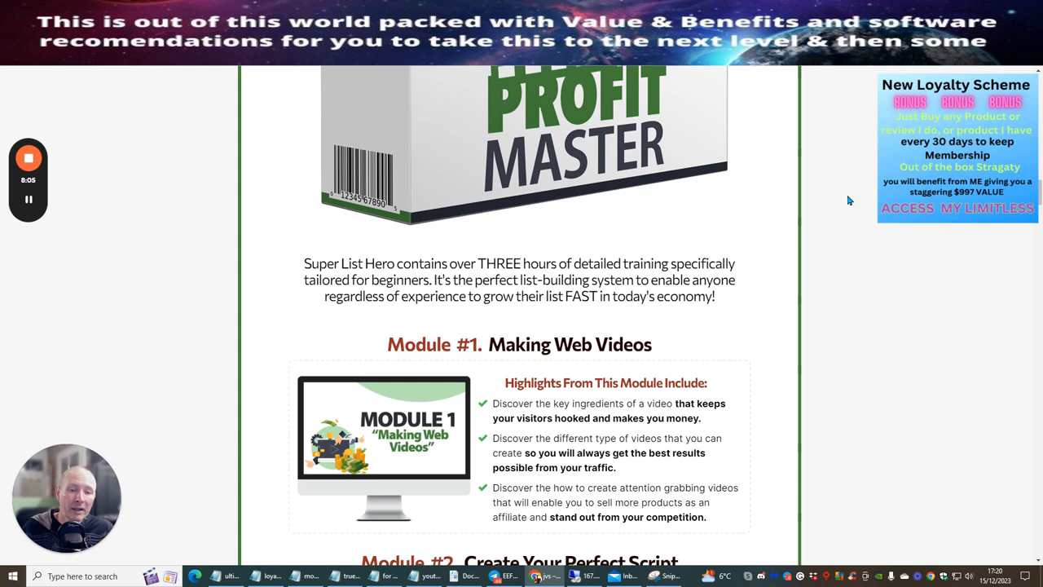
mouse_move(783, 271)
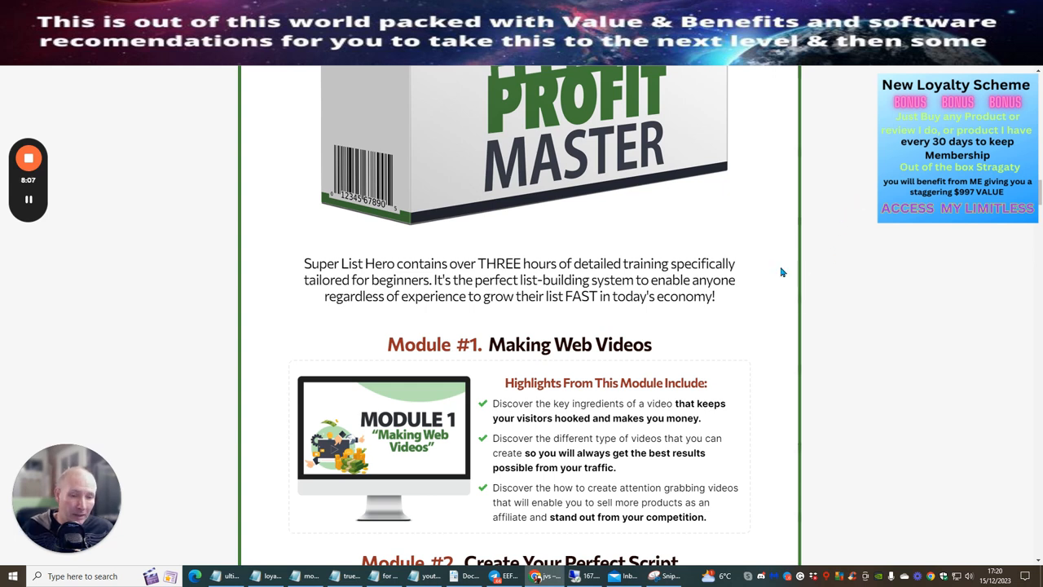
mouse_move(765, 235)
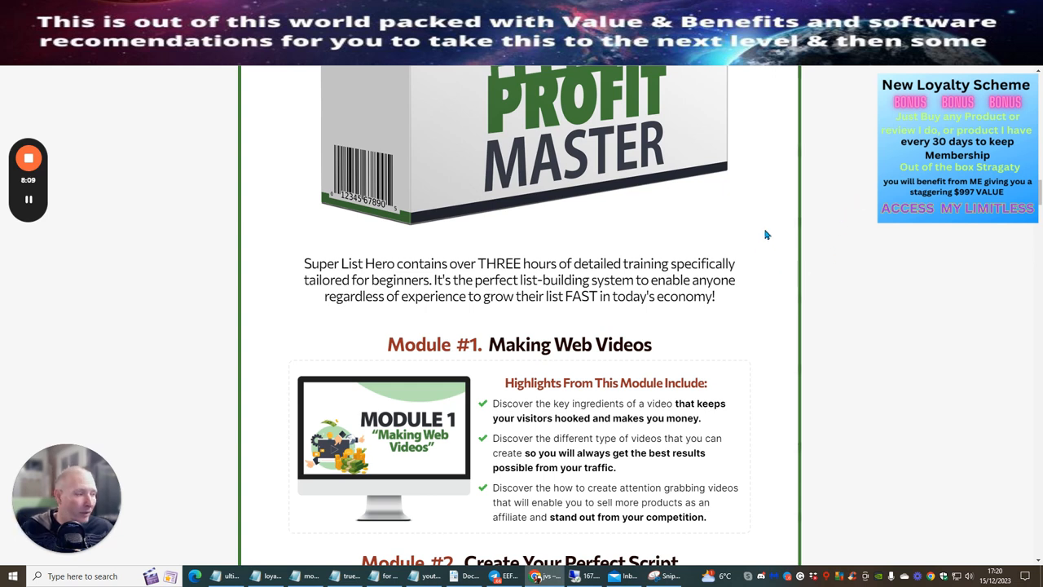
mouse_move(751, 229)
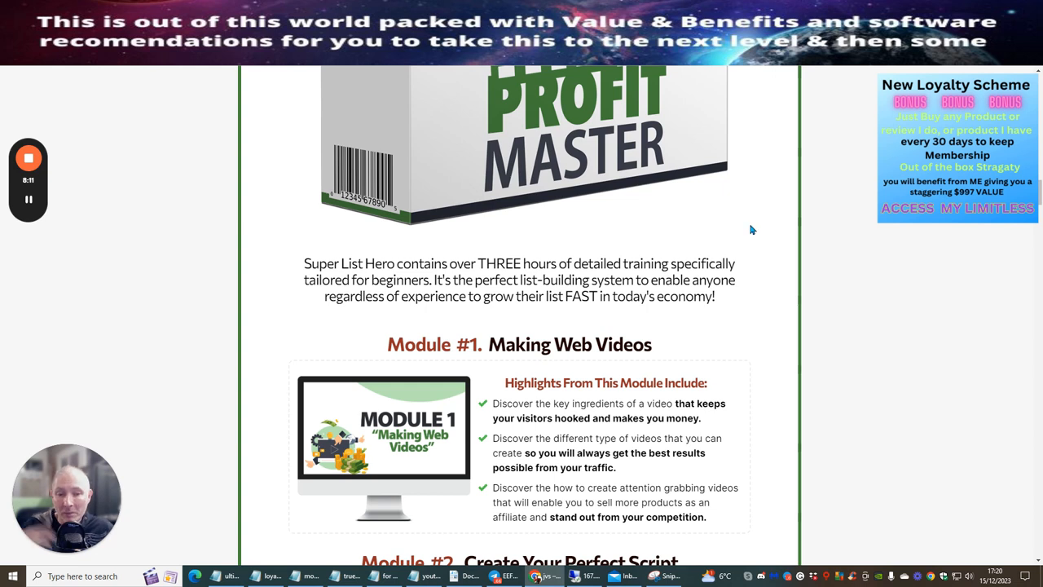
mouse_move(824, 192)
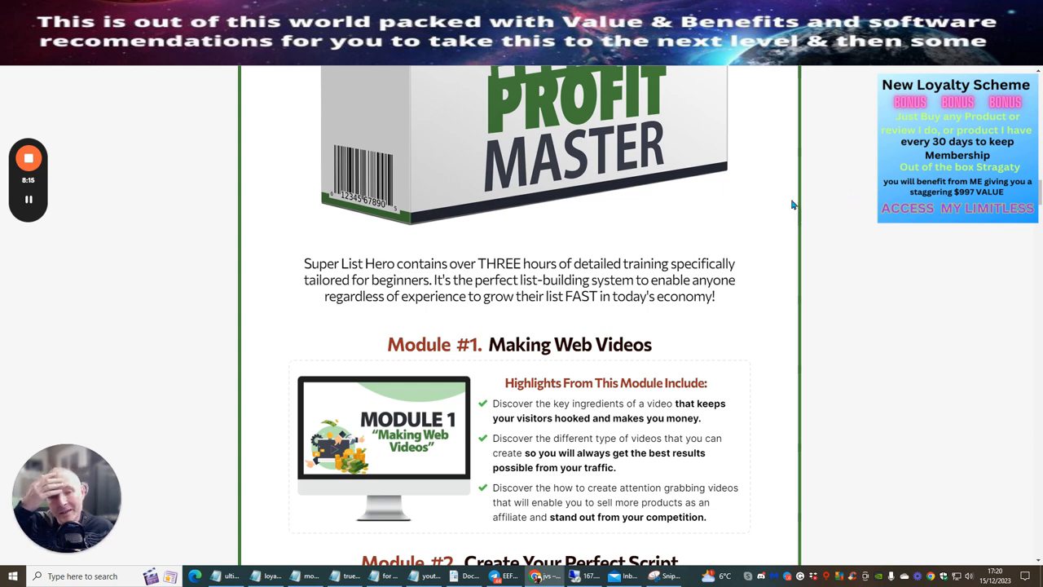
mouse_move(750, 241)
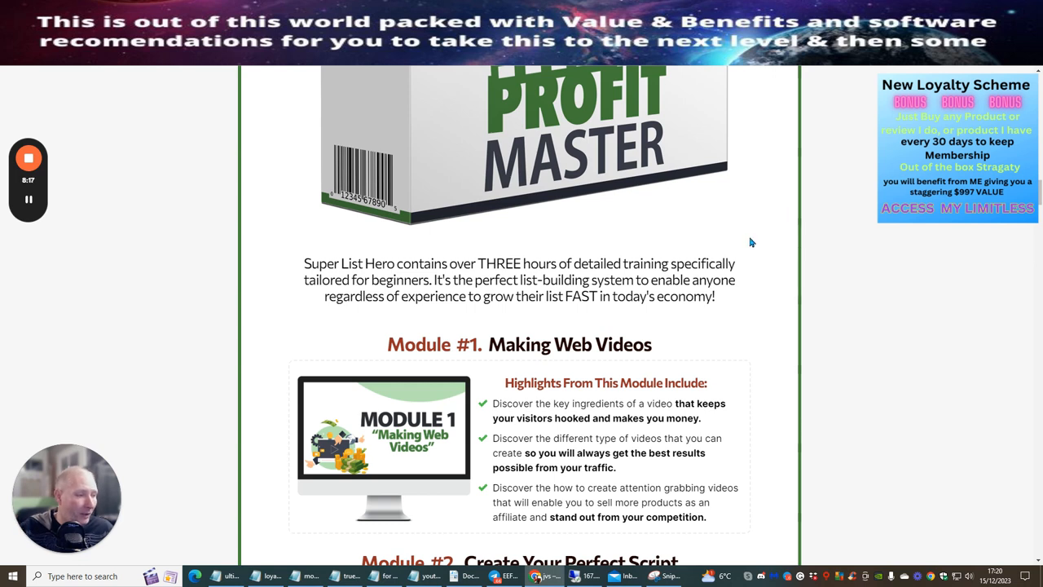
mouse_move(839, 209)
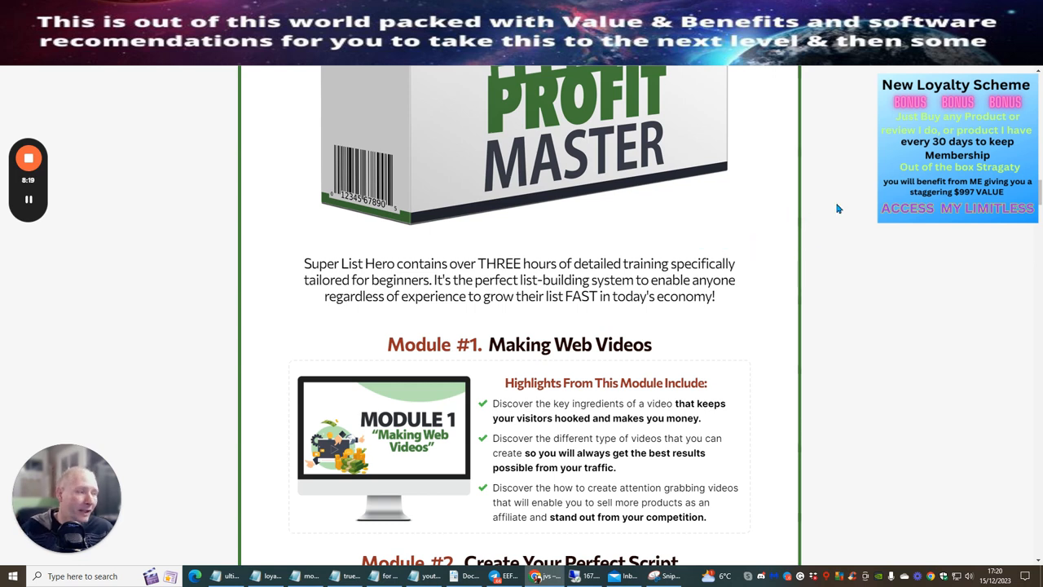
mouse_move(811, 205)
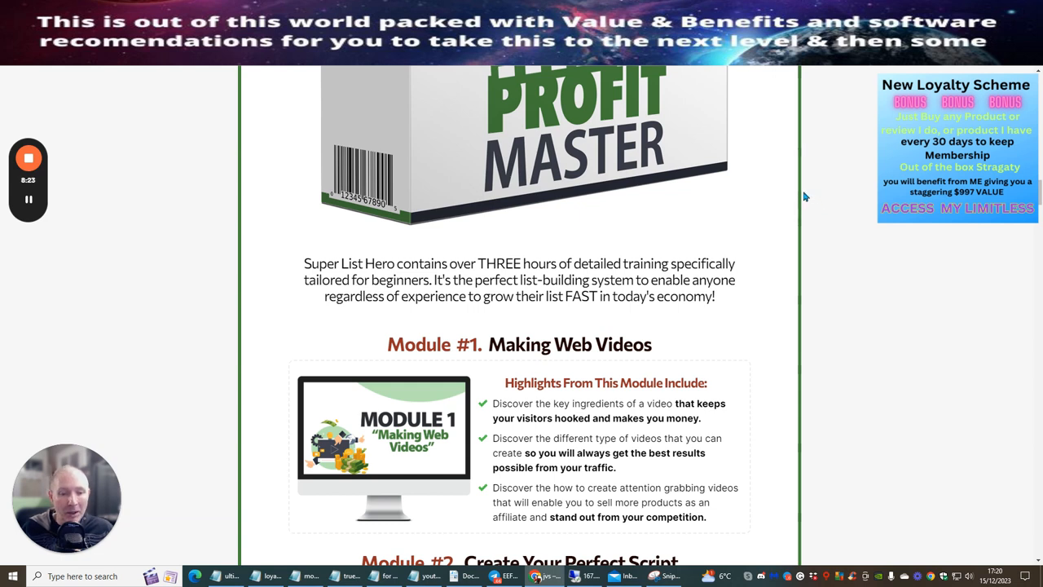
mouse_move(774, 255)
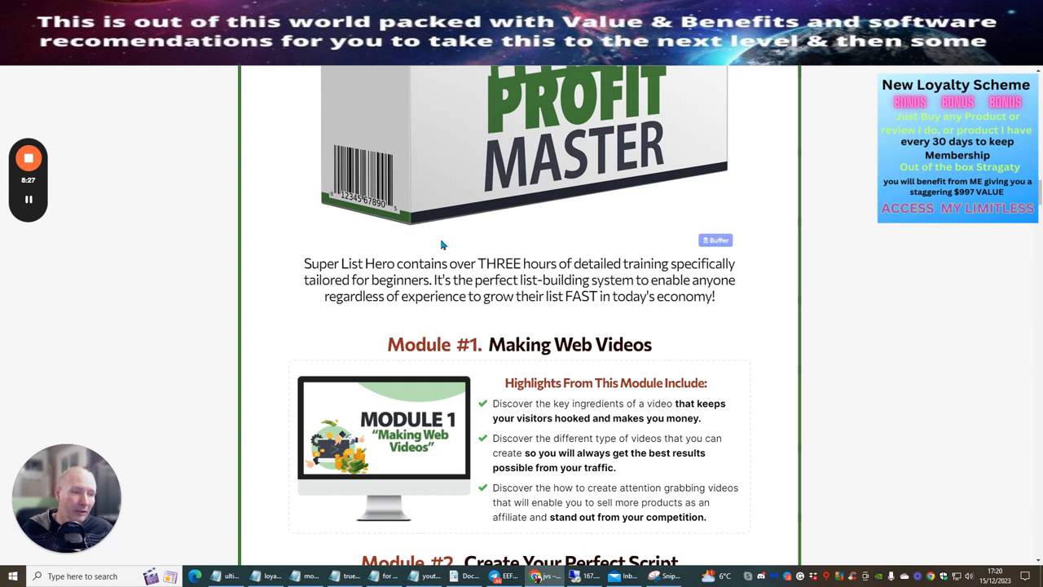
mouse_move(508, 318)
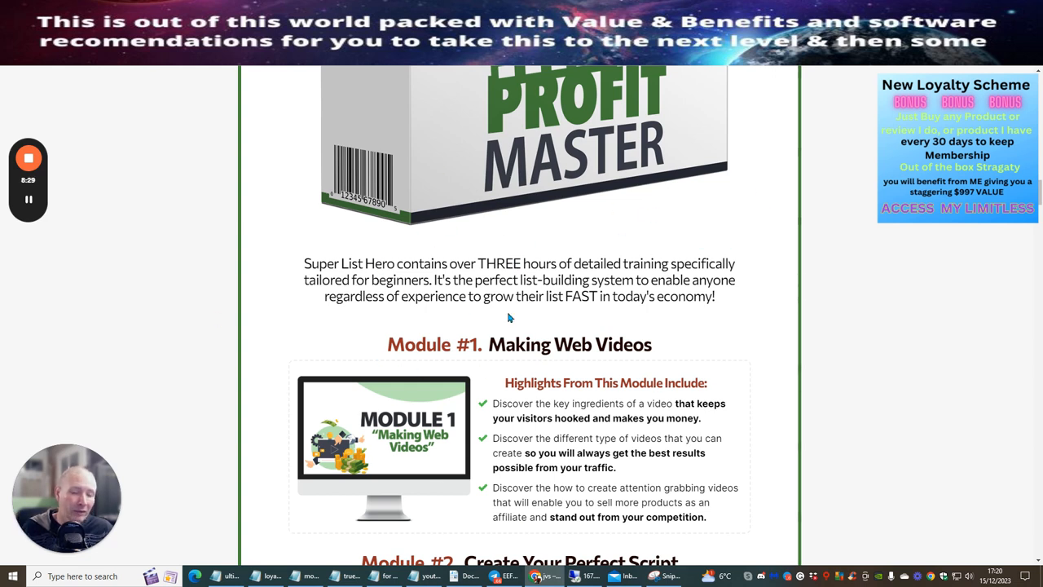
mouse_move(780, 259)
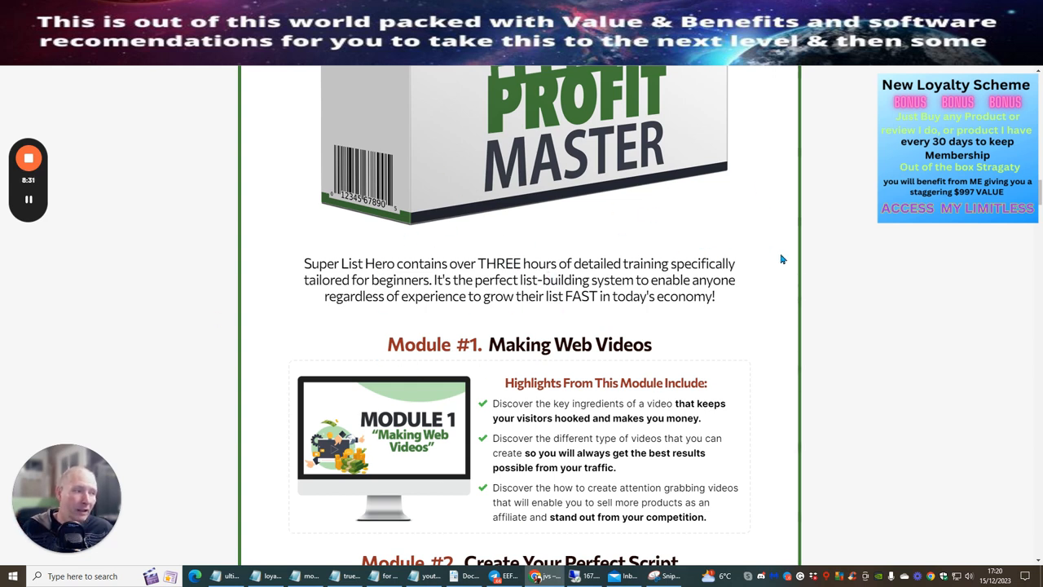
mouse_move(854, 221)
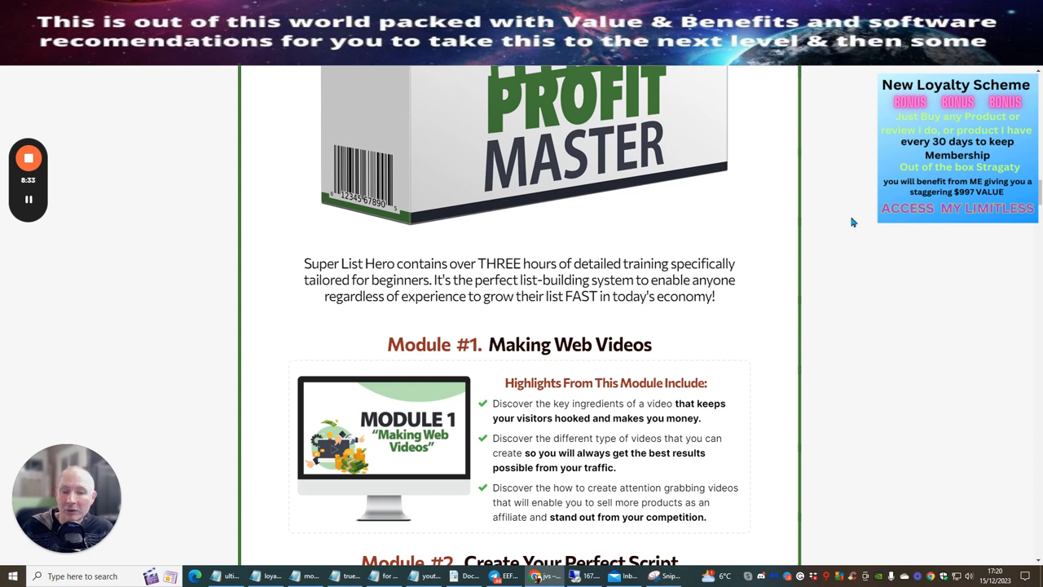
mouse_move(853, 189)
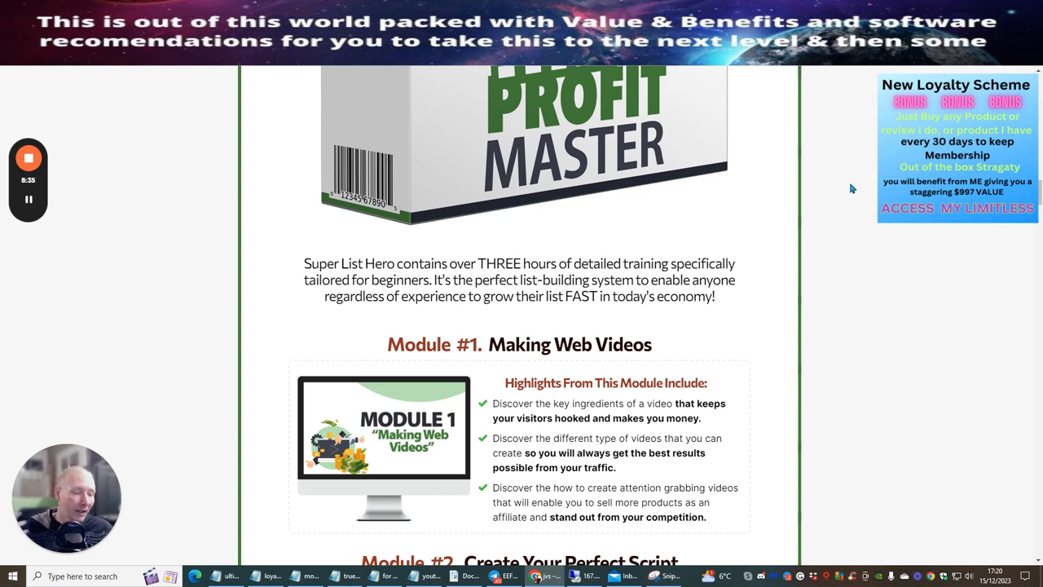
mouse_move(854, 301)
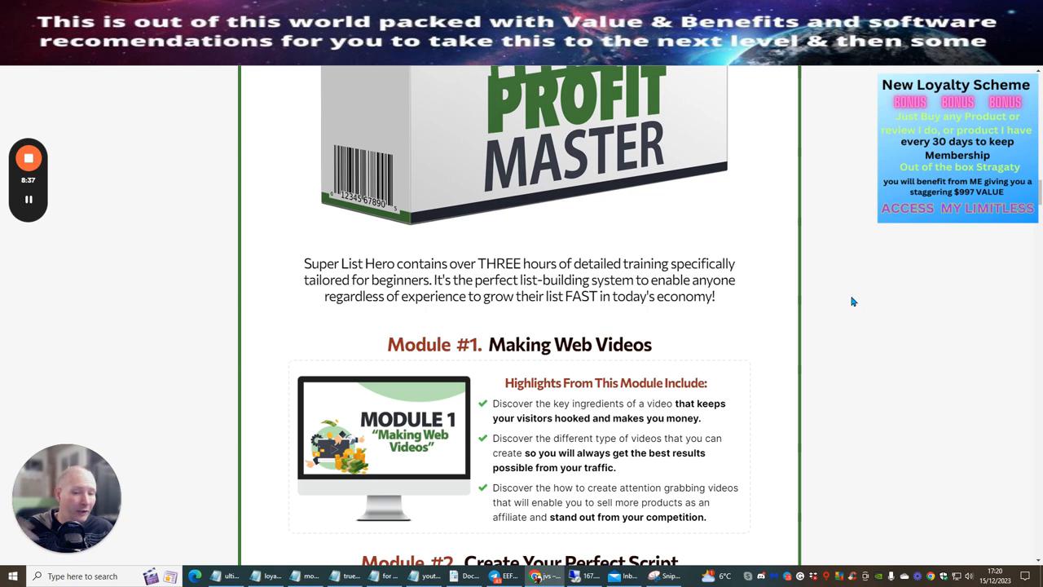
mouse_move(844, 309)
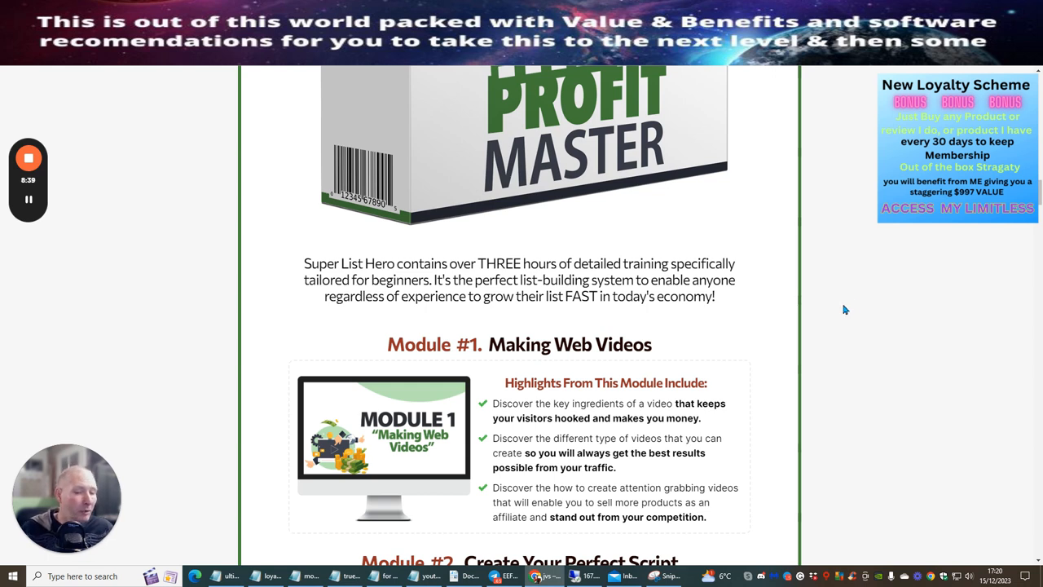
mouse_move(818, 280)
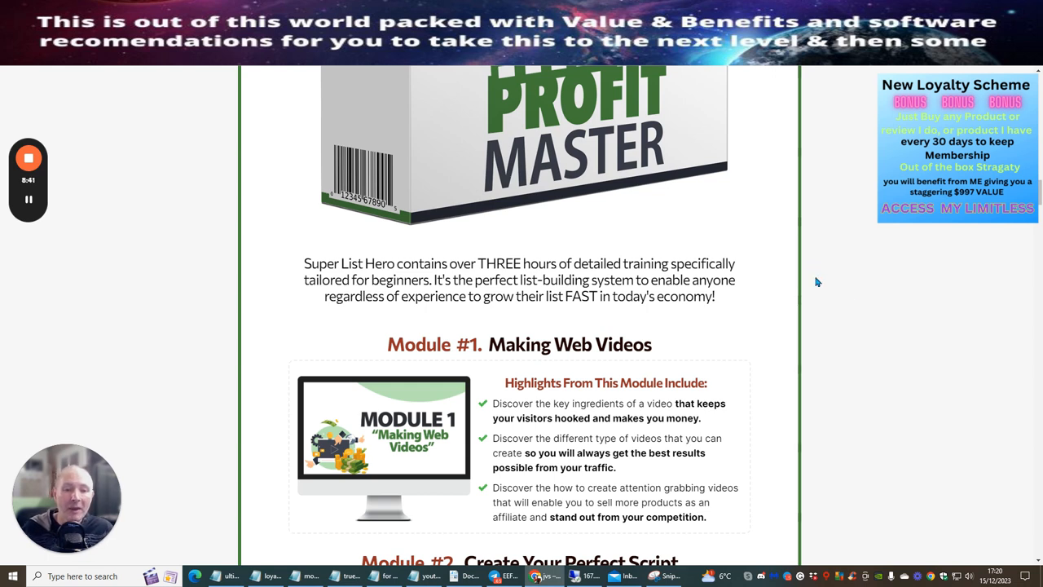
mouse_move(802, 319)
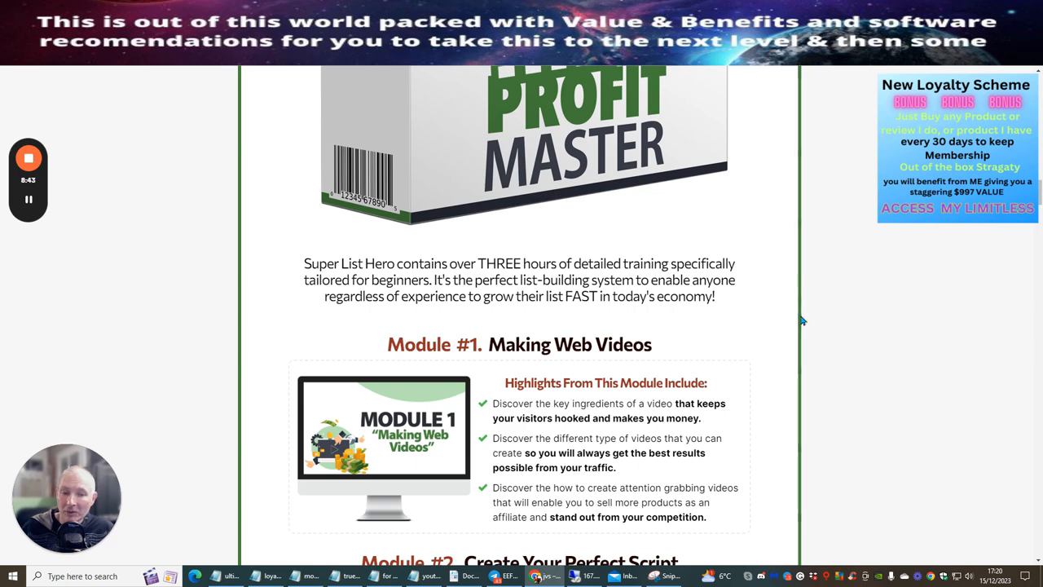
scroll("down", 3)
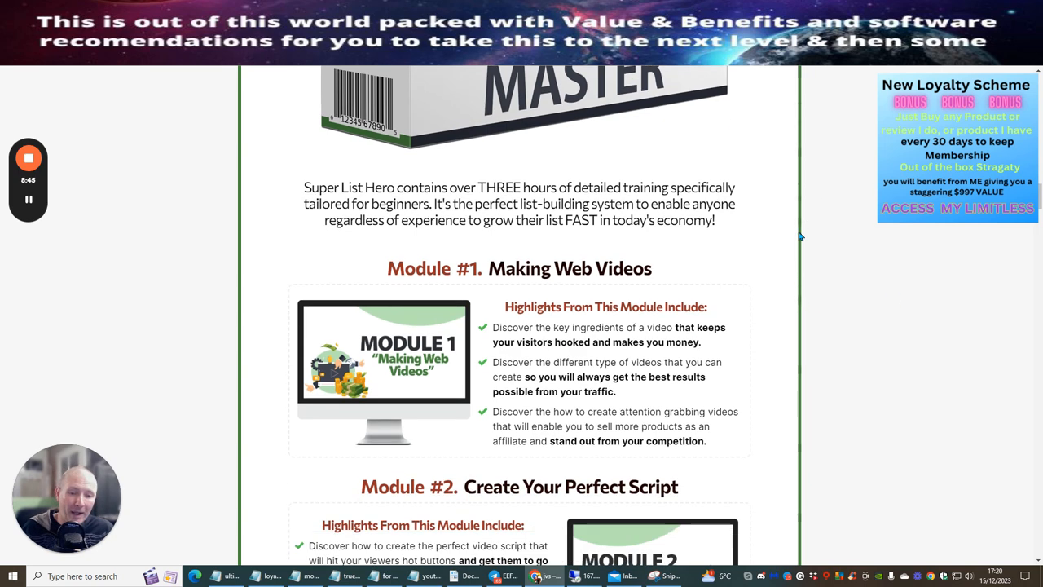
Step: Scroll to the Module #2 Create Your Perfect Script highlights with the I.S.P.C.R formula
scroll("down", 3)
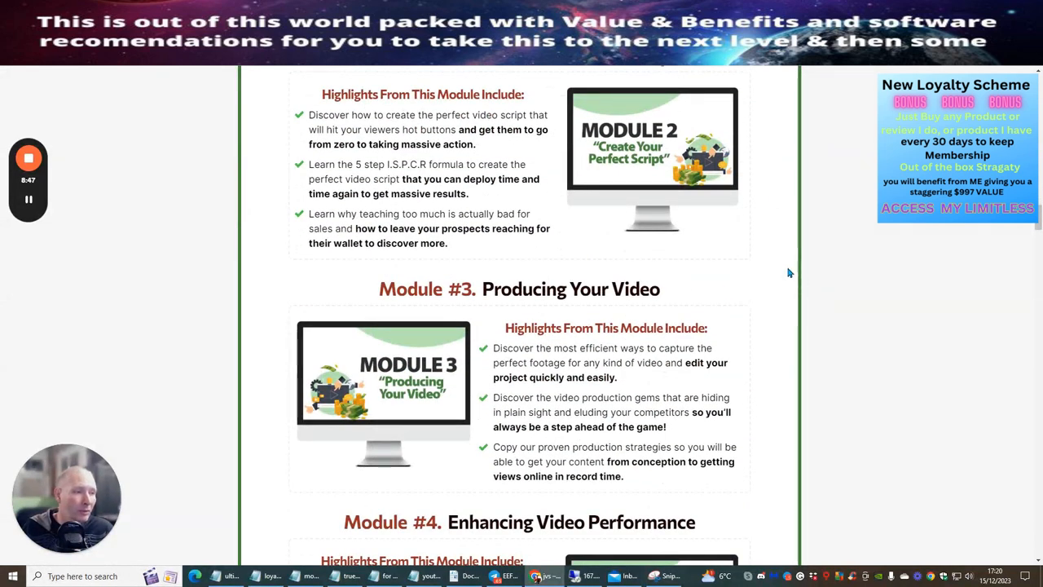
scroll("up", 3)
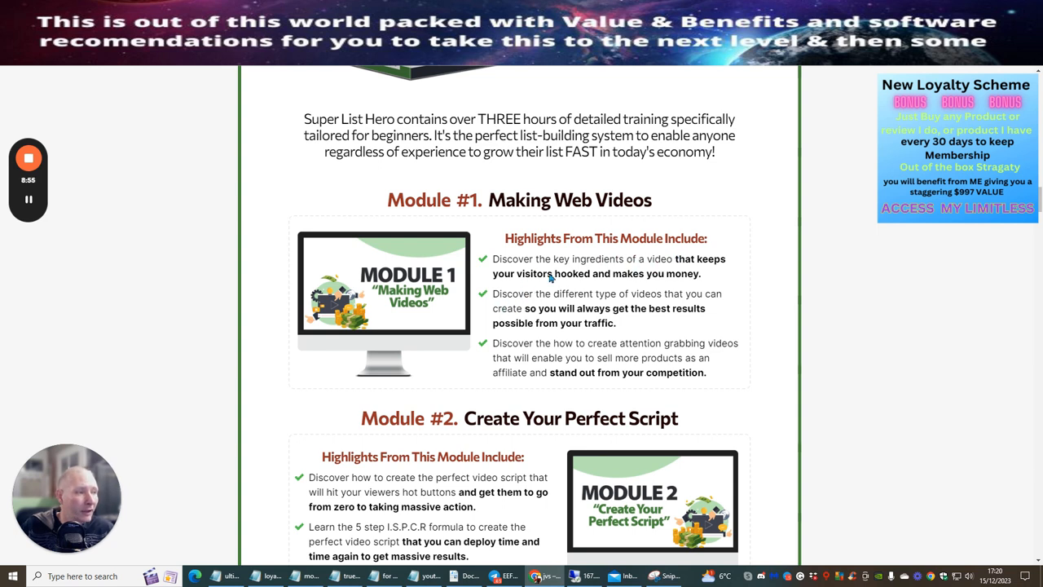
mouse_move(661, 274)
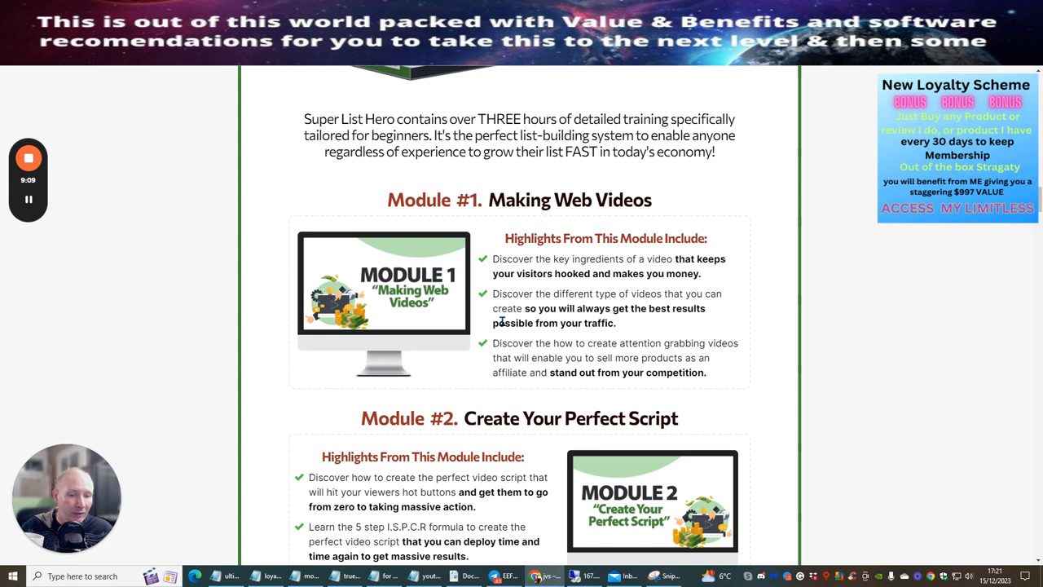
mouse_move(530, 349)
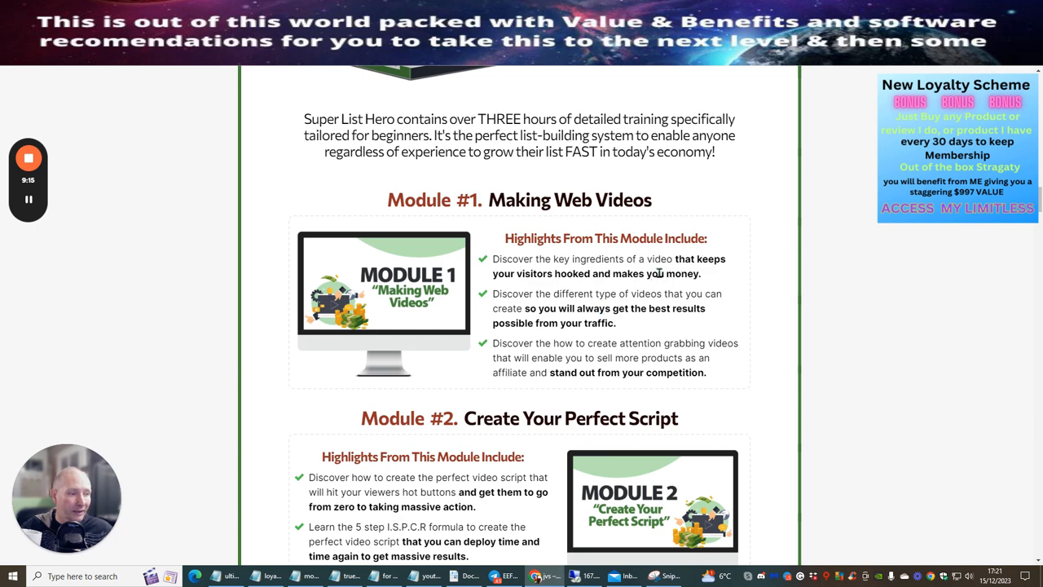
scroll("down", 3)
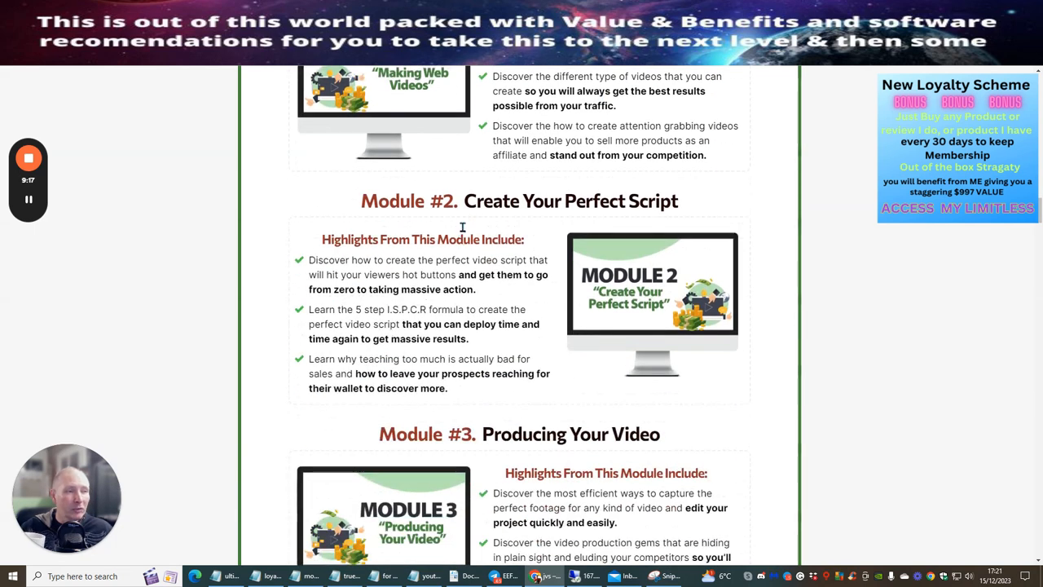
mouse_move(411, 215)
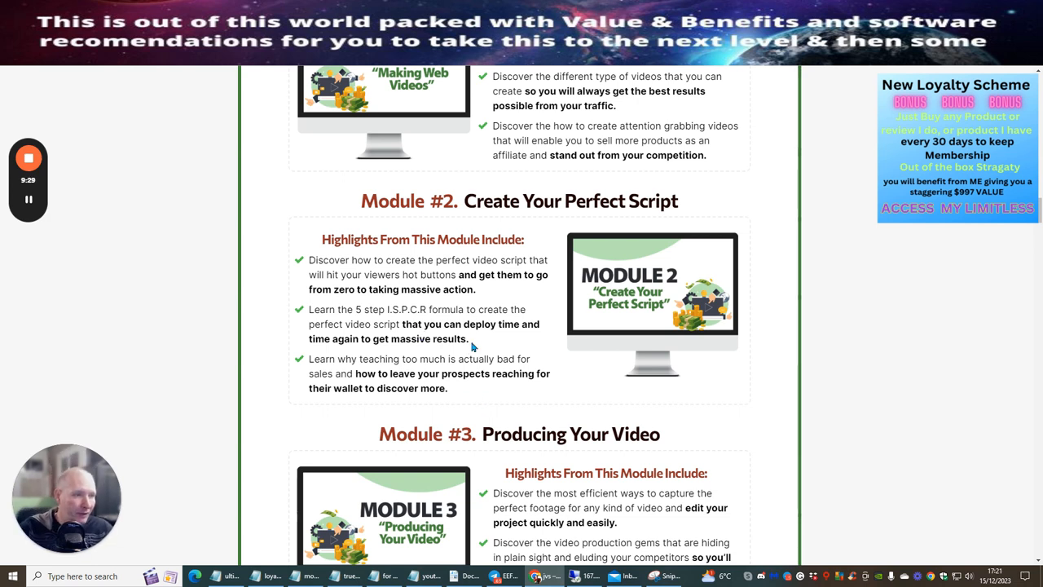
mouse_move(502, 330)
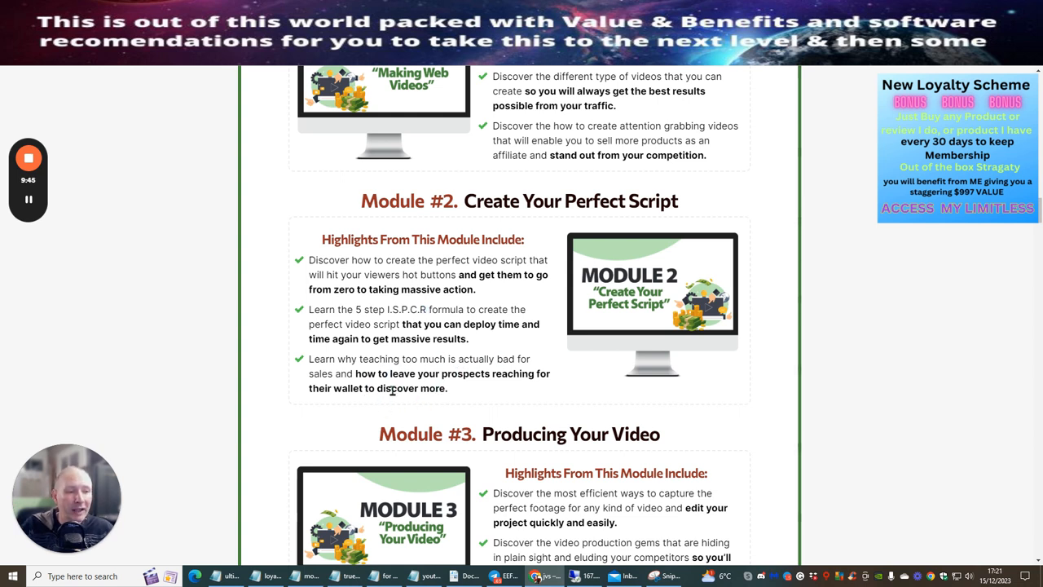
mouse_move(378, 400)
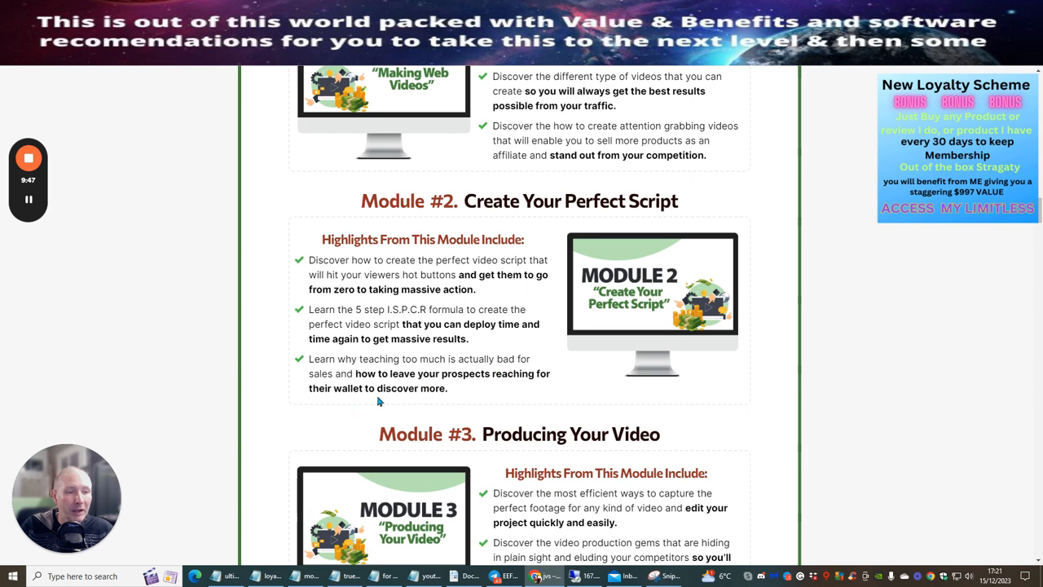
Step: Scroll down to Module #3 Producing Your Video with the Module #4 heading beneath
scroll("down", 3)
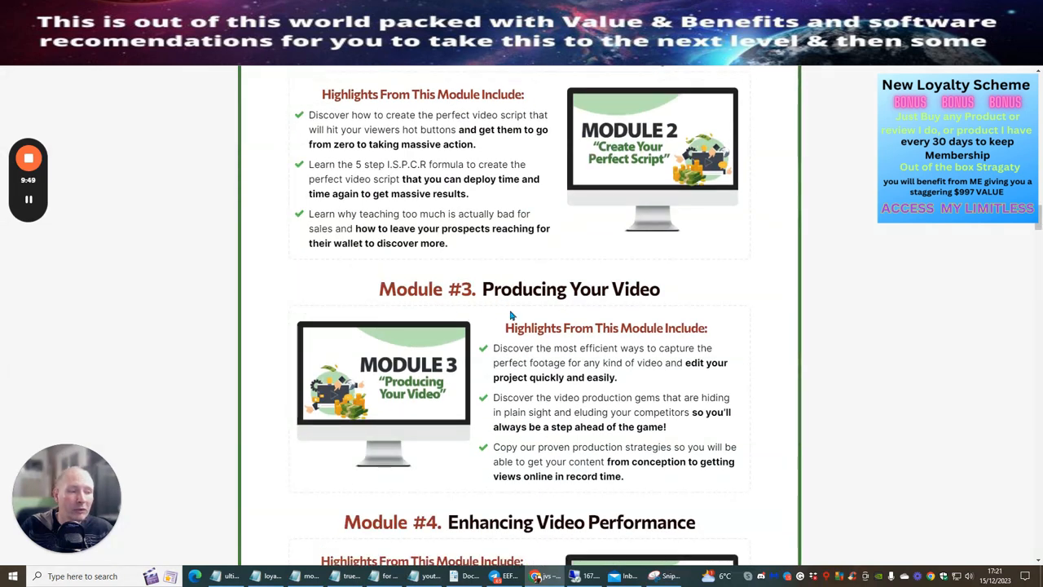
mouse_move(704, 367)
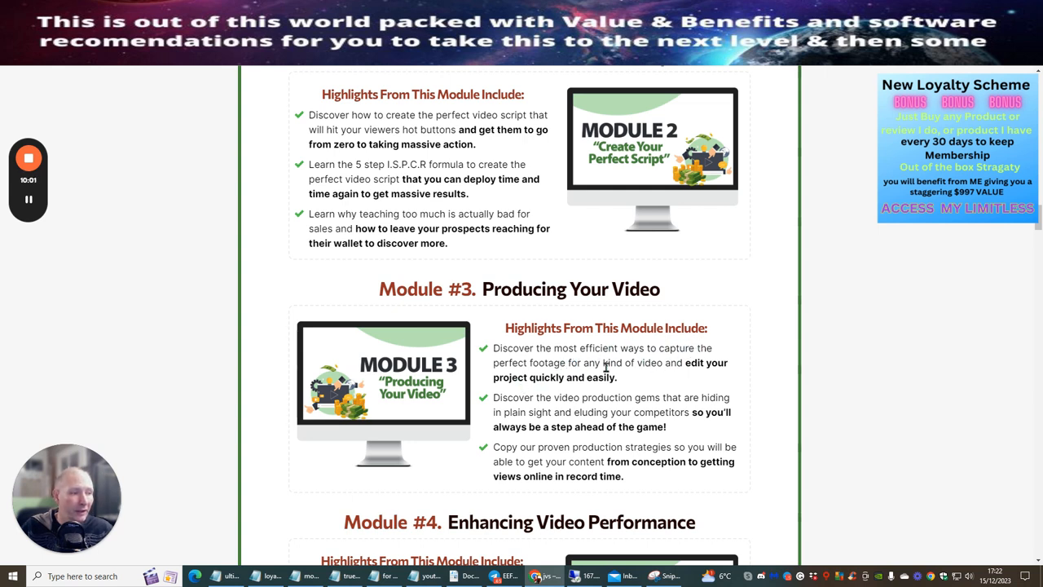
scroll("down", 3)
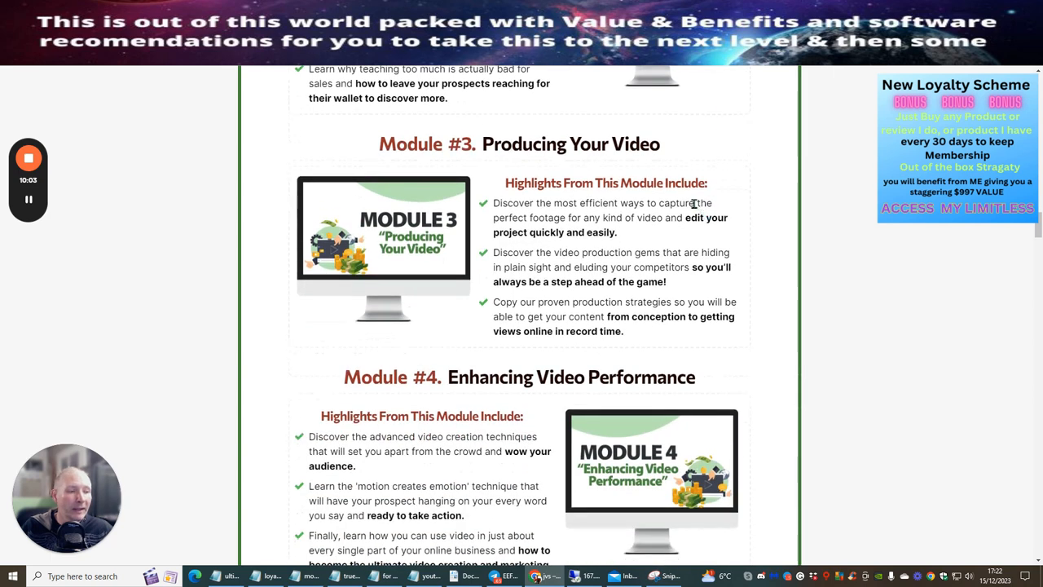
Step: Scroll past Module #4 to the Special Bonuses heading and Bonus #1, the eBook
scroll("down", 3)
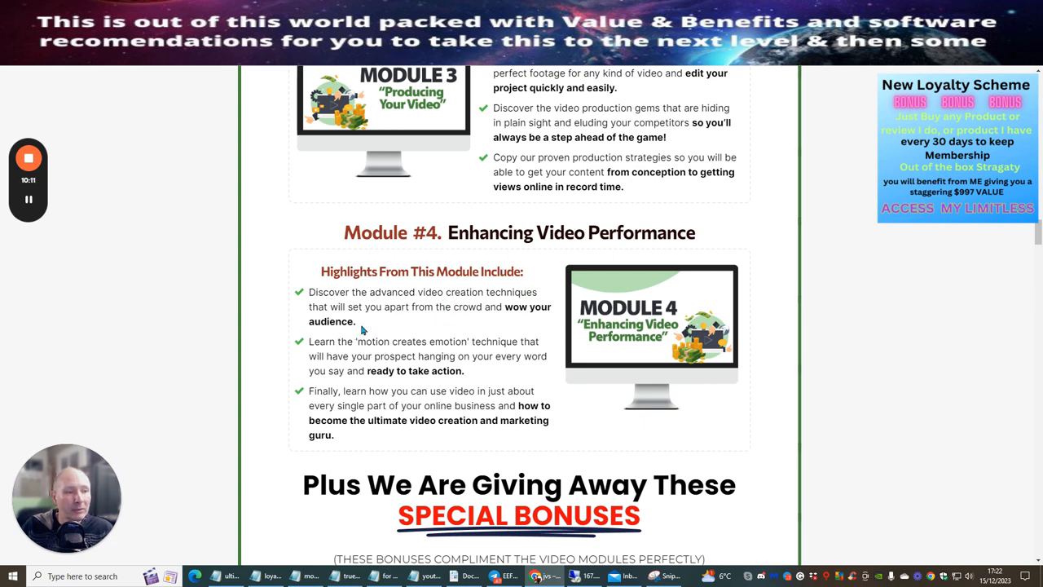
mouse_move(430, 337)
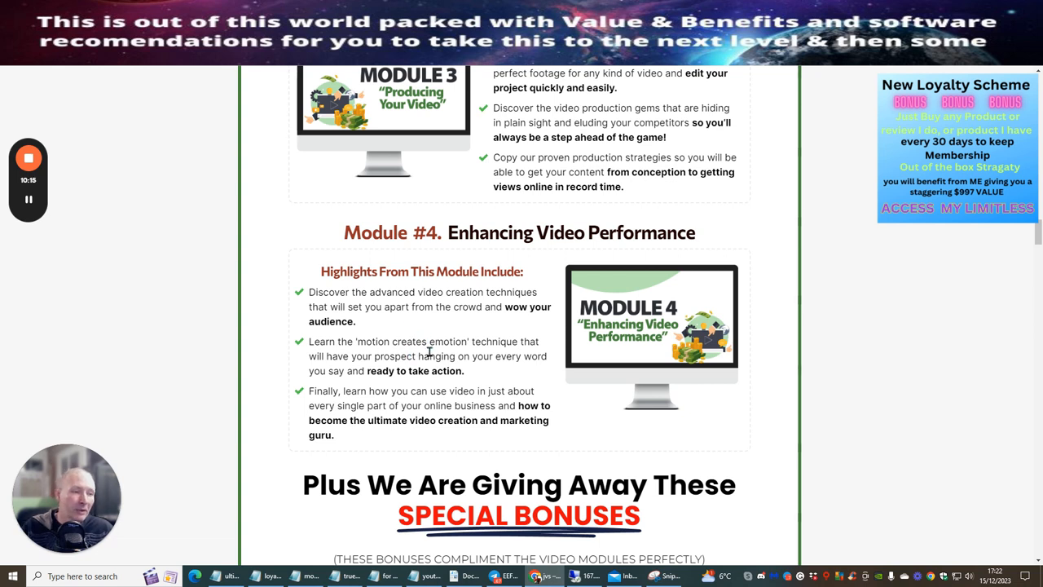
mouse_move(506, 338)
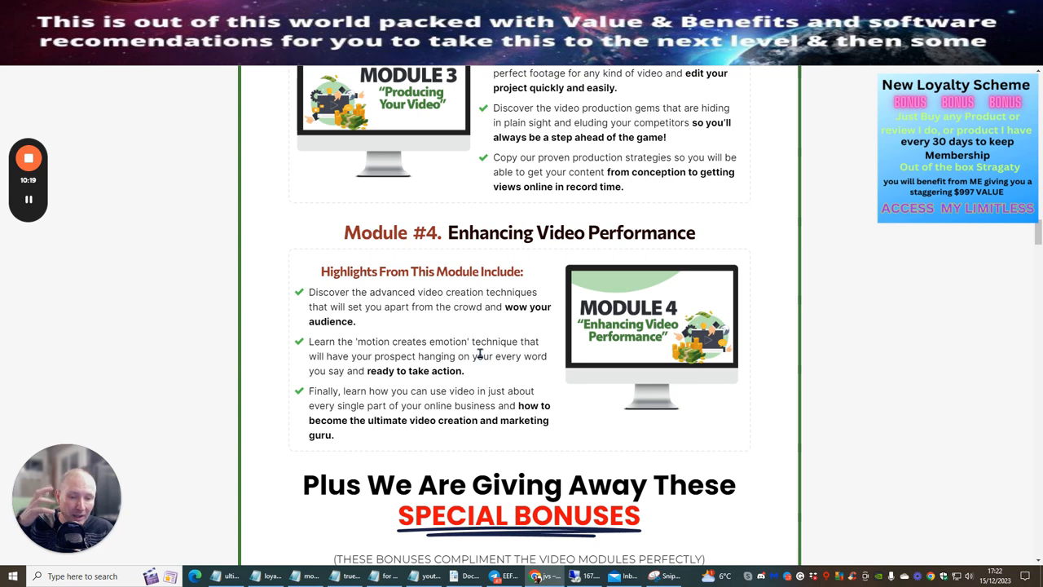
mouse_move(481, 373)
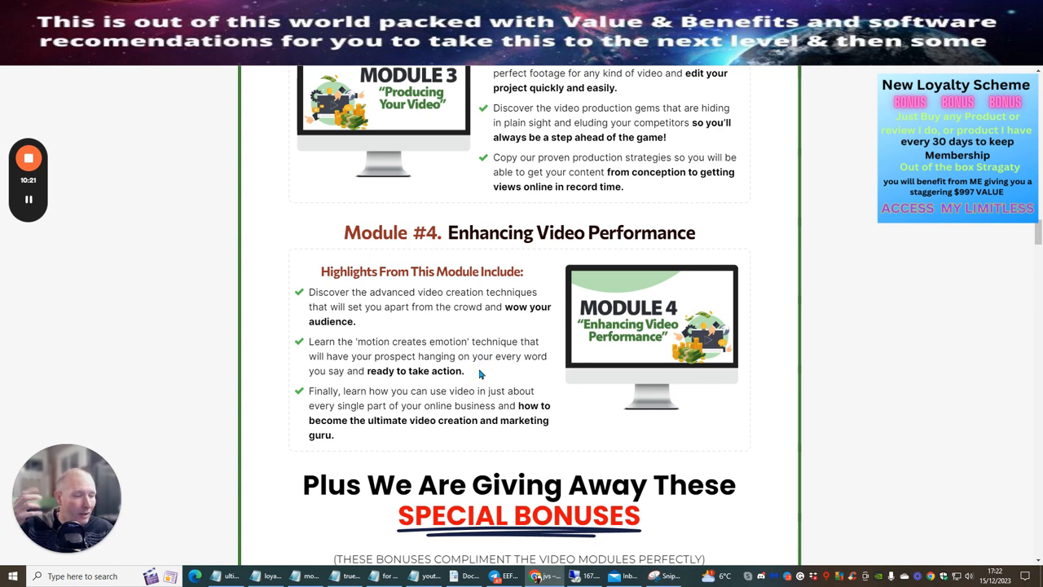
mouse_move(489, 368)
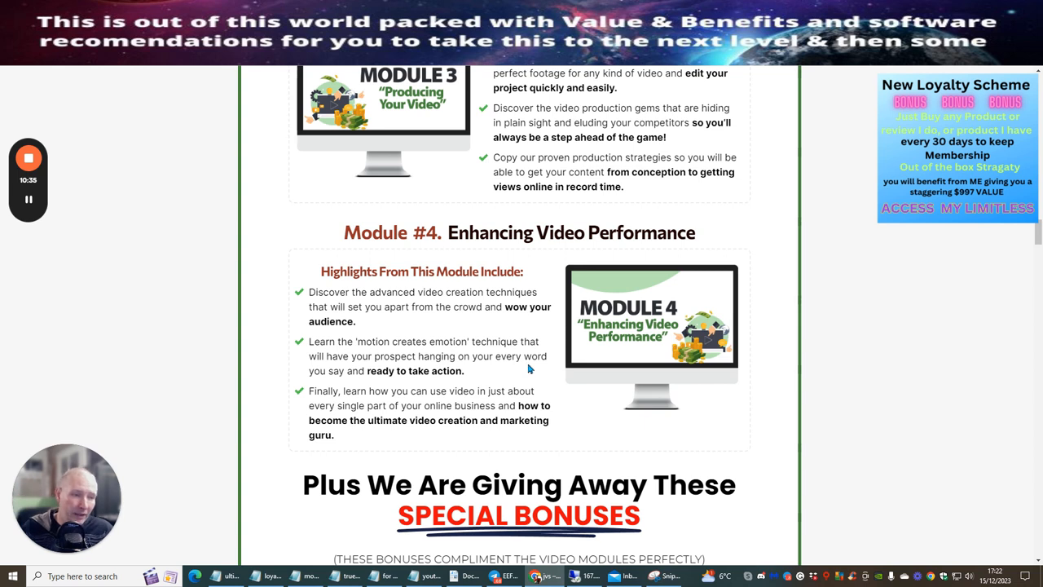
mouse_move(546, 374)
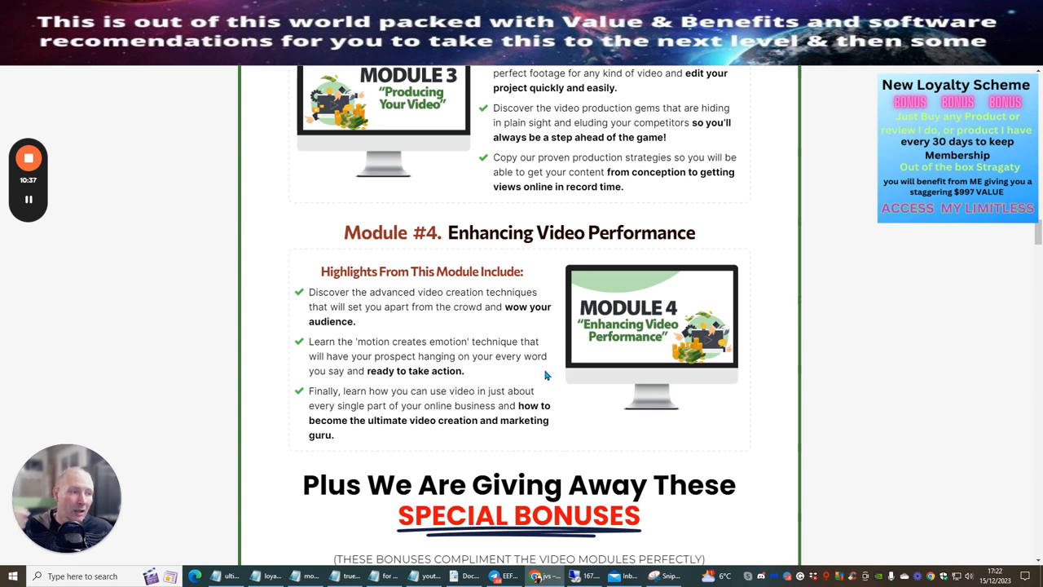
mouse_move(498, 409)
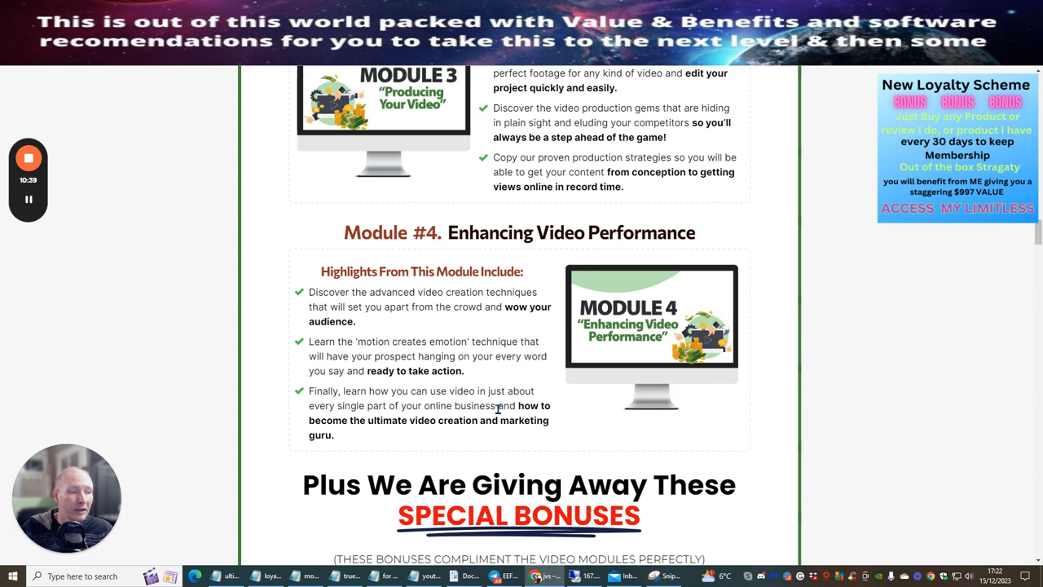
mouse_move(658, 259)
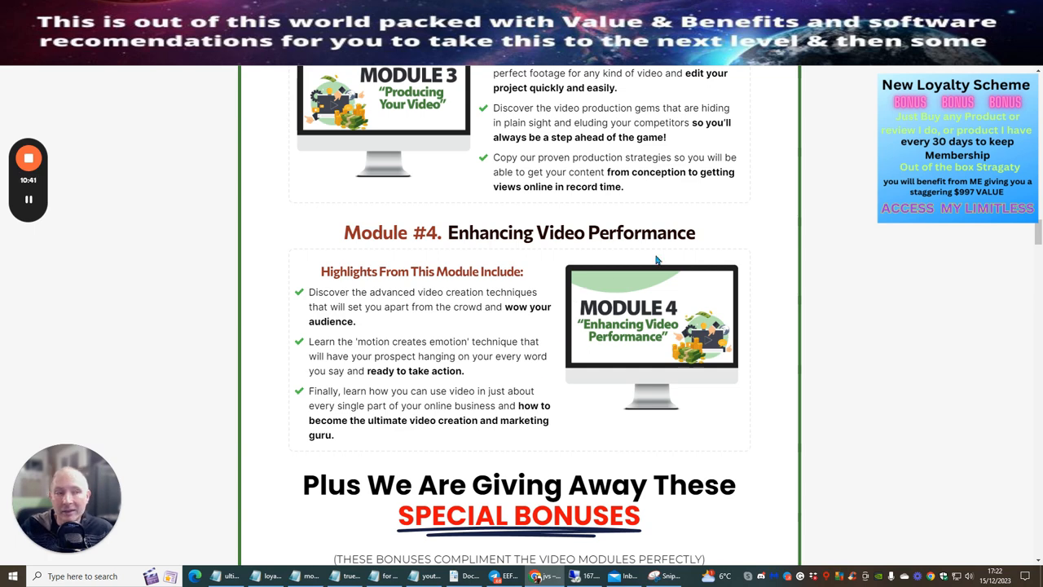
scroll("down", 3)
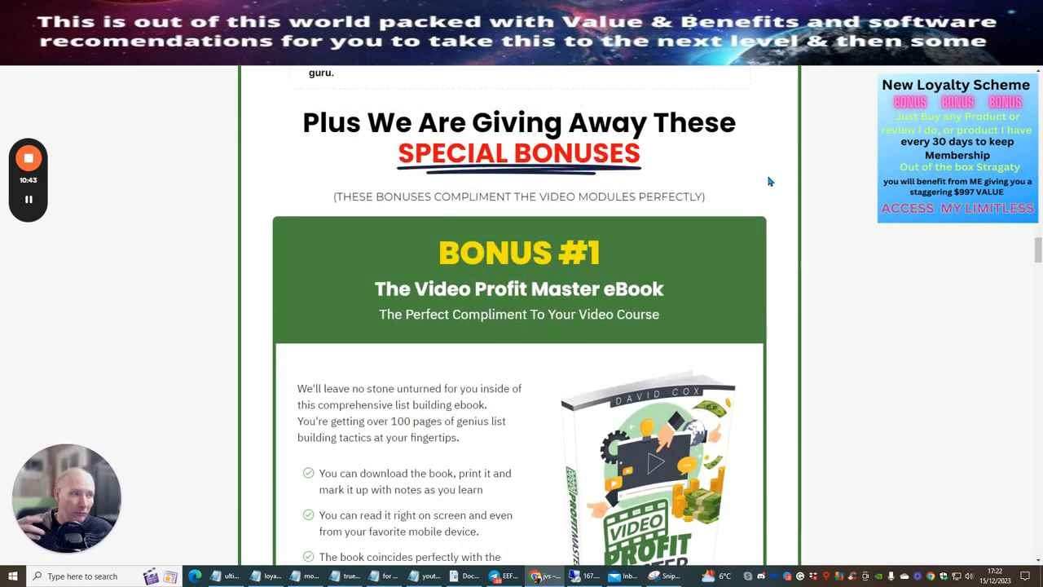
mouse_move(726, 196)
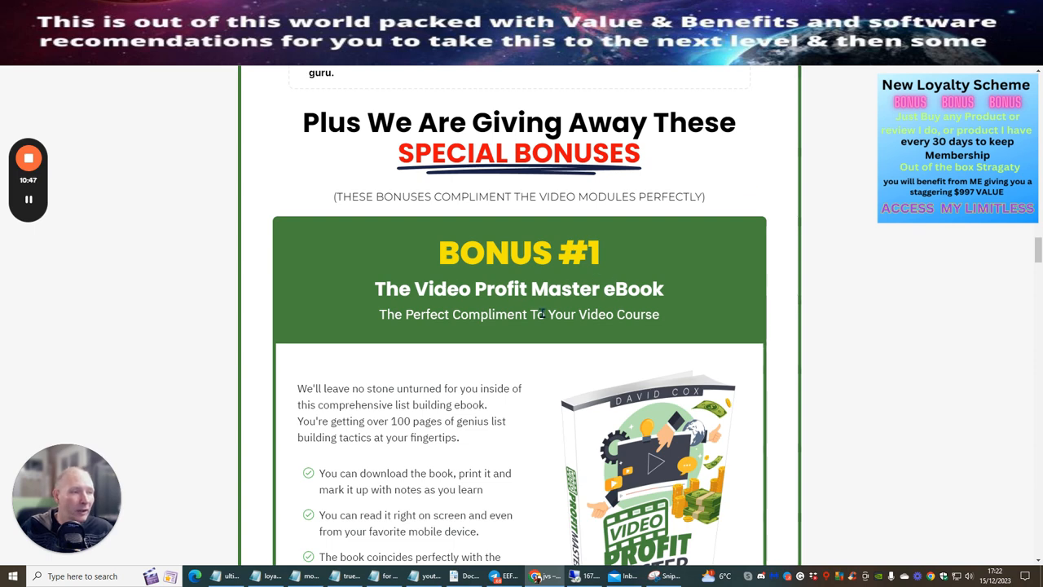
Step: Scroll through Bonus #2 Worksheets to the Bump Offers section with Bump #1 Making Video Sales Letters
scroll("down", 3)
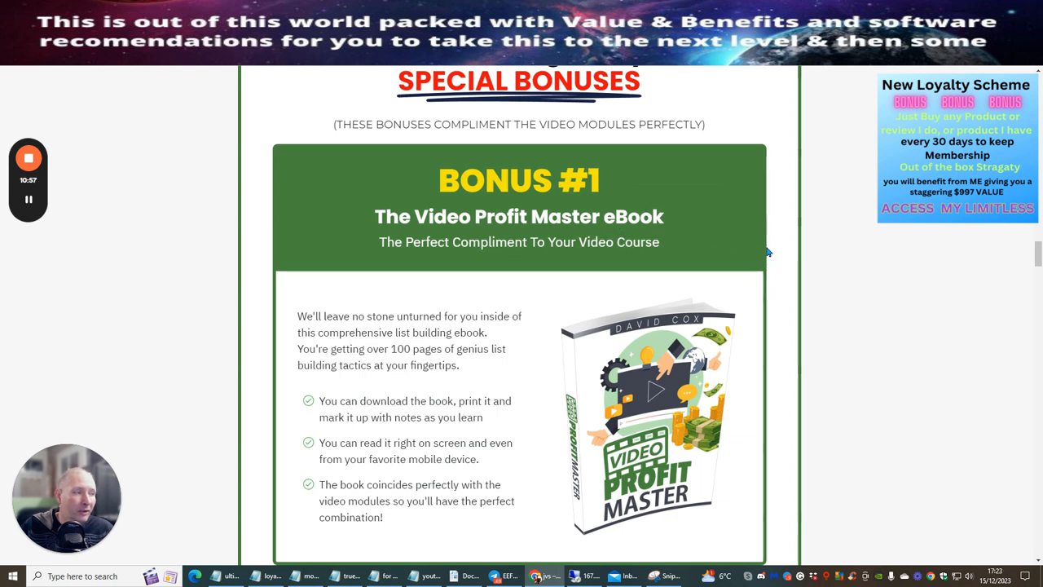
mouse_move(391, 360)
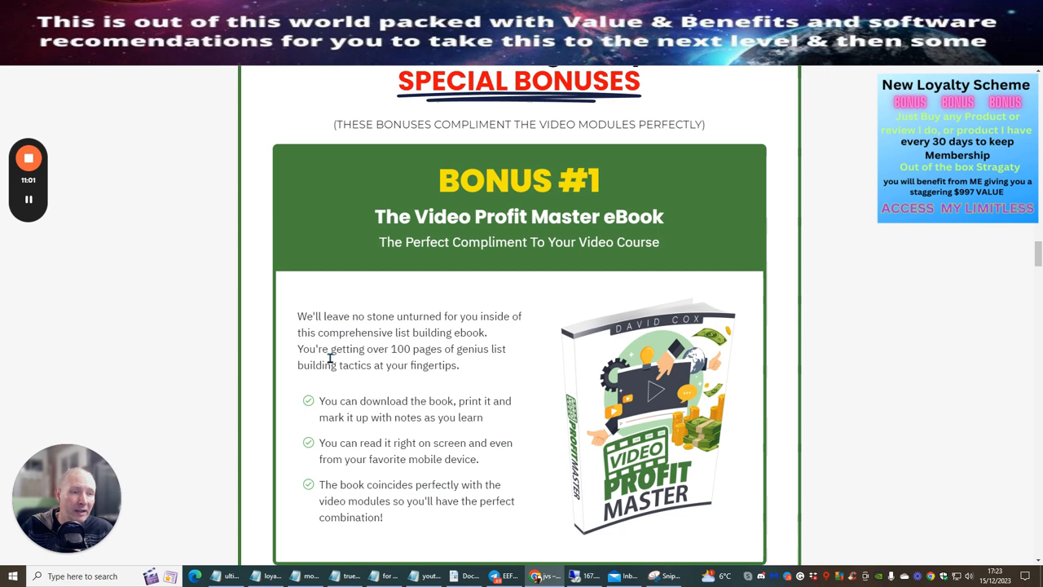
scroll("down", 3)
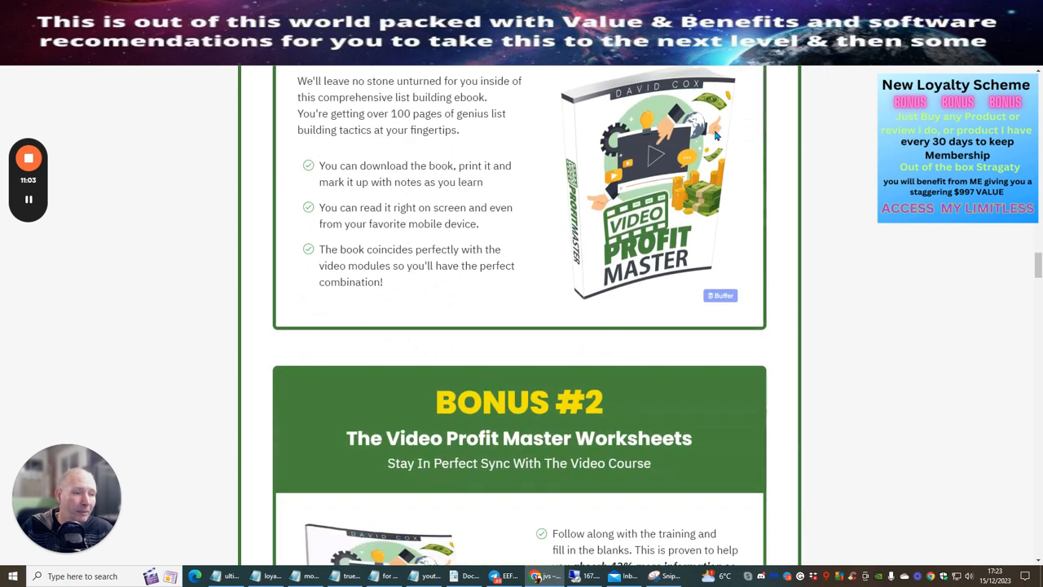
scroll("down", 3)
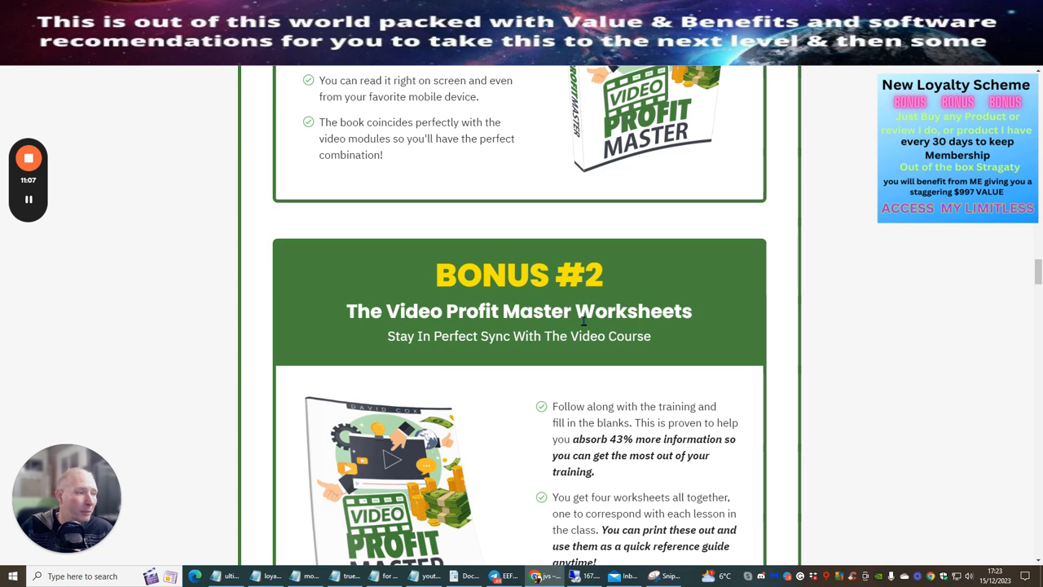
scroll("down", 3)
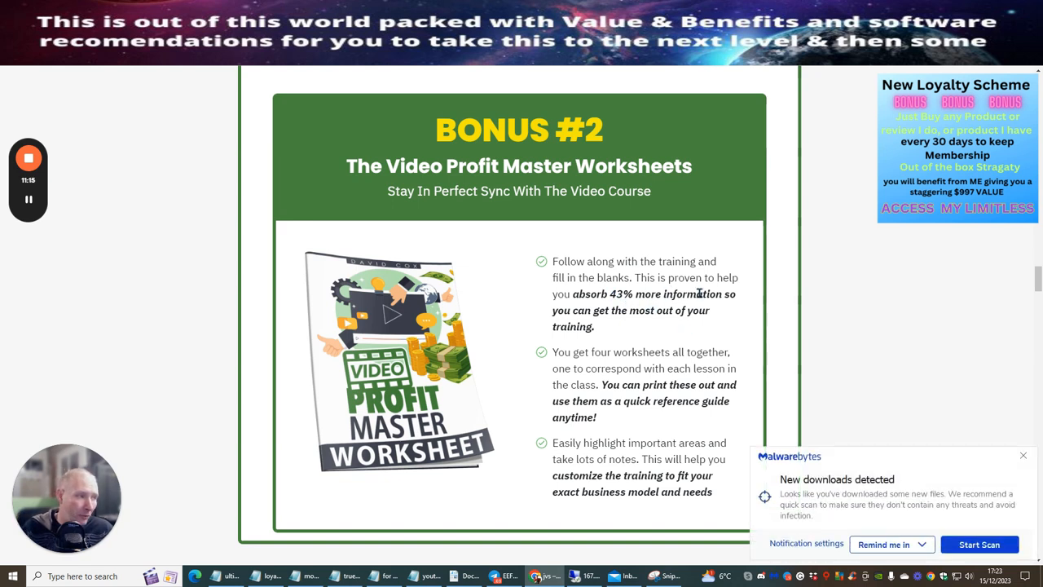
mouse_move(683, 323)
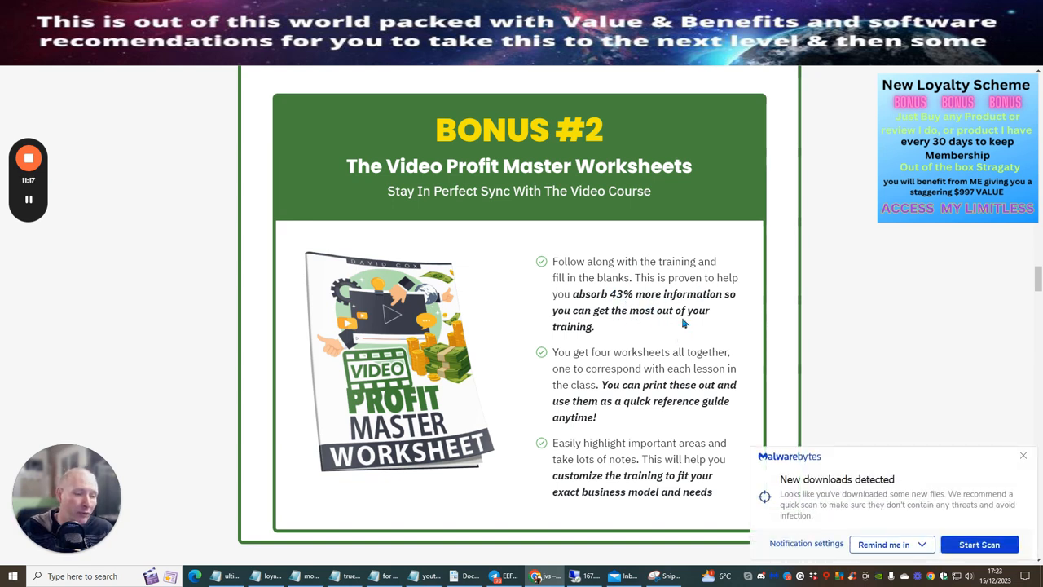
mouse_move(673, 310)
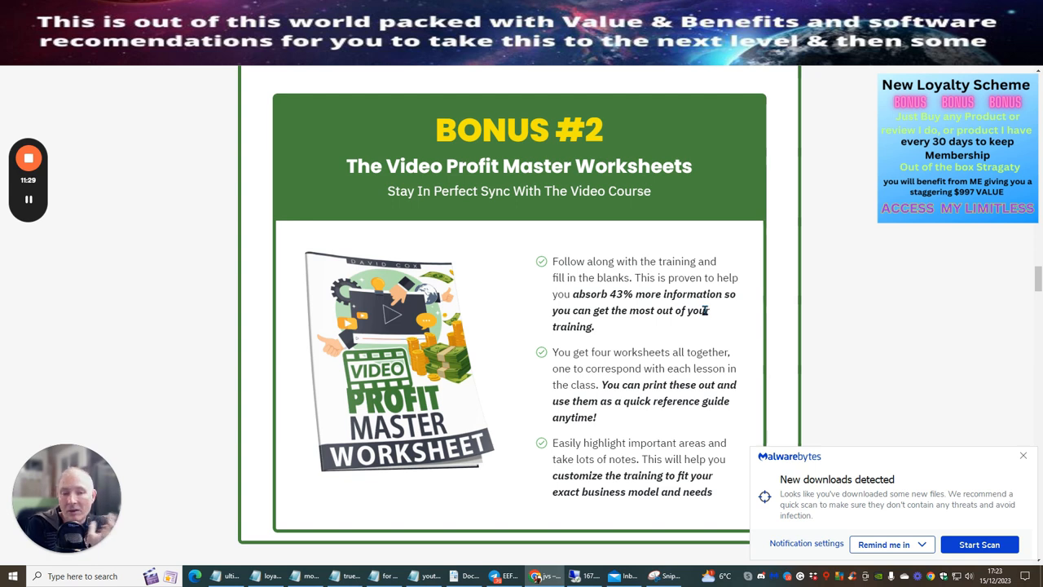
mouse_move(720, 337)
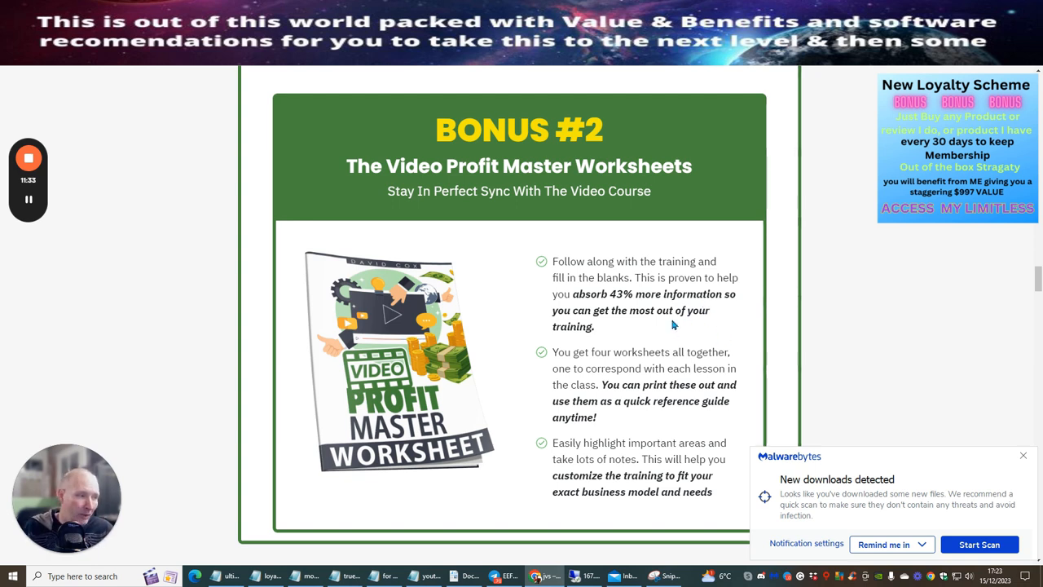
mouse_move(715, 341)
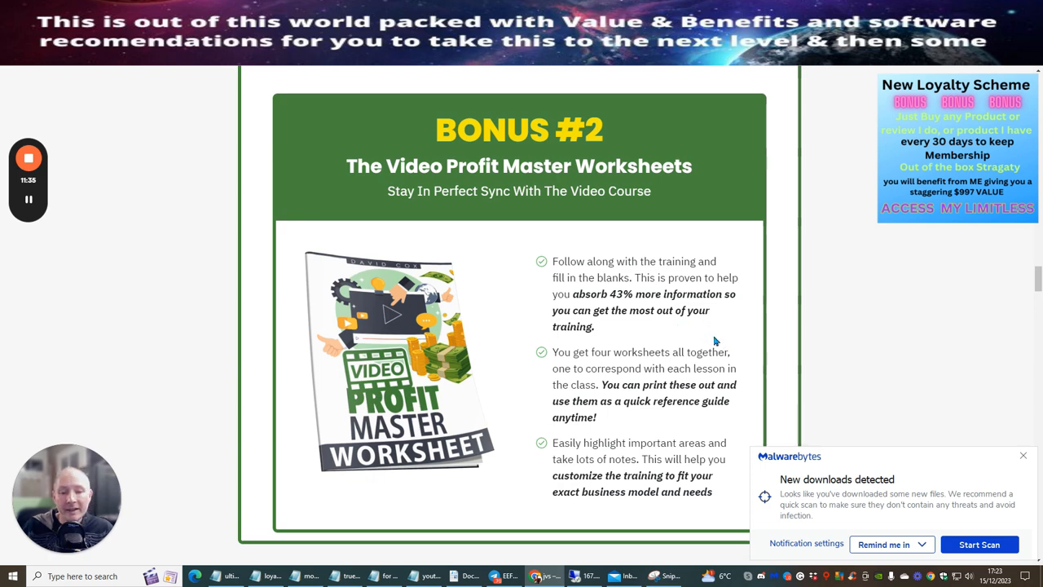
scroll("down", 3)
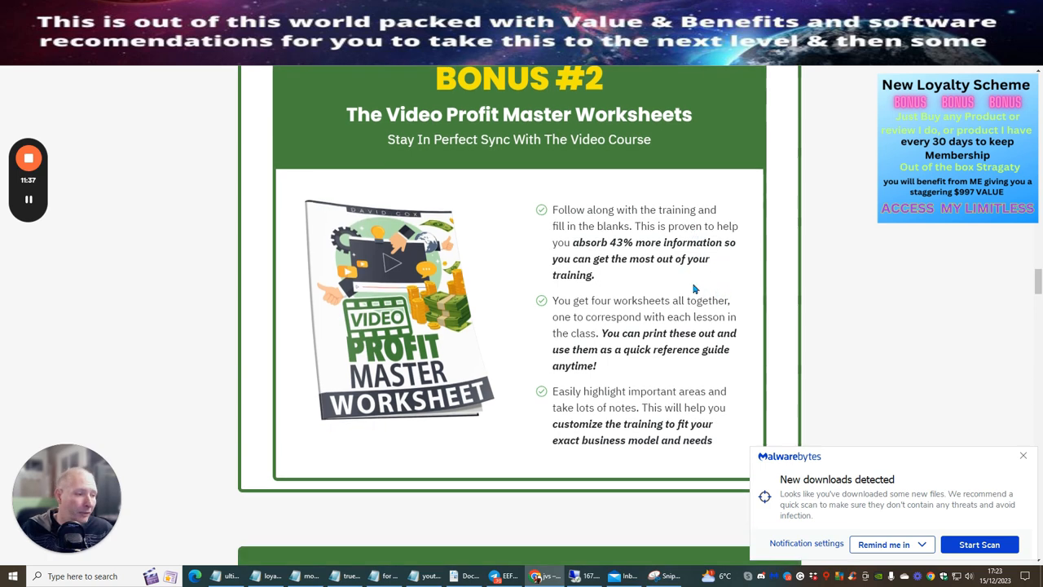
scroll("down", 3)
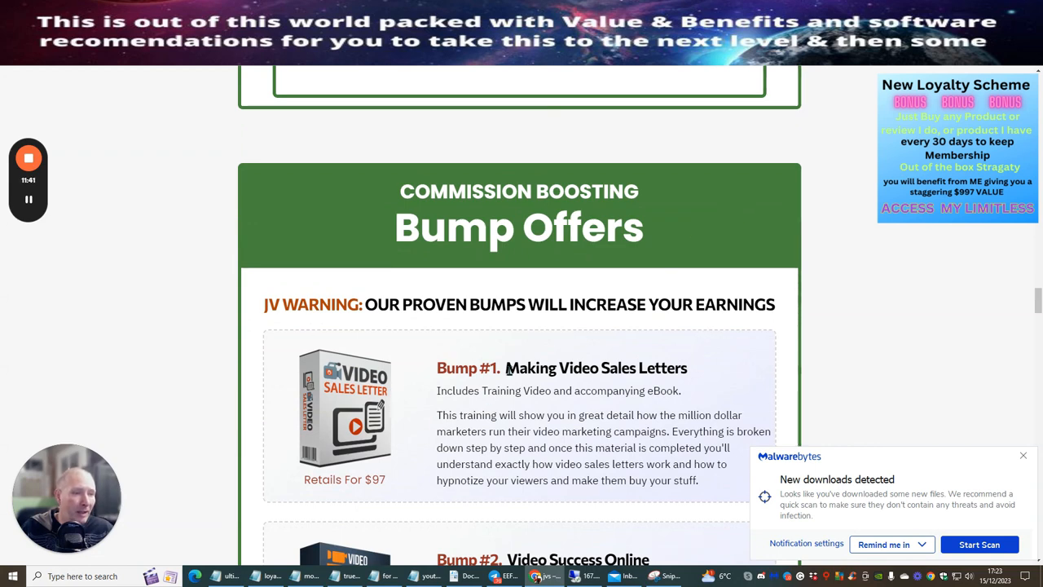
mouse_move(563, 305)
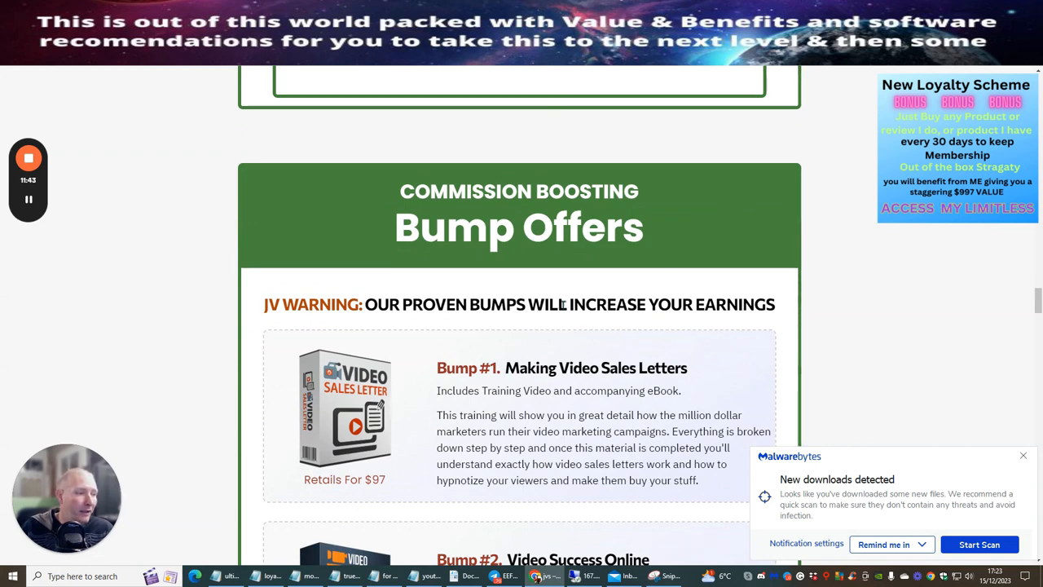
Step: Scroll past Bump #2 Video Success Online to OTO 1 Rapid Profits Online at 90% off
scroll("down", 3)
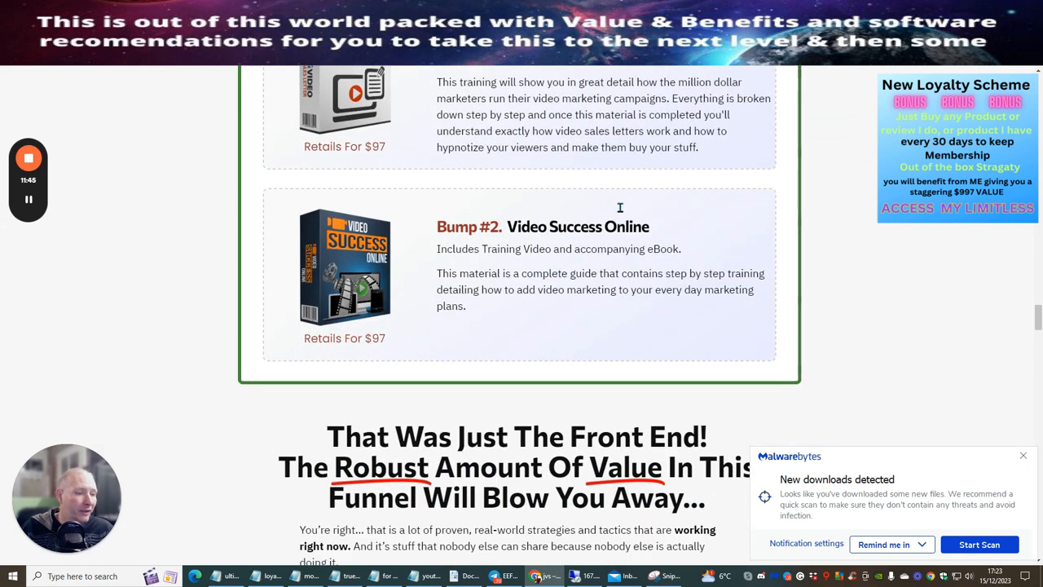
scroll("down", 3)
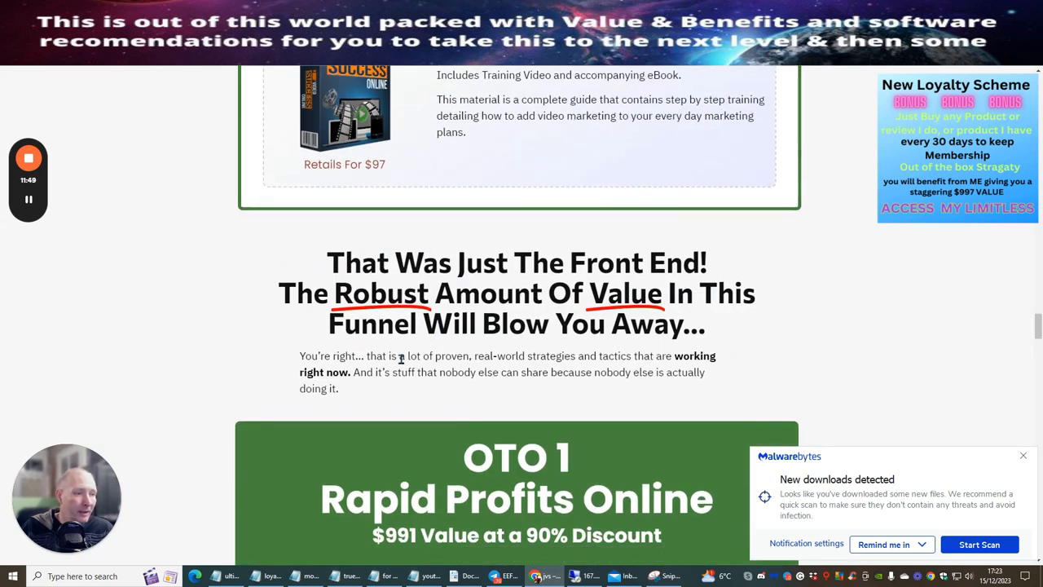
scroll("down", 3)
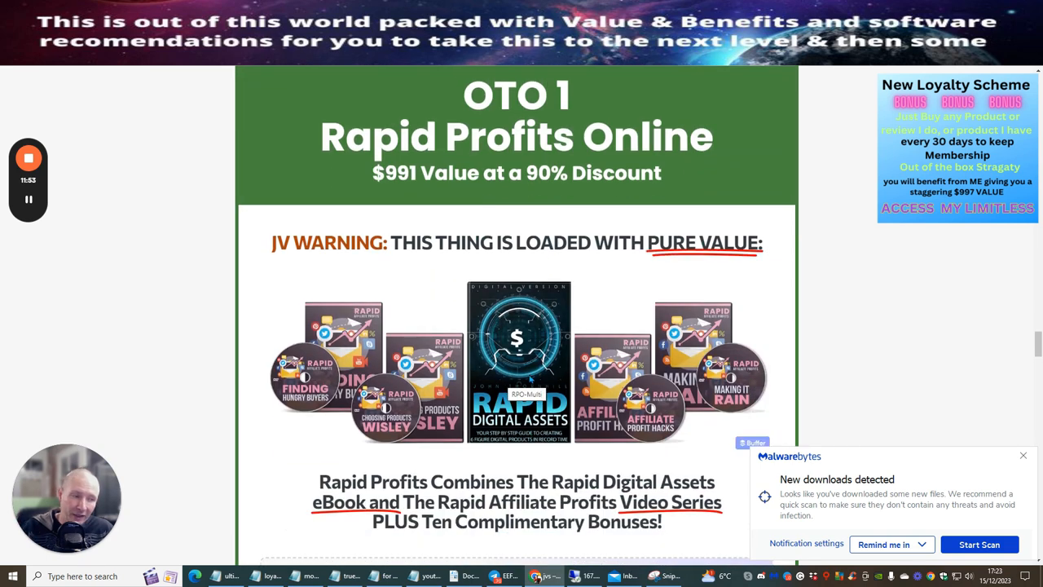
Step: Scroll through the Rapid Profits Online front-end components and bonuses list
scroll("down", 3)
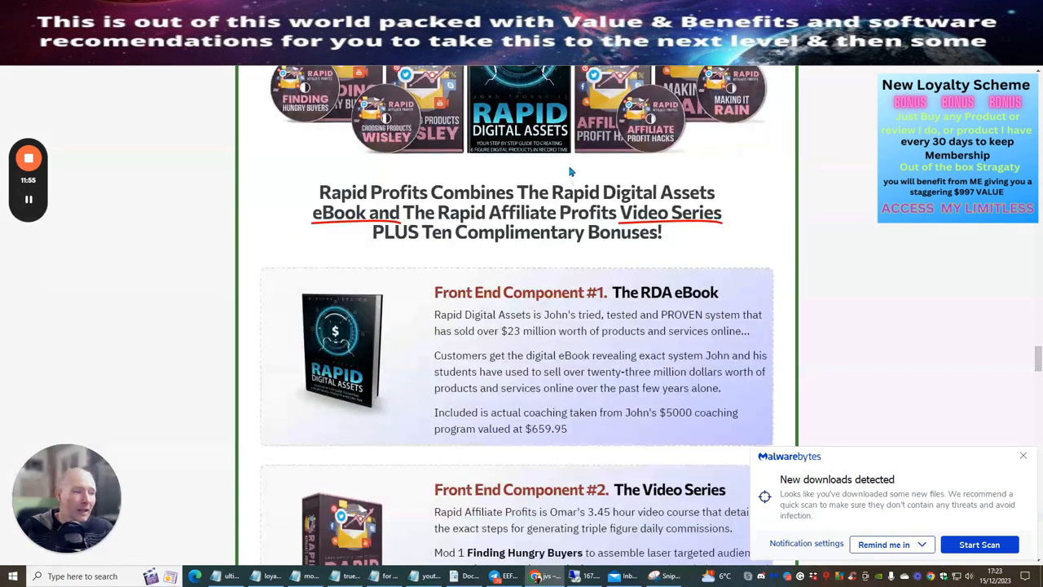
scroll("down", 3)
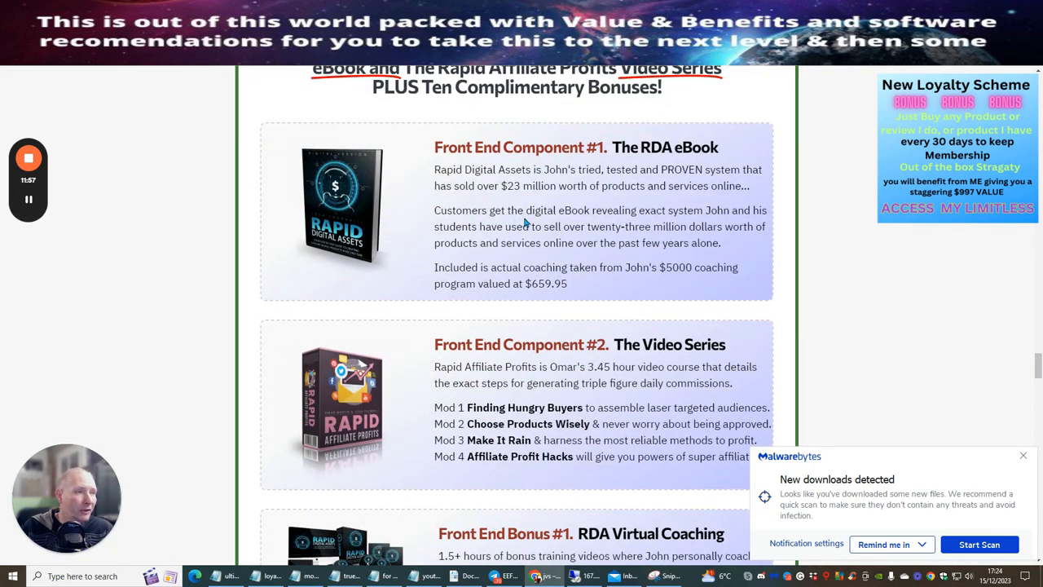
scroll("up", 3)
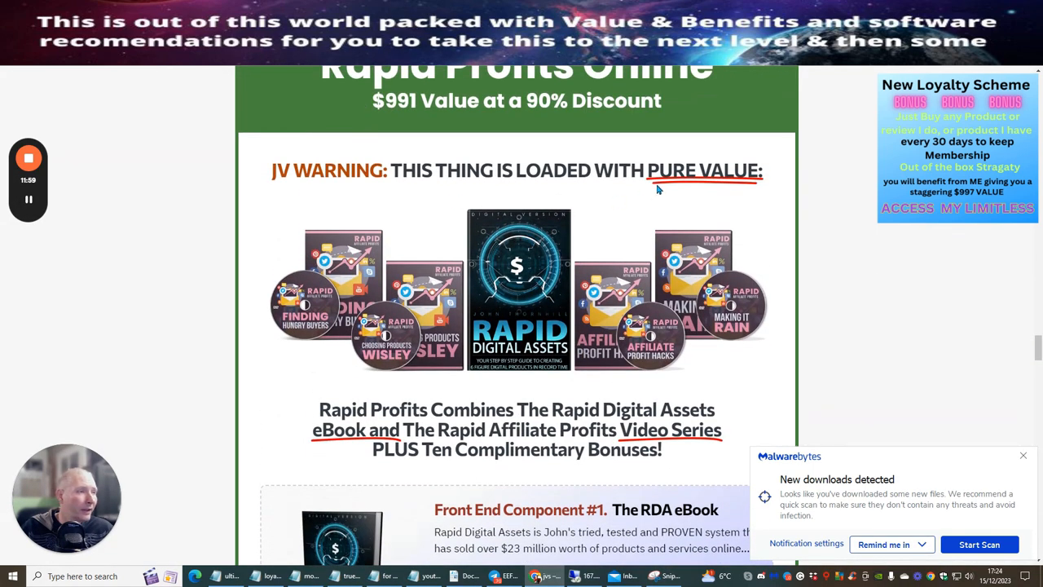
scroll("down", 3)
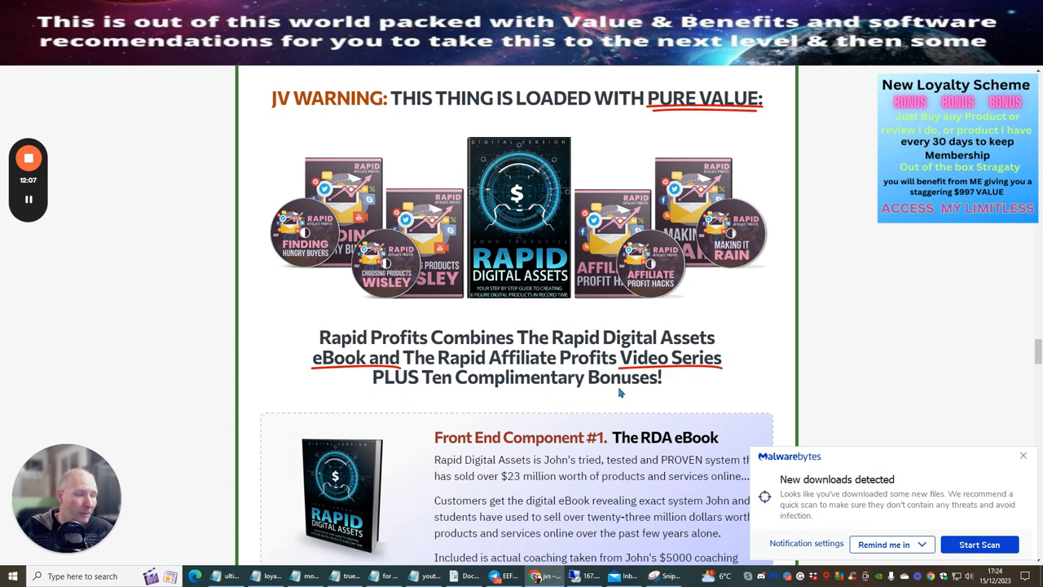
scroll("down", 3)
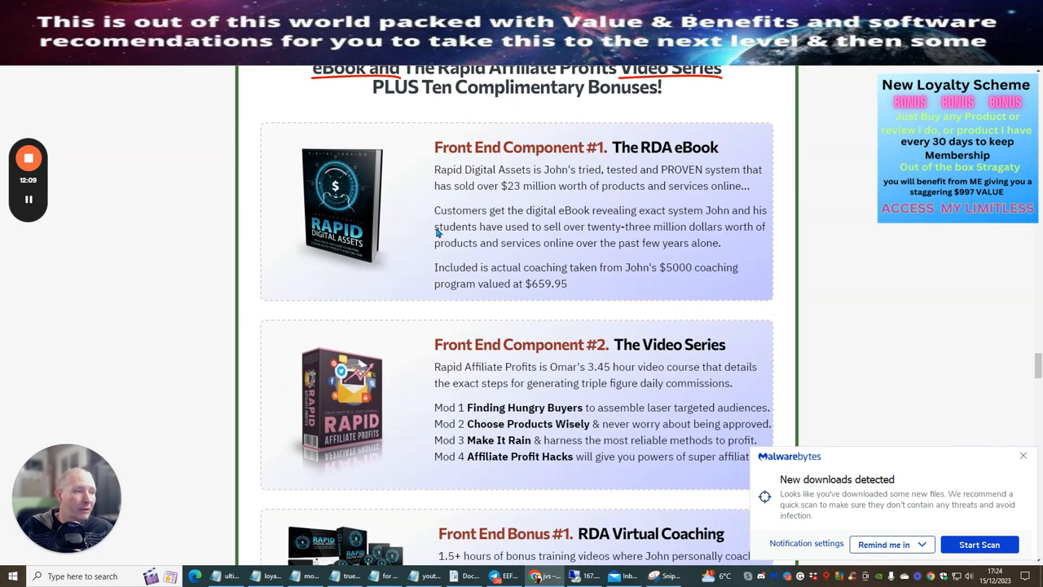
scroll("down", 3)
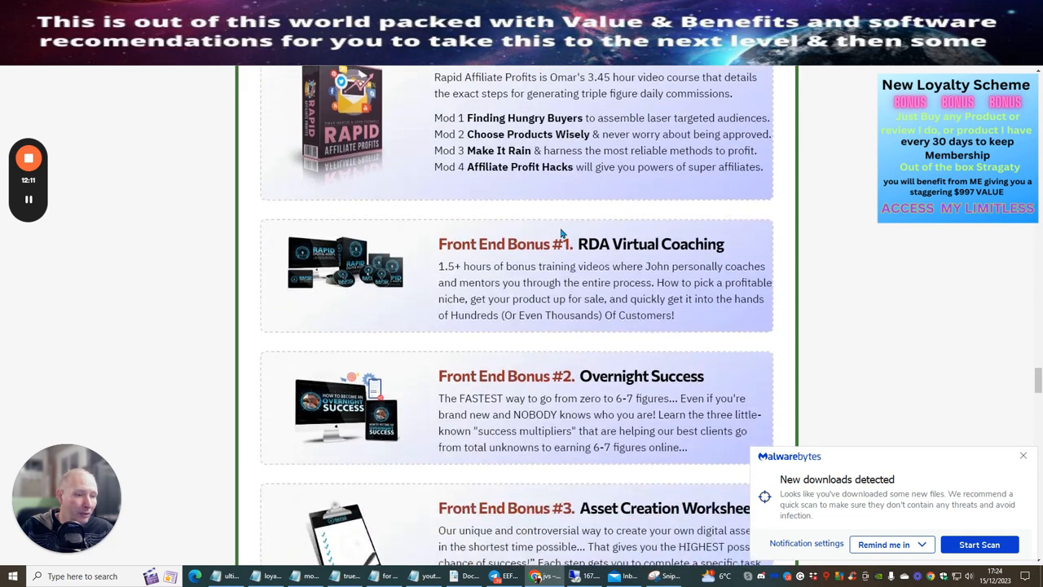
scroll("down", 3)
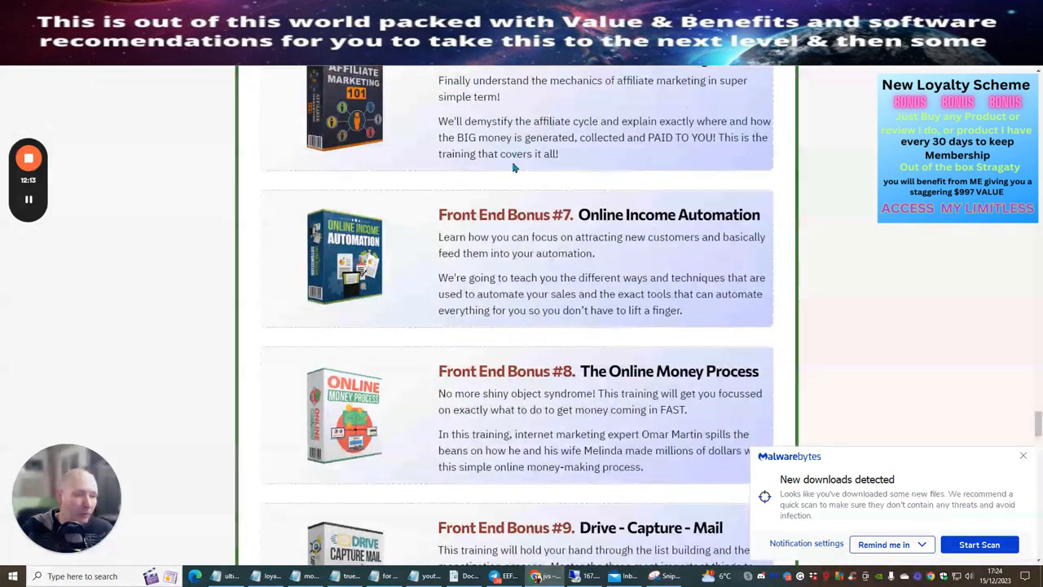
scroll("up", 3)
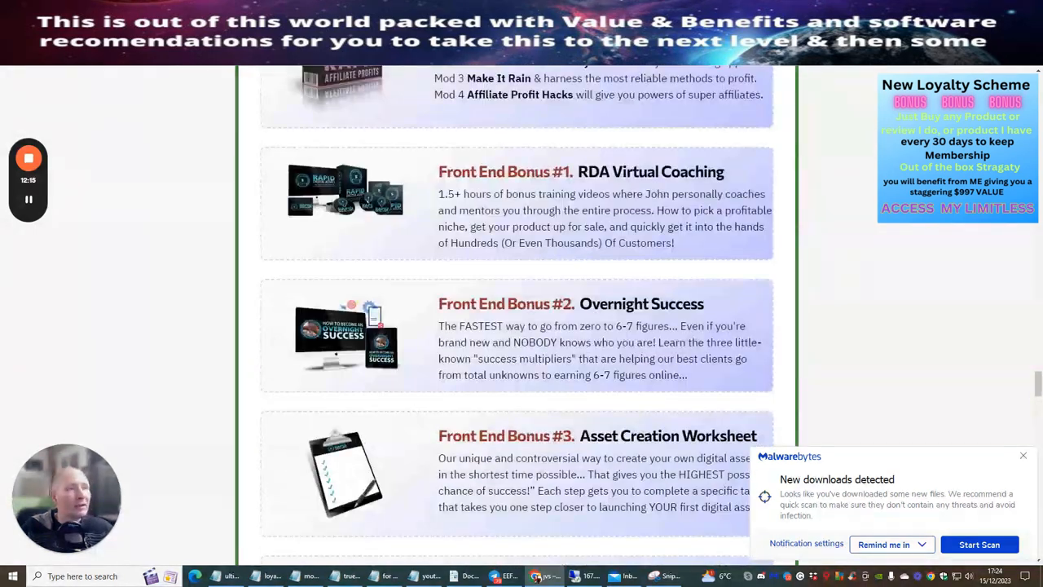
Step: Return to the members area dashboard tab showing the welcome page and Downloads list
left_click(544, 111)
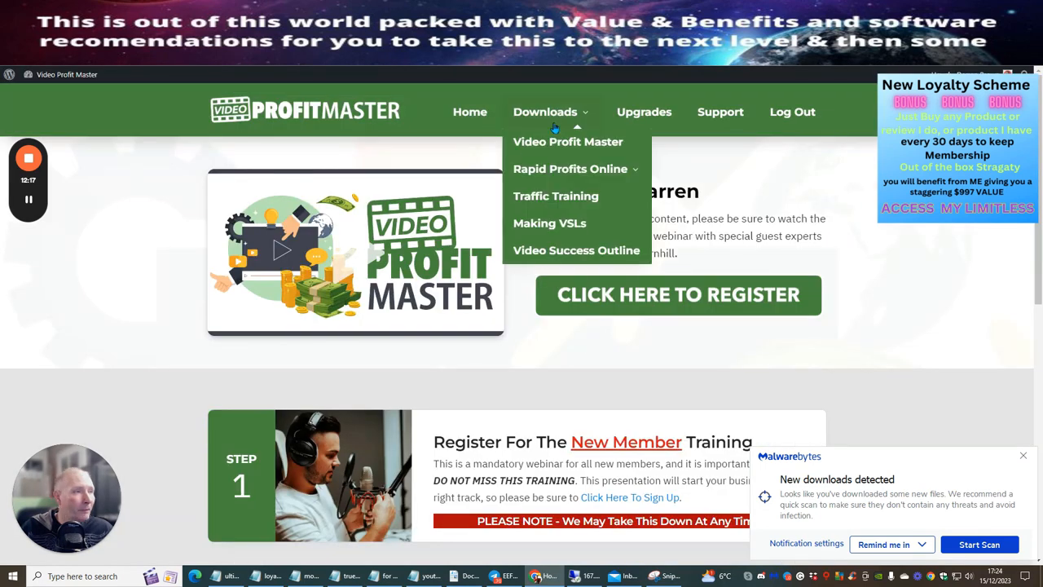
mouse_move(556, 196)
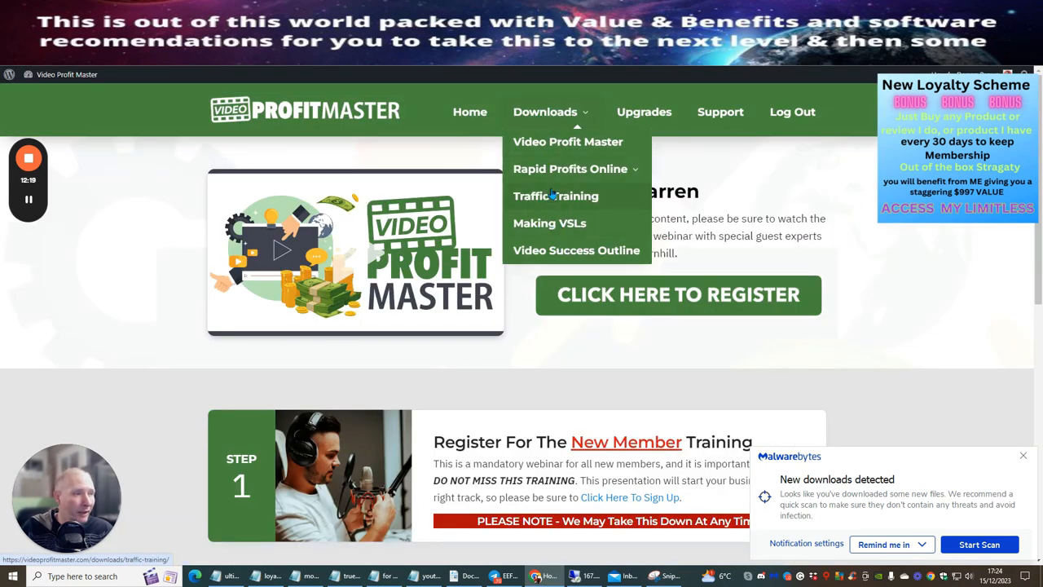
mouse_move(570, 168)
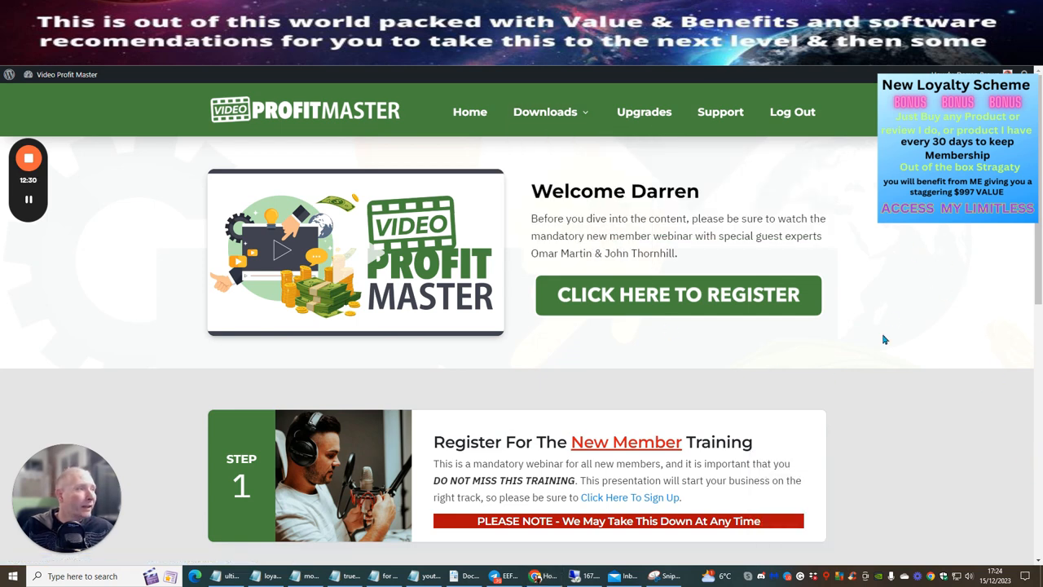
mouse_move(834, 321)
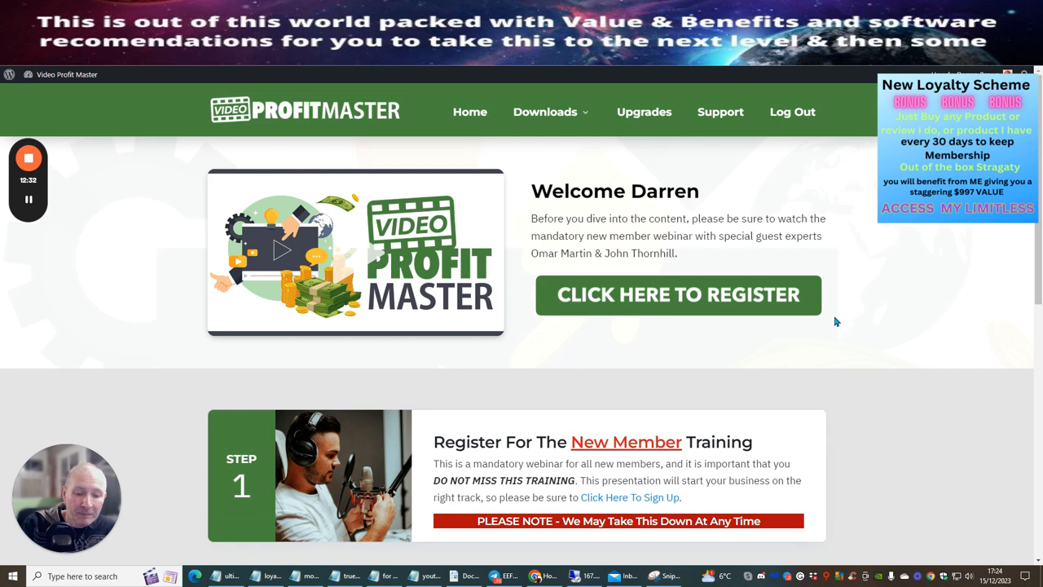
mouse_move(482, 412)
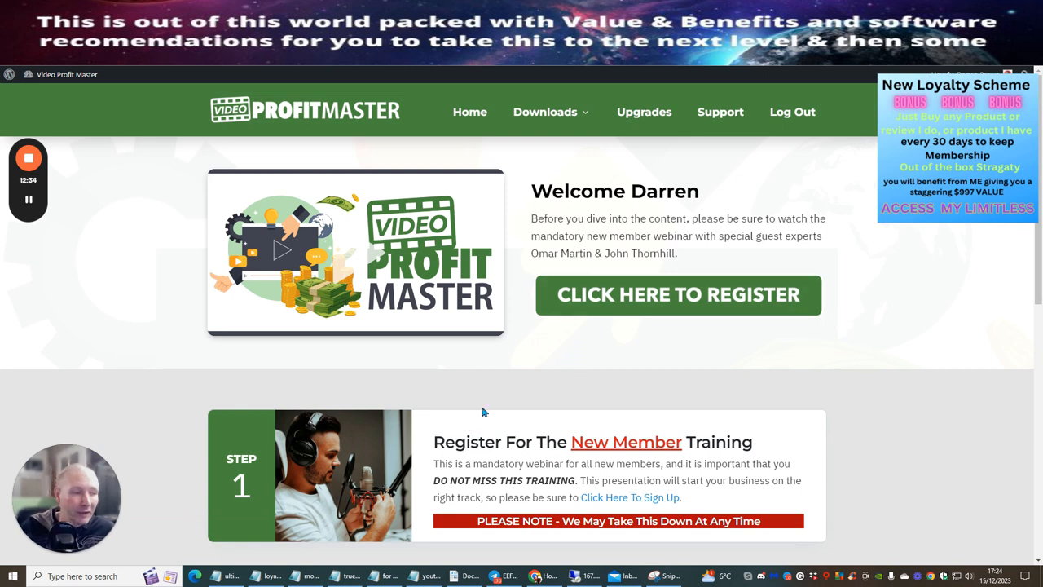
mouse_move(890, 277)
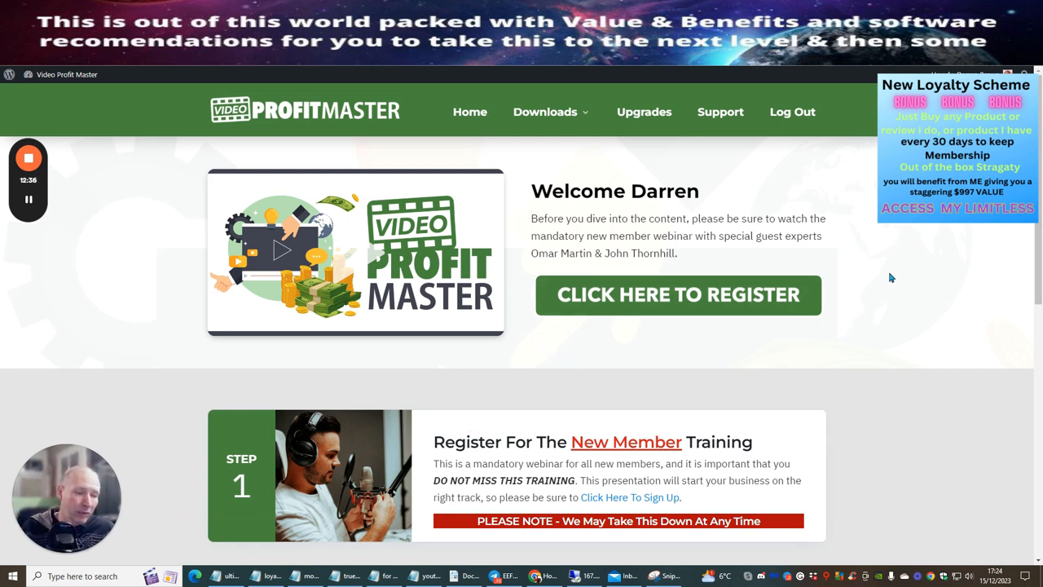
mouse_move(834, 300)
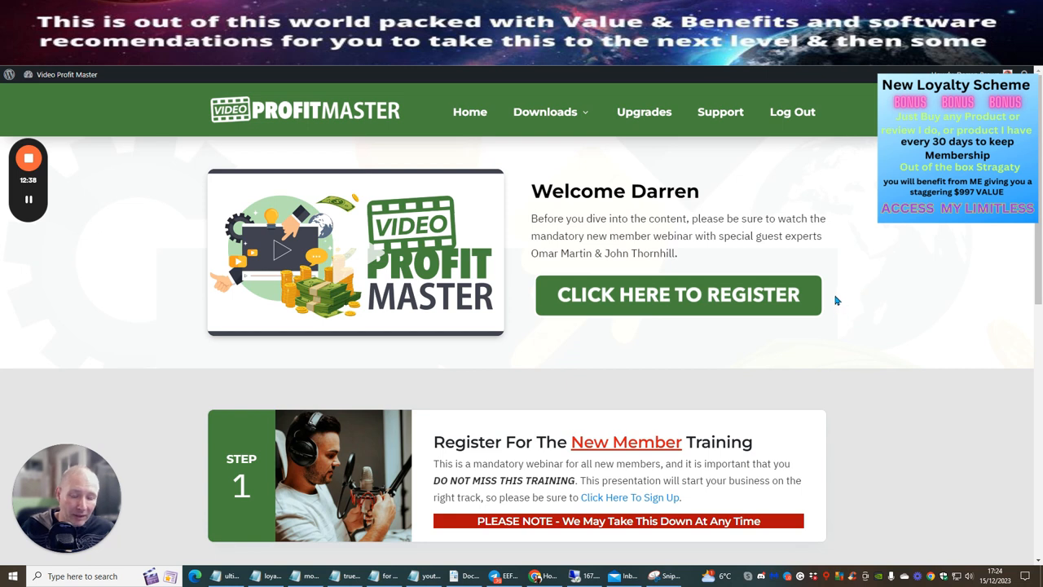
mouse_move(807, 295)
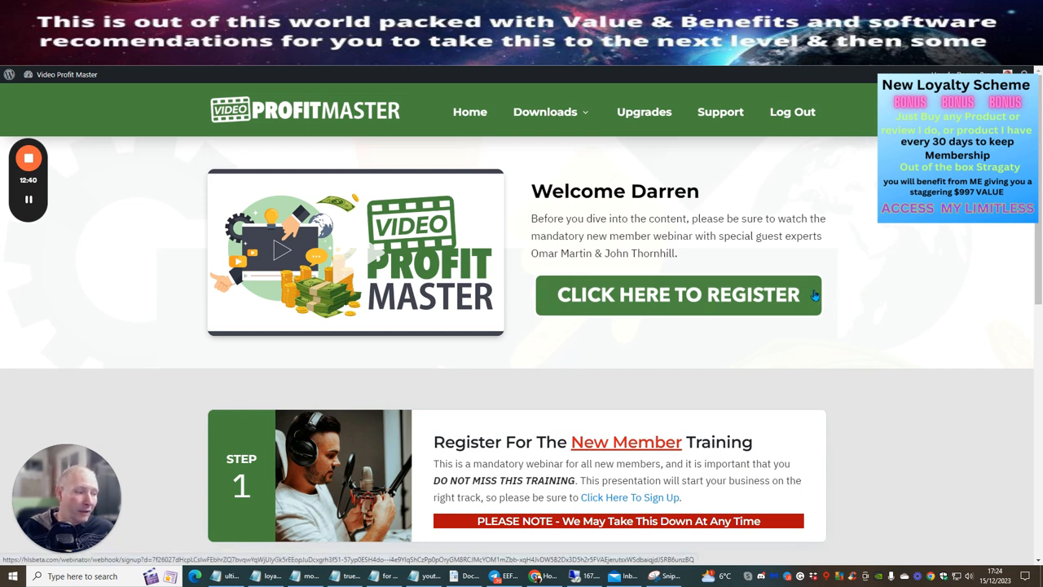
mouse_move(781, 345)
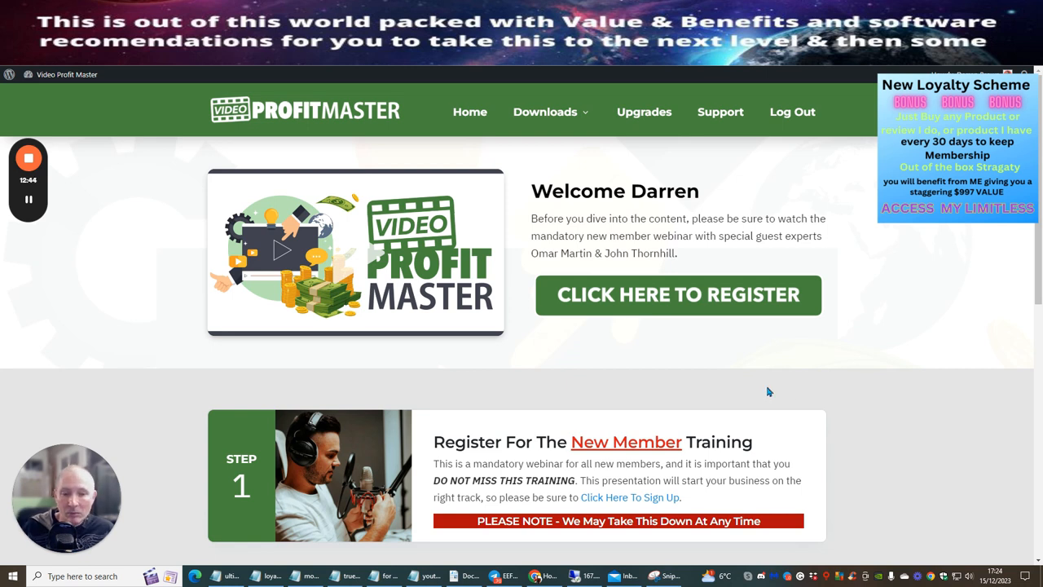
mouse_move(811, 338)
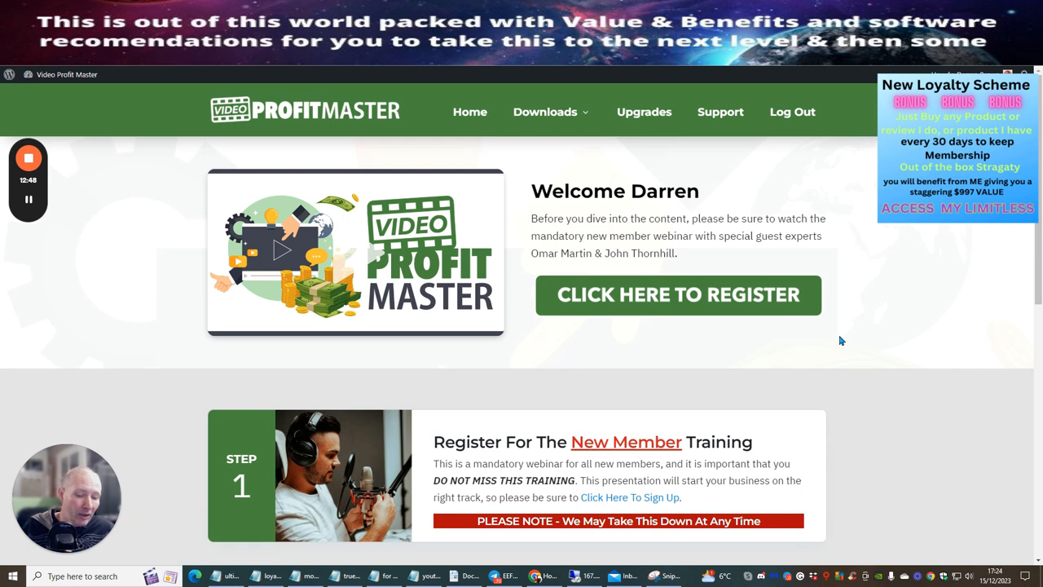
mouse_move(900, 318)
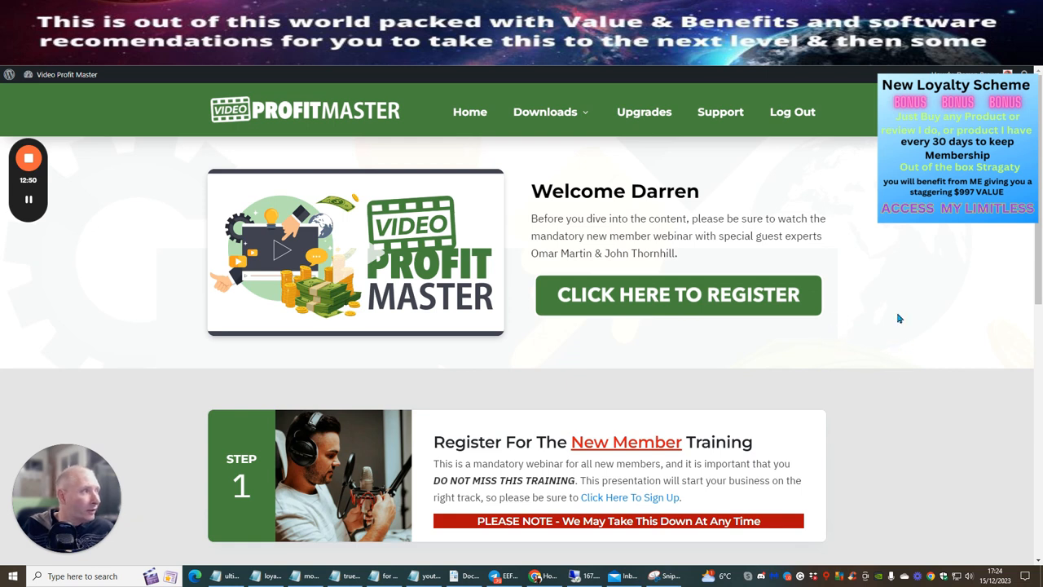
mouse_move(922, 330)
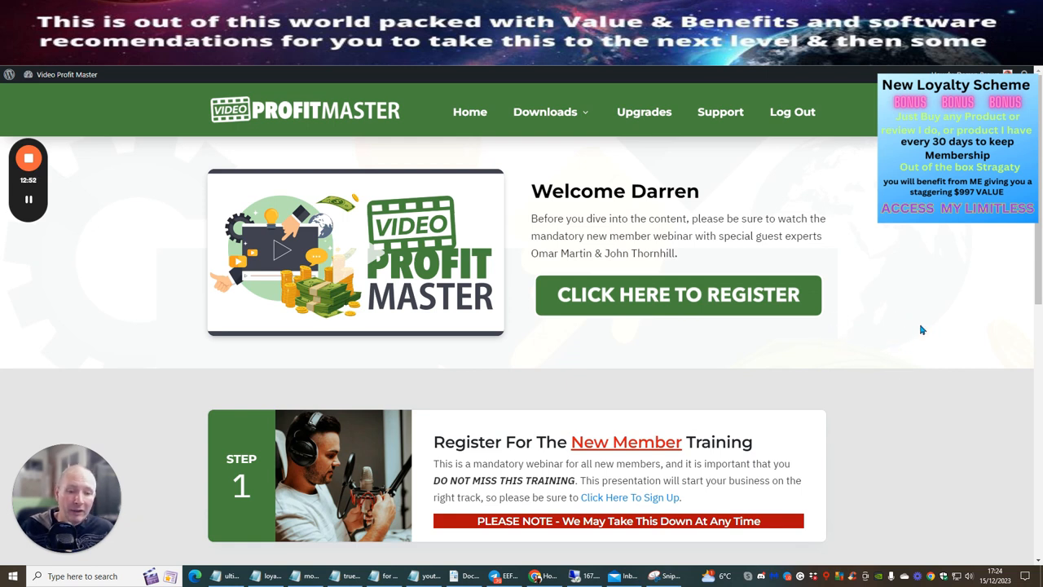
mouse_move(897, 351)
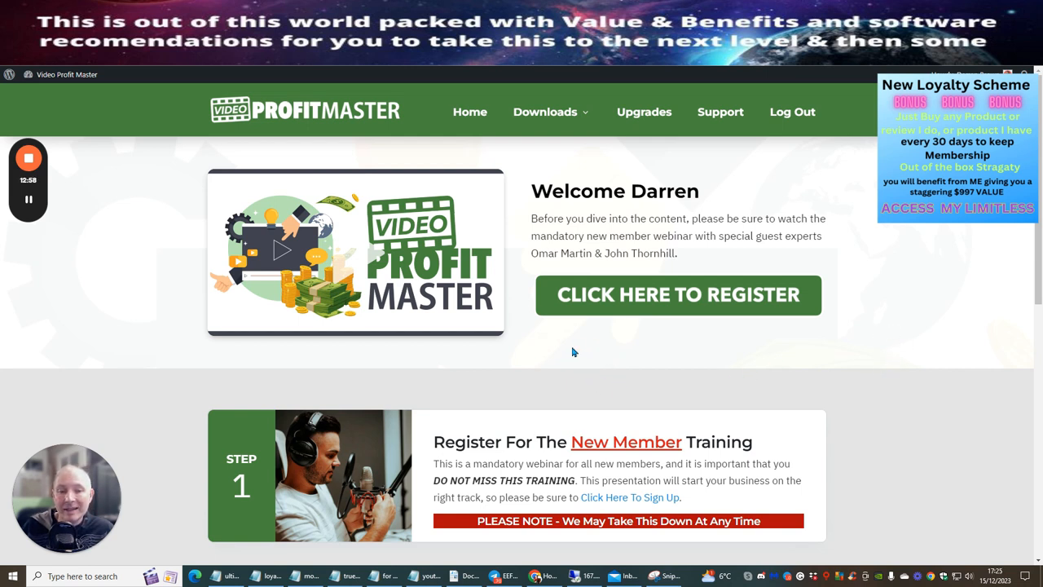
mouse_move(590, 373)
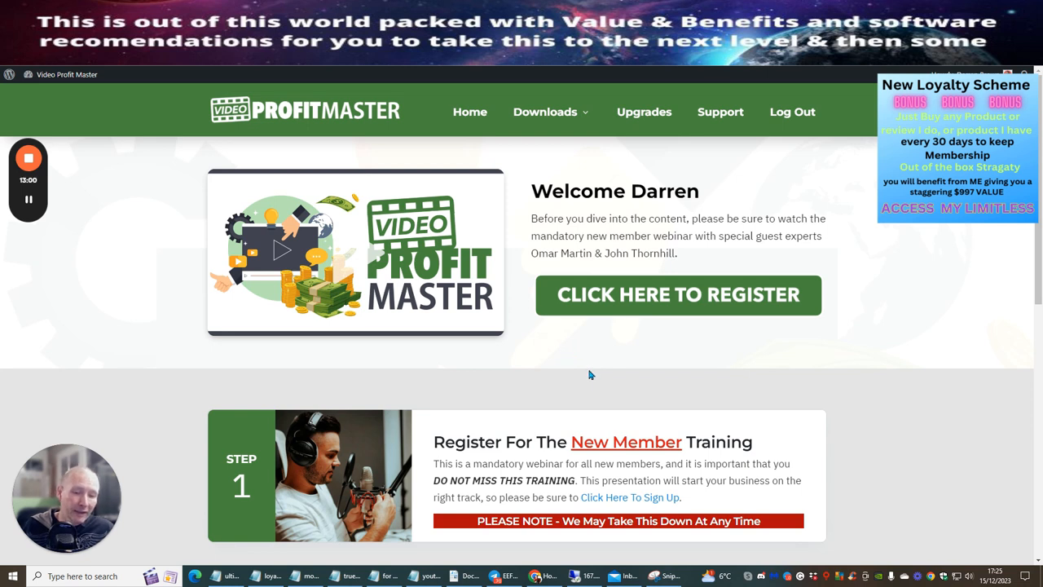
mouse_move(583, 363)
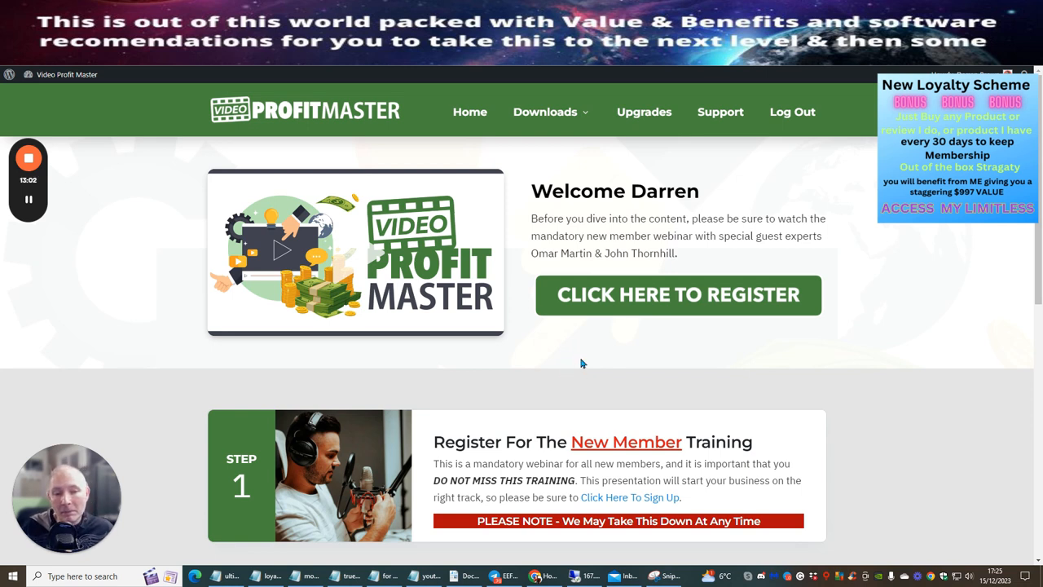
mouse_move(587, 351)
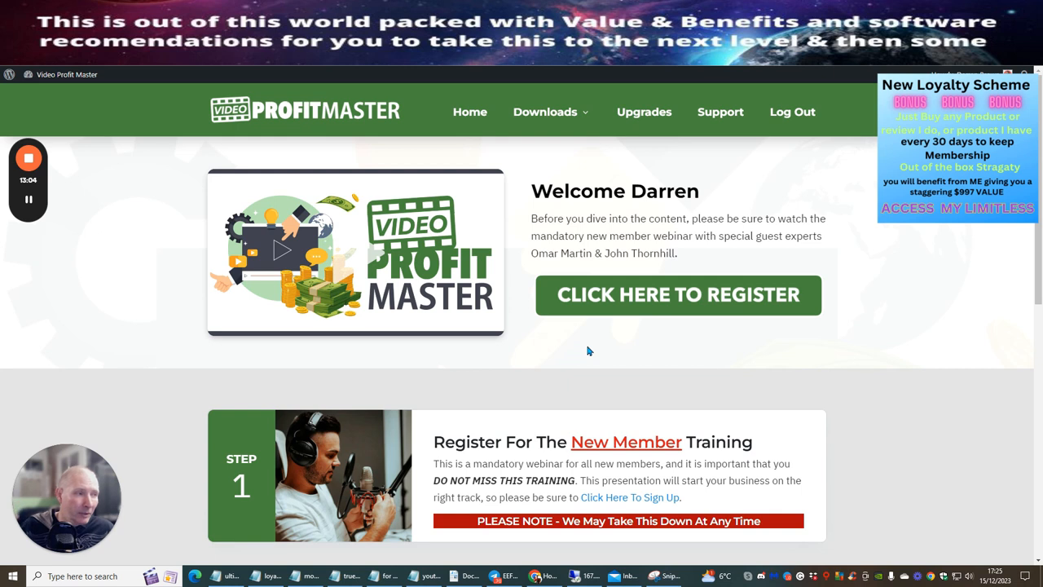
mouse_move(861, 320)
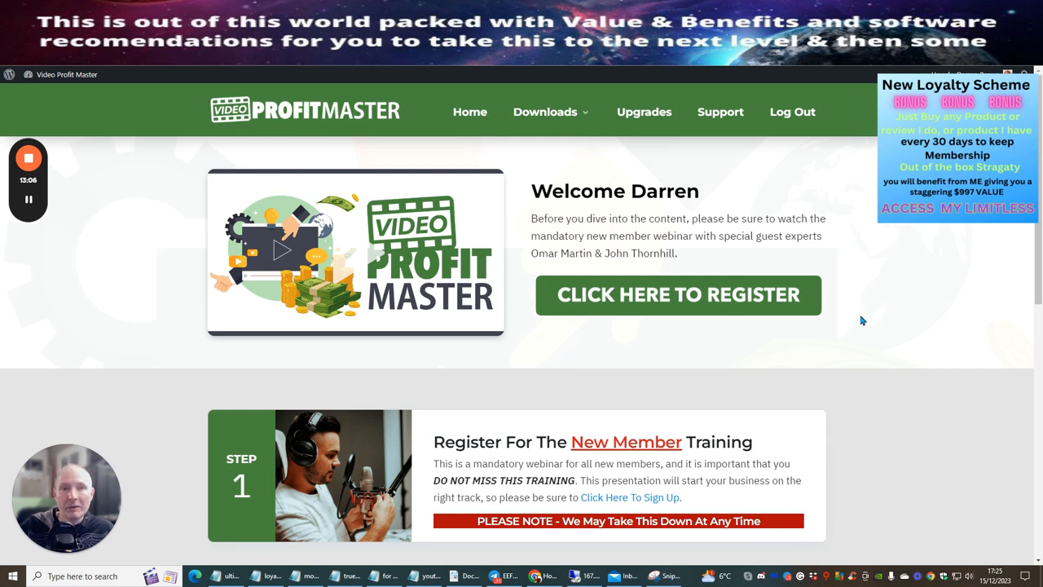
mouse_move(865, 238)
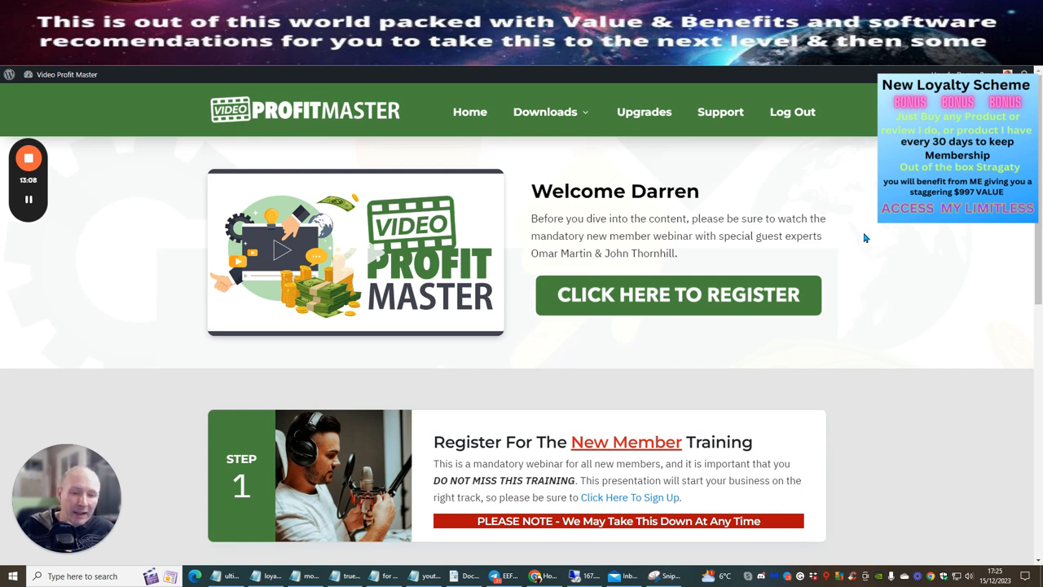
mouse_move(870, 287)
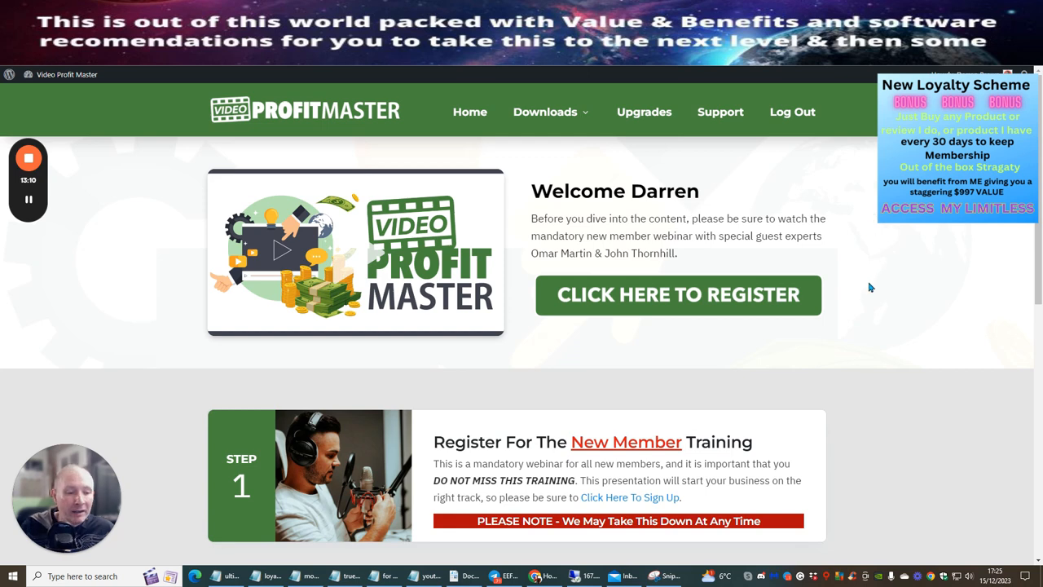
mouse_move(72, 189)
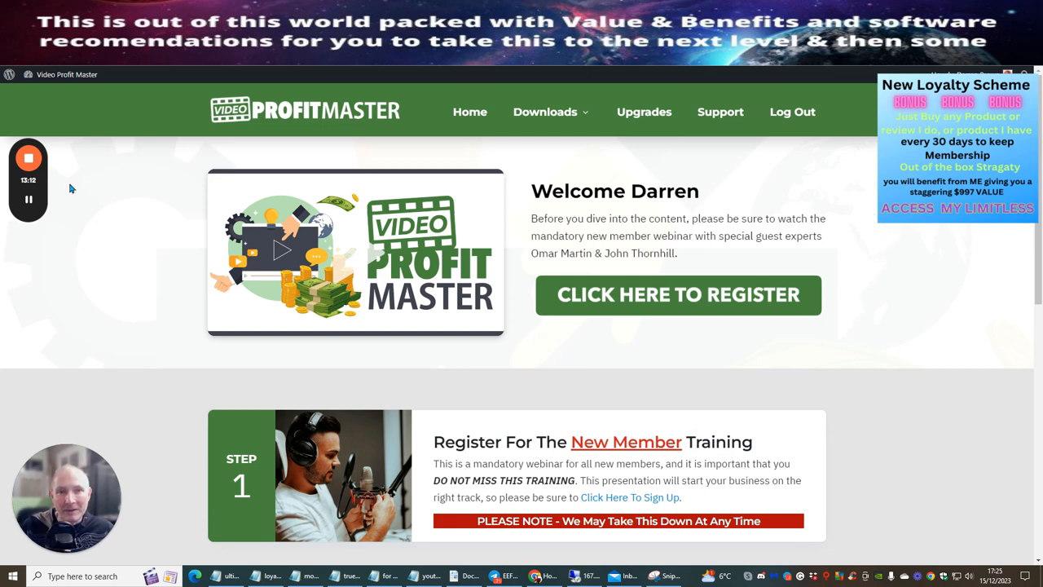